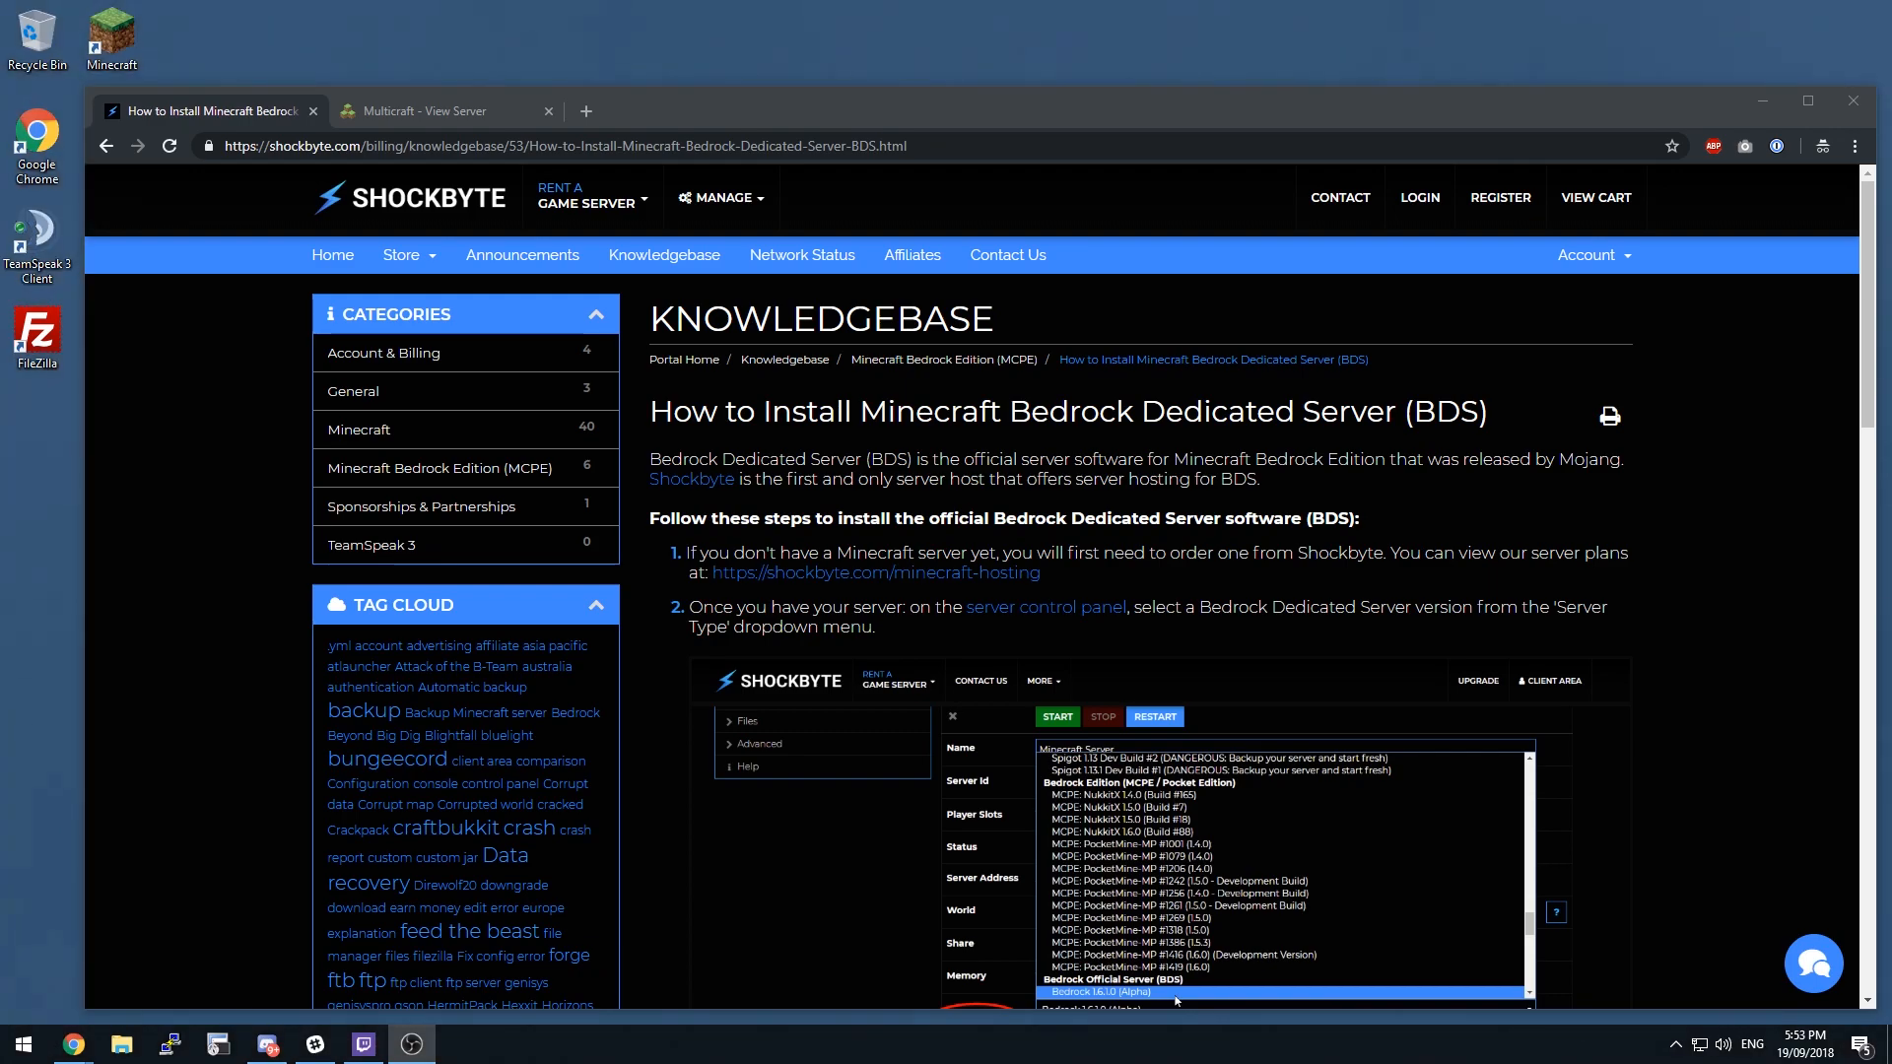
# Choose Bedrock 1.6.1.0 (Alpha) from the Server Type dropdown on the server page
pyautogui.click(402, 254)
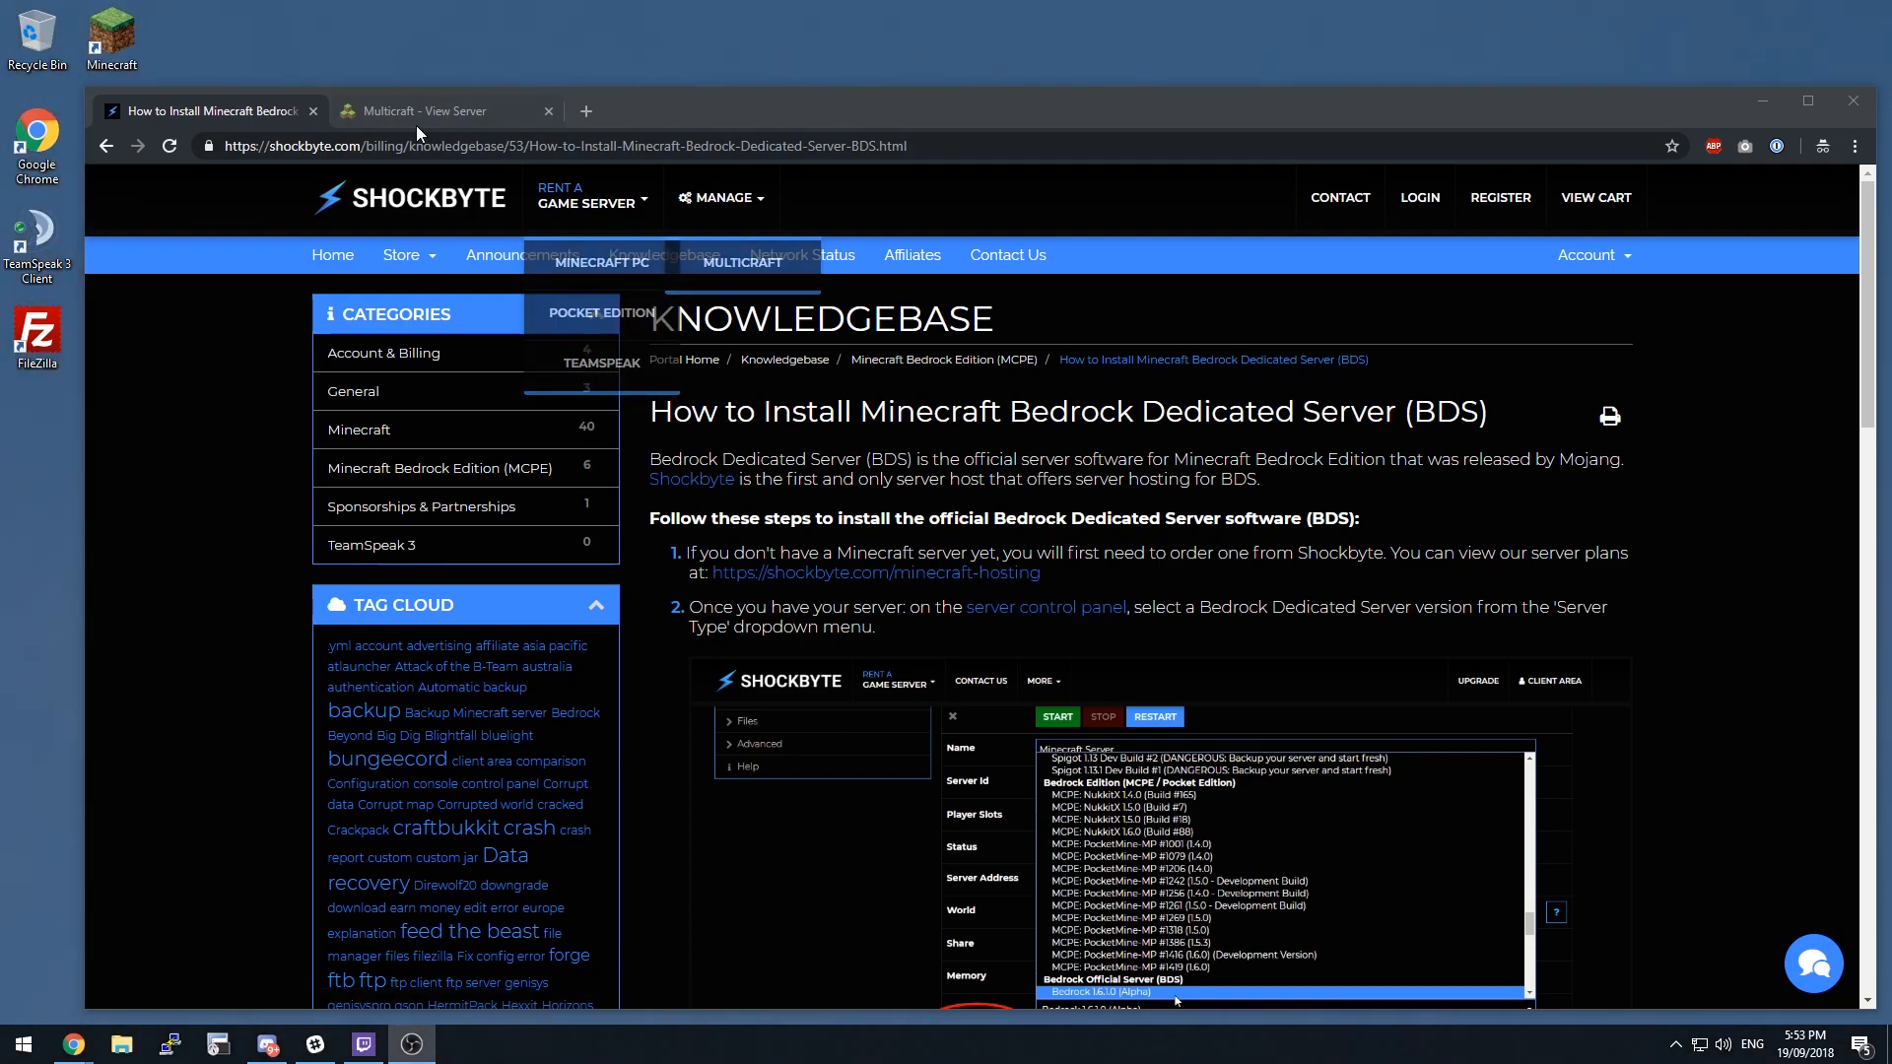
pyautogui.click(422, 111)
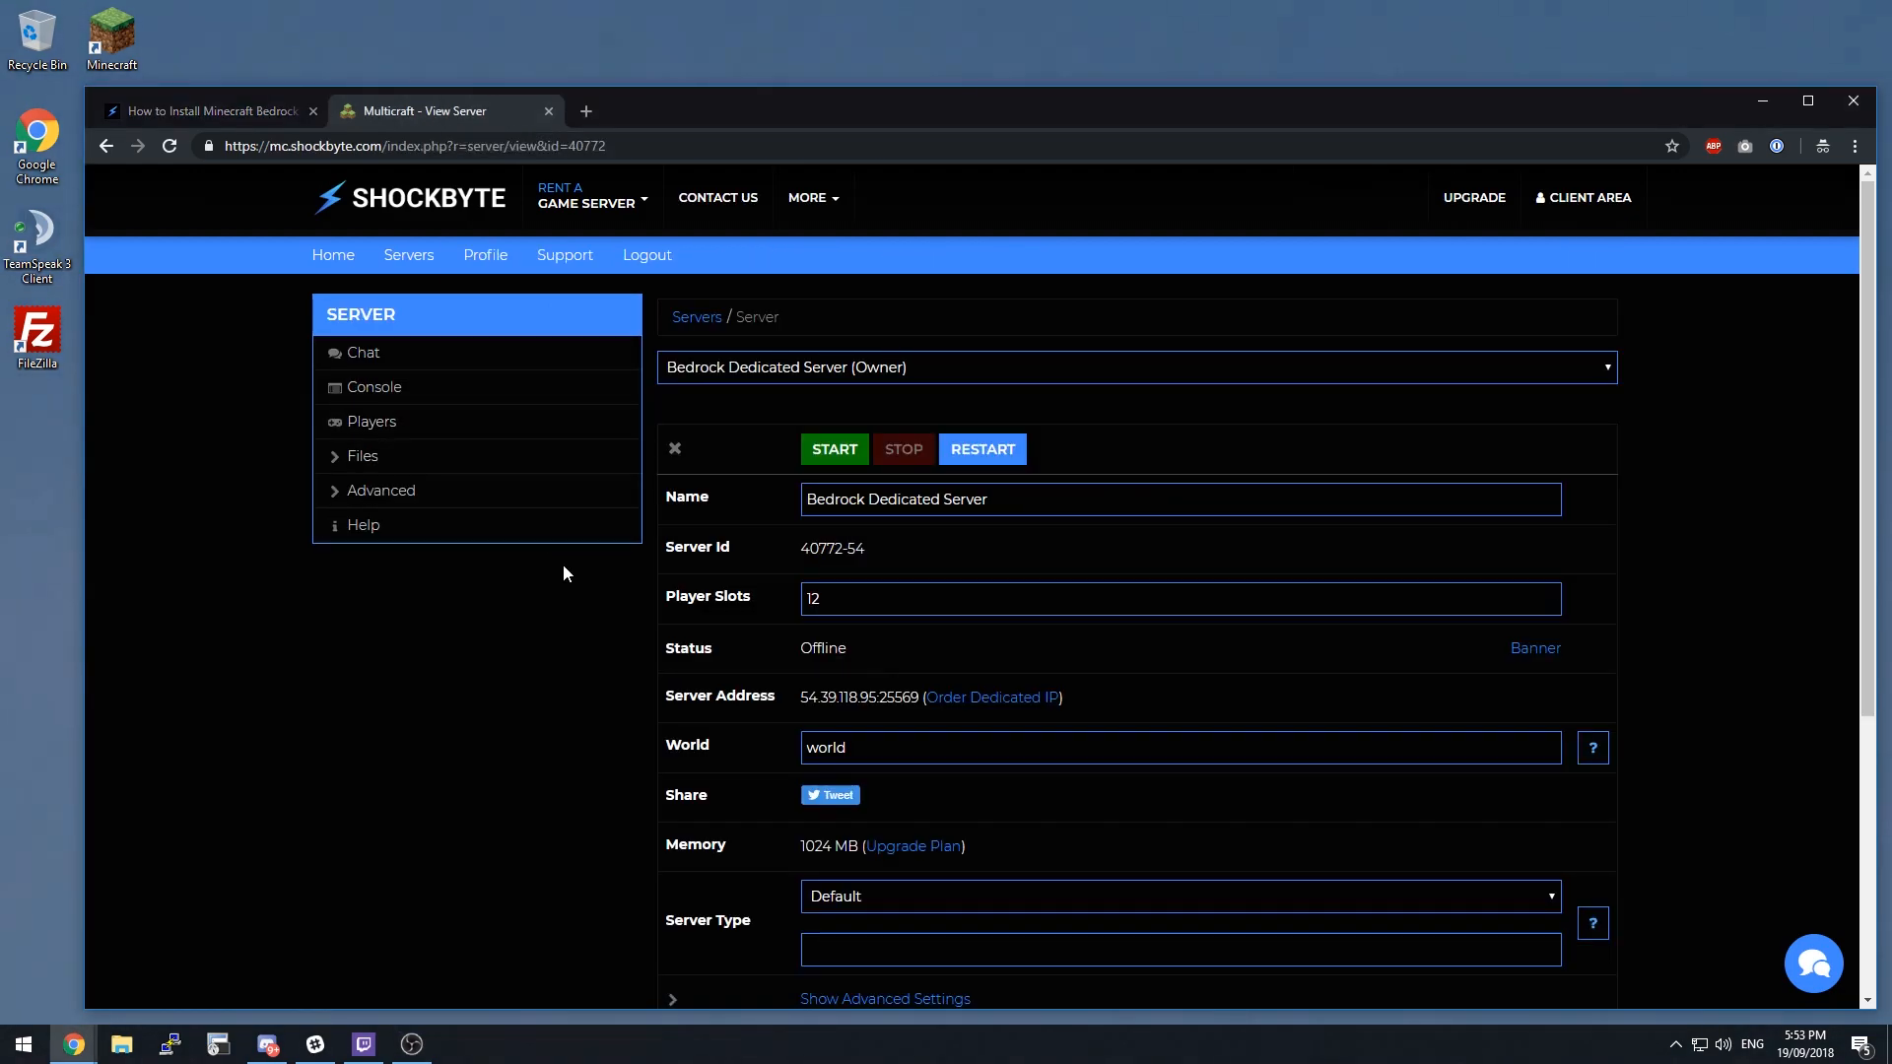
pyautogui.scroll(-3)
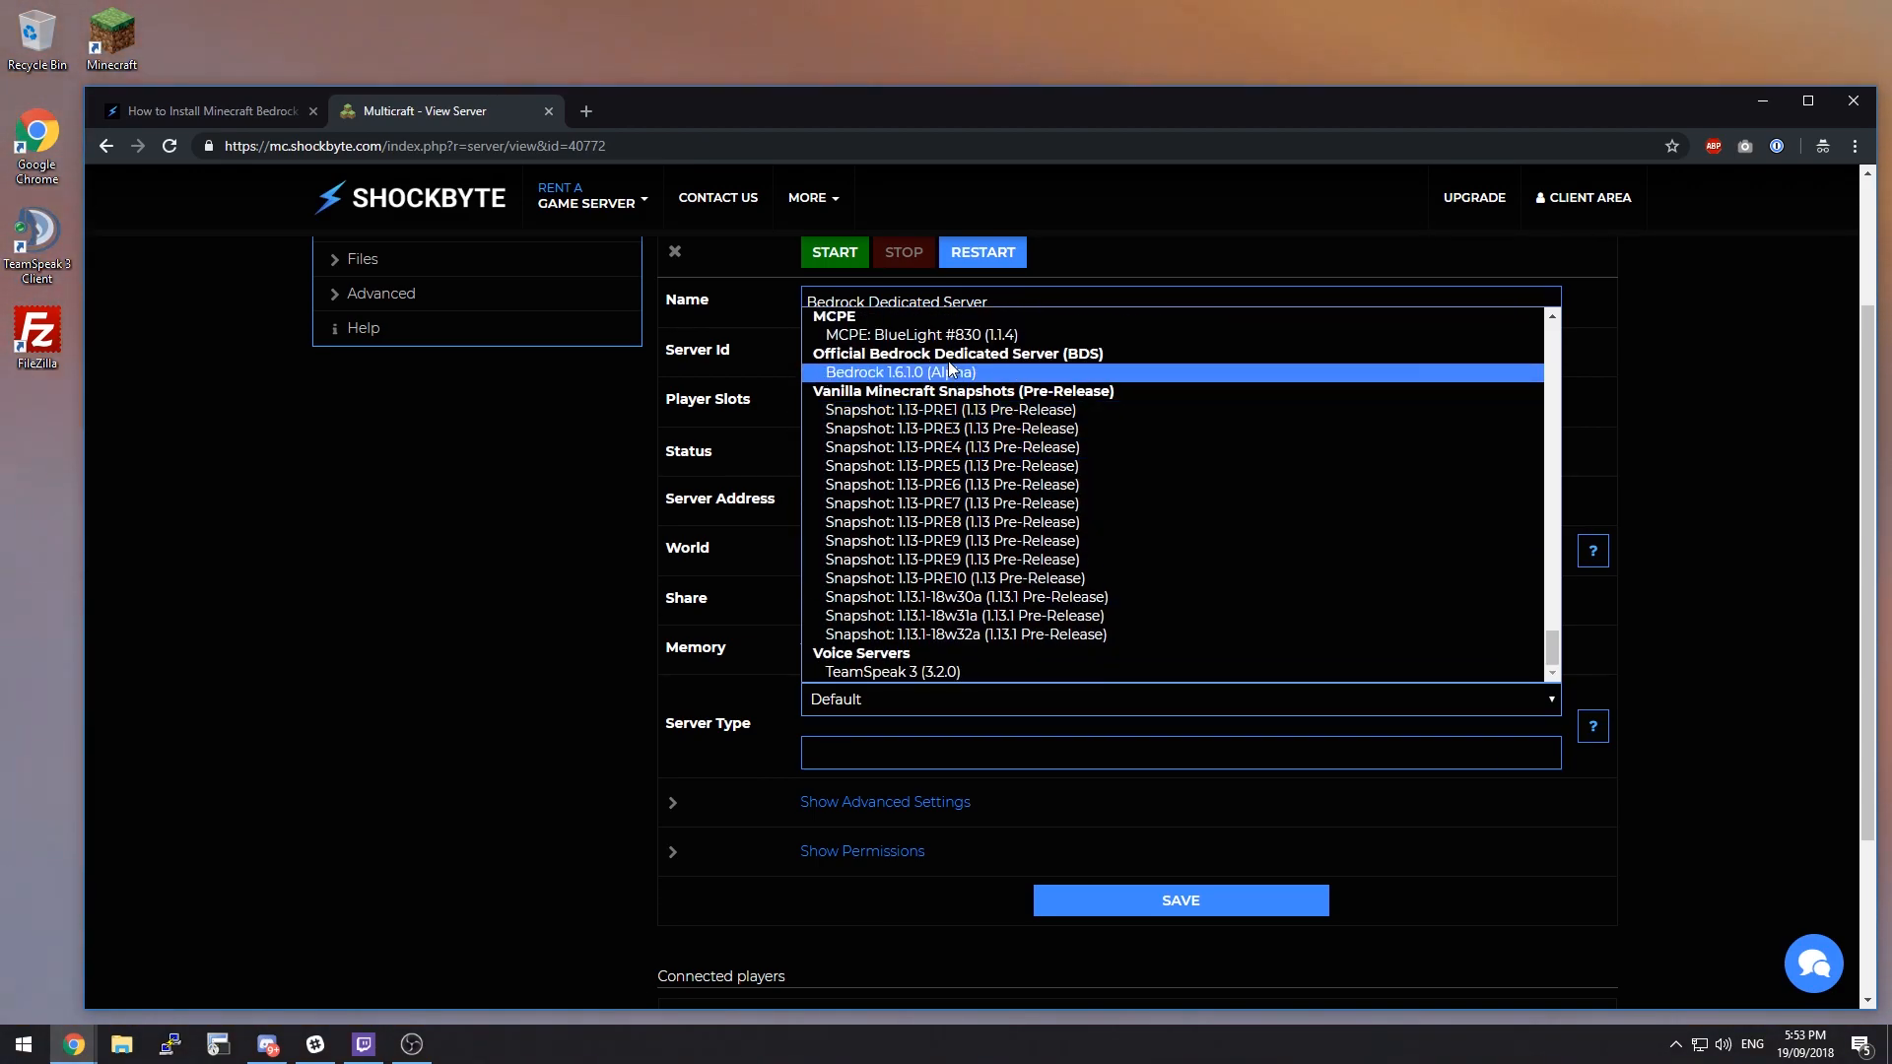
pyautogui.click(900, 372)
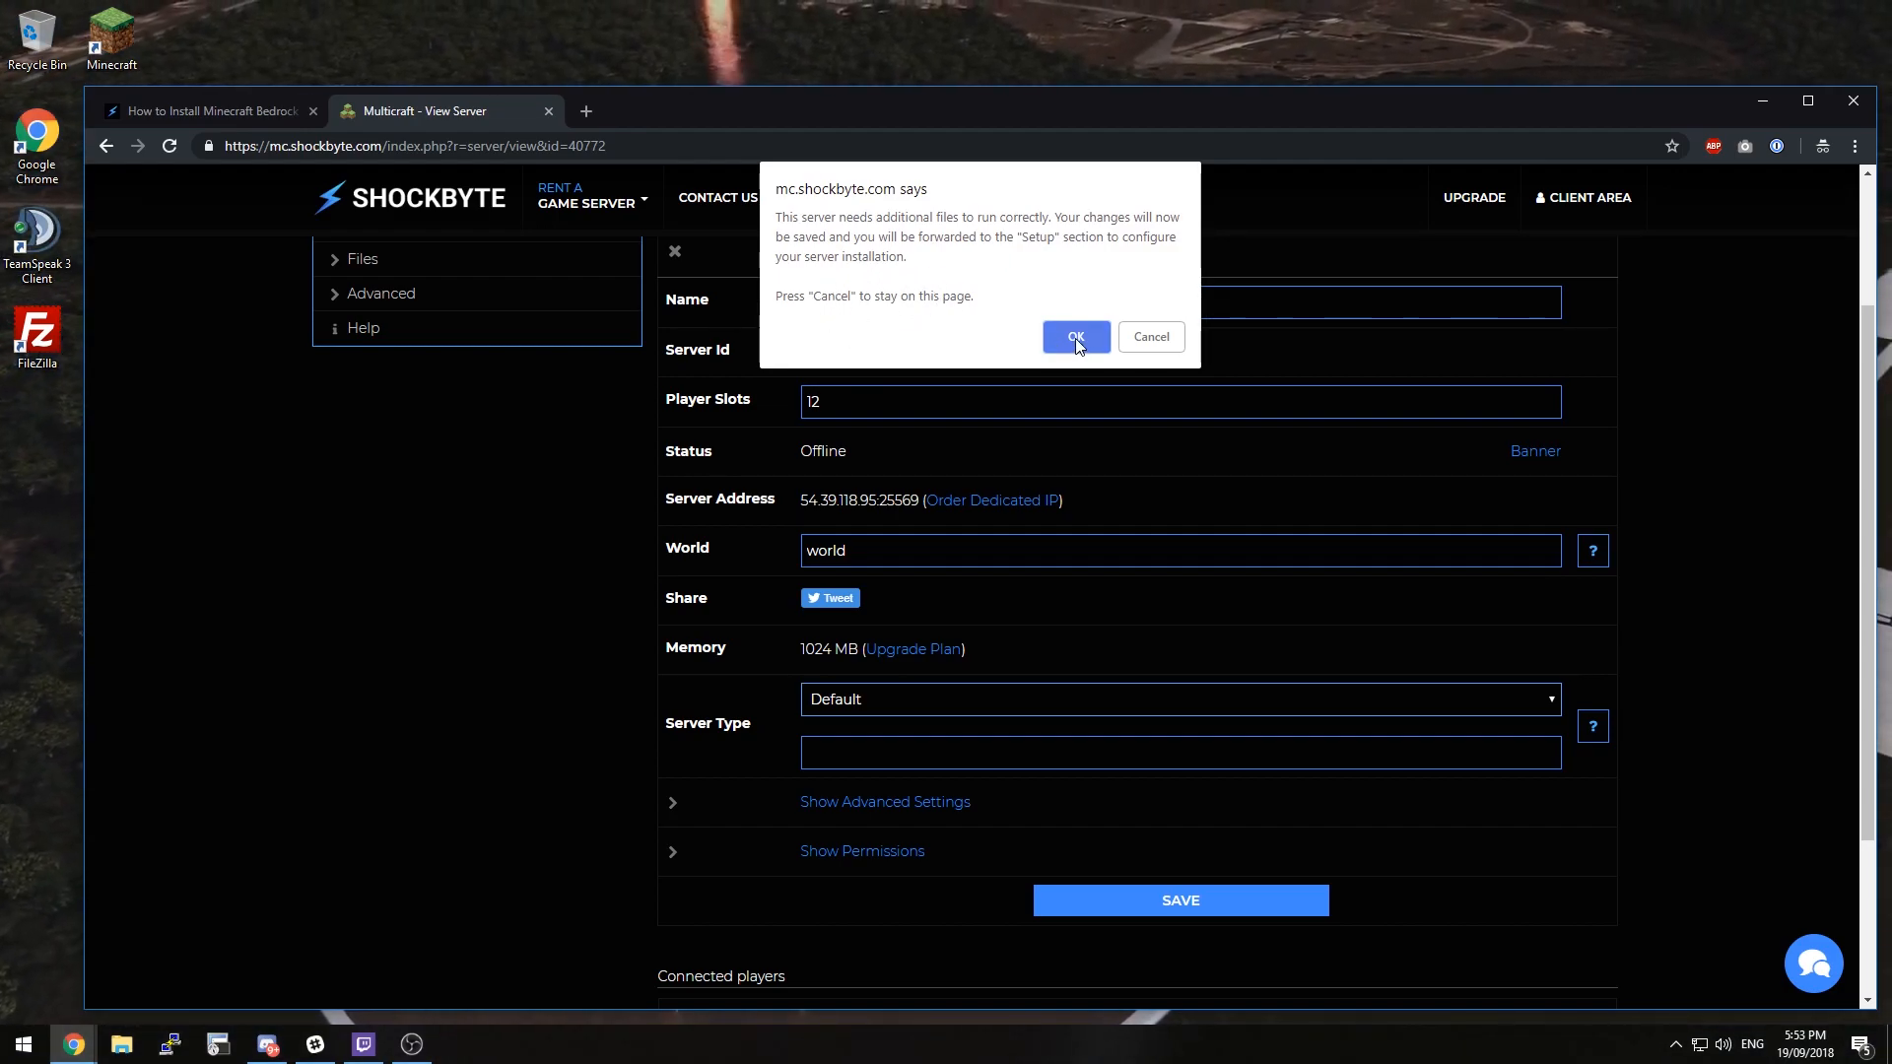
# Accept the setup prompt, apply the Bedrock Dedicated Server template and go back to the overview
pyautogui.click(1072, 337)
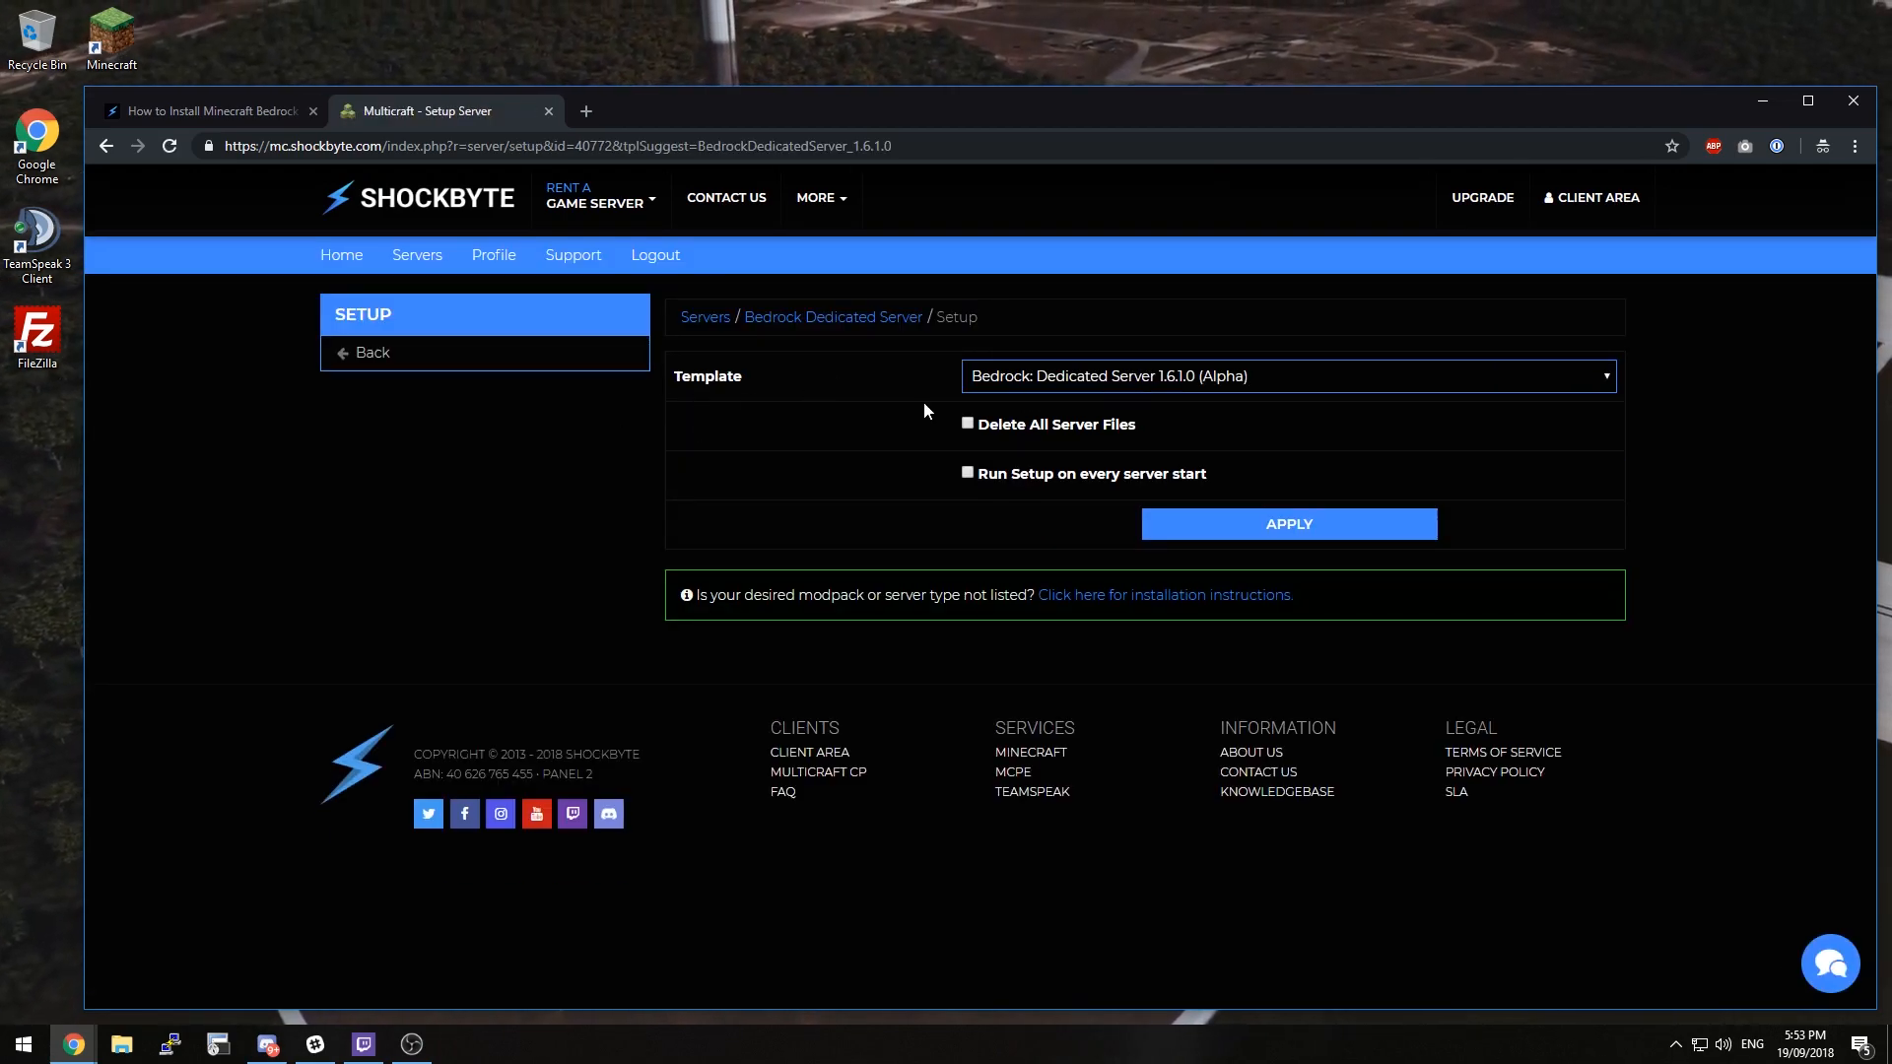
pyautogui.moveTo(1109, 401)
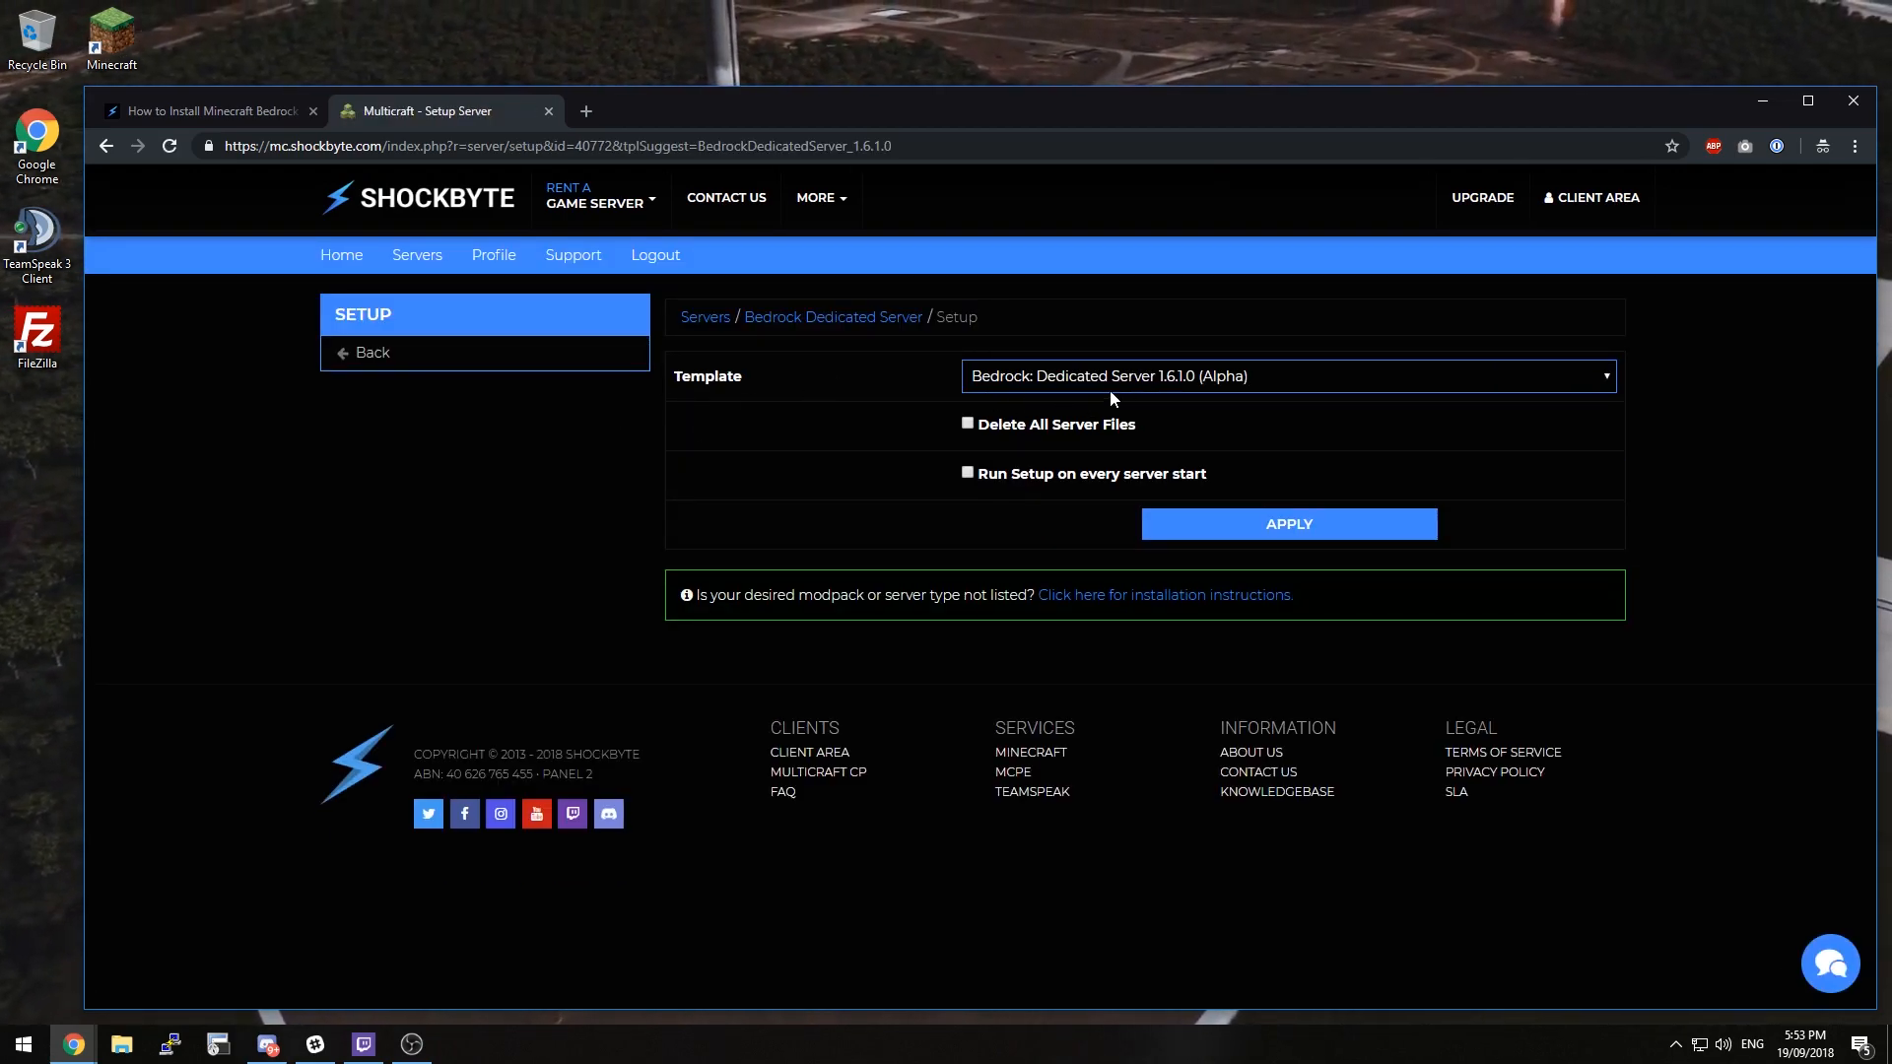
pyautogui.moveTo(830, 444)
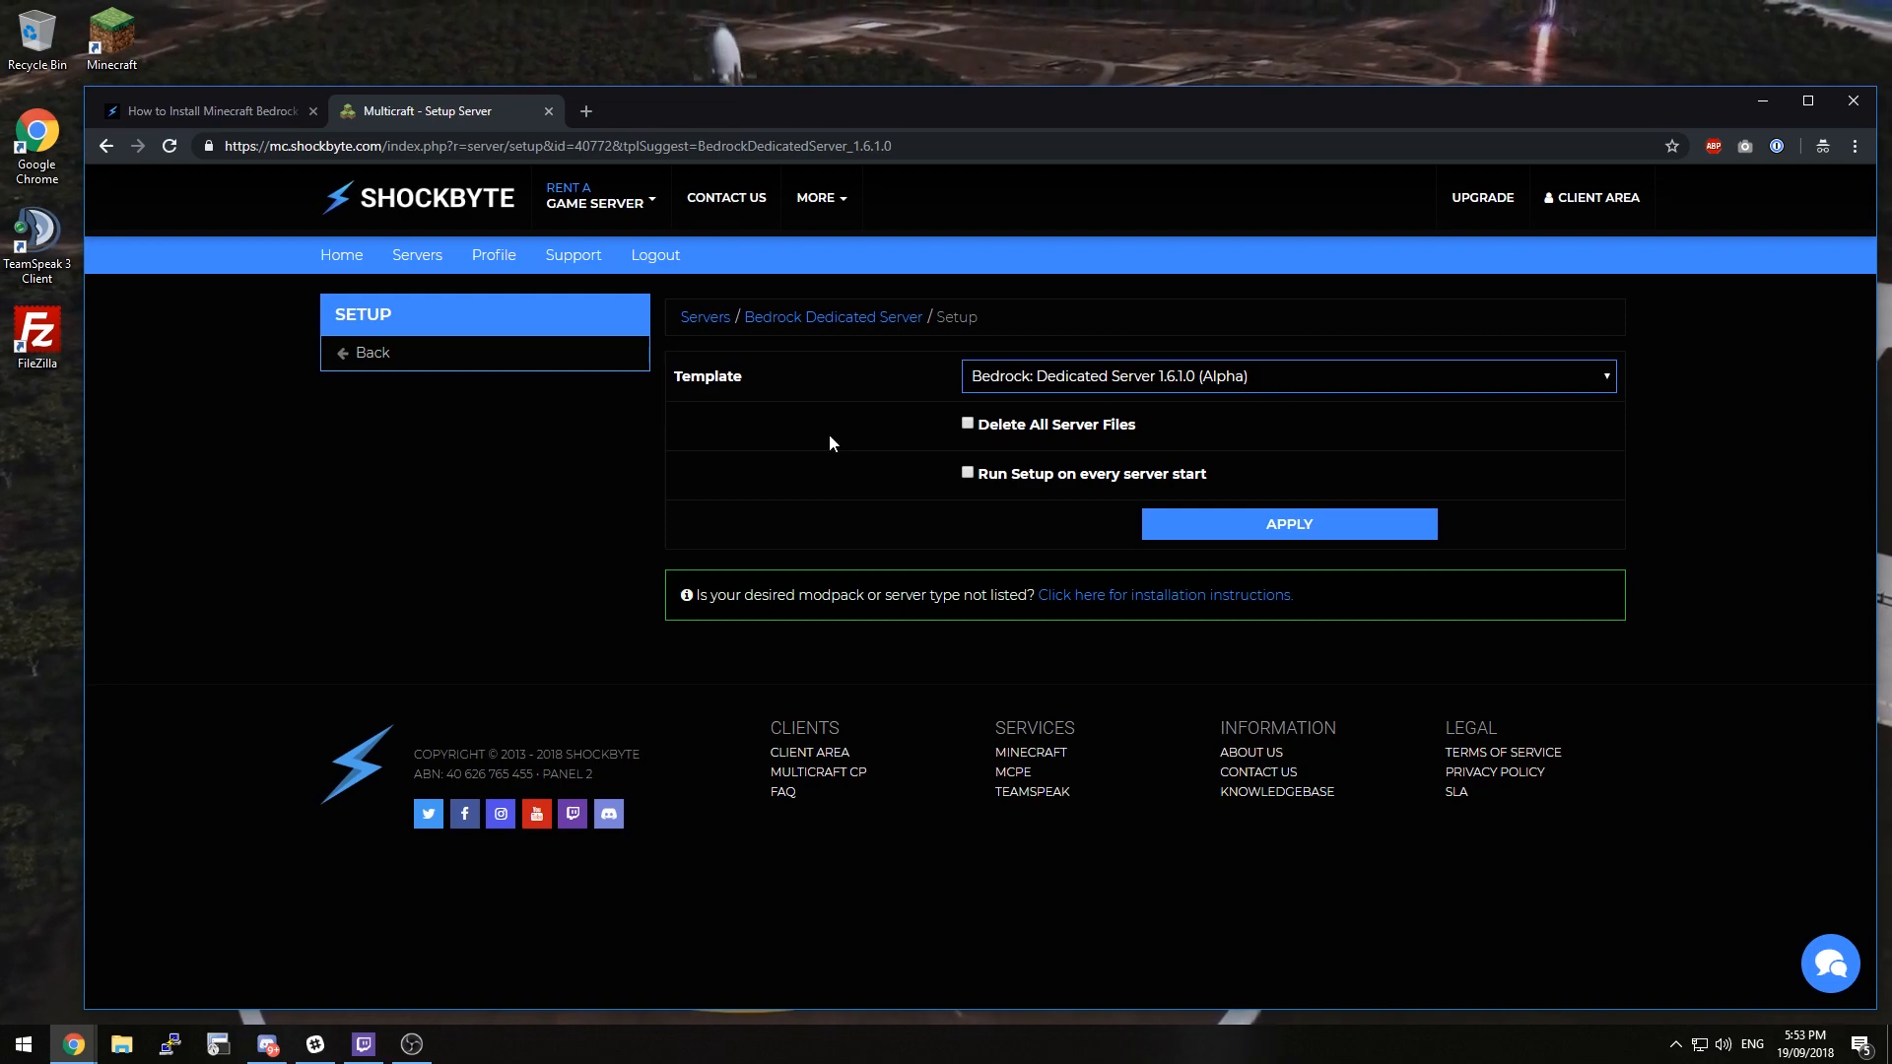
pyautogui.moveTo(1103, 410)
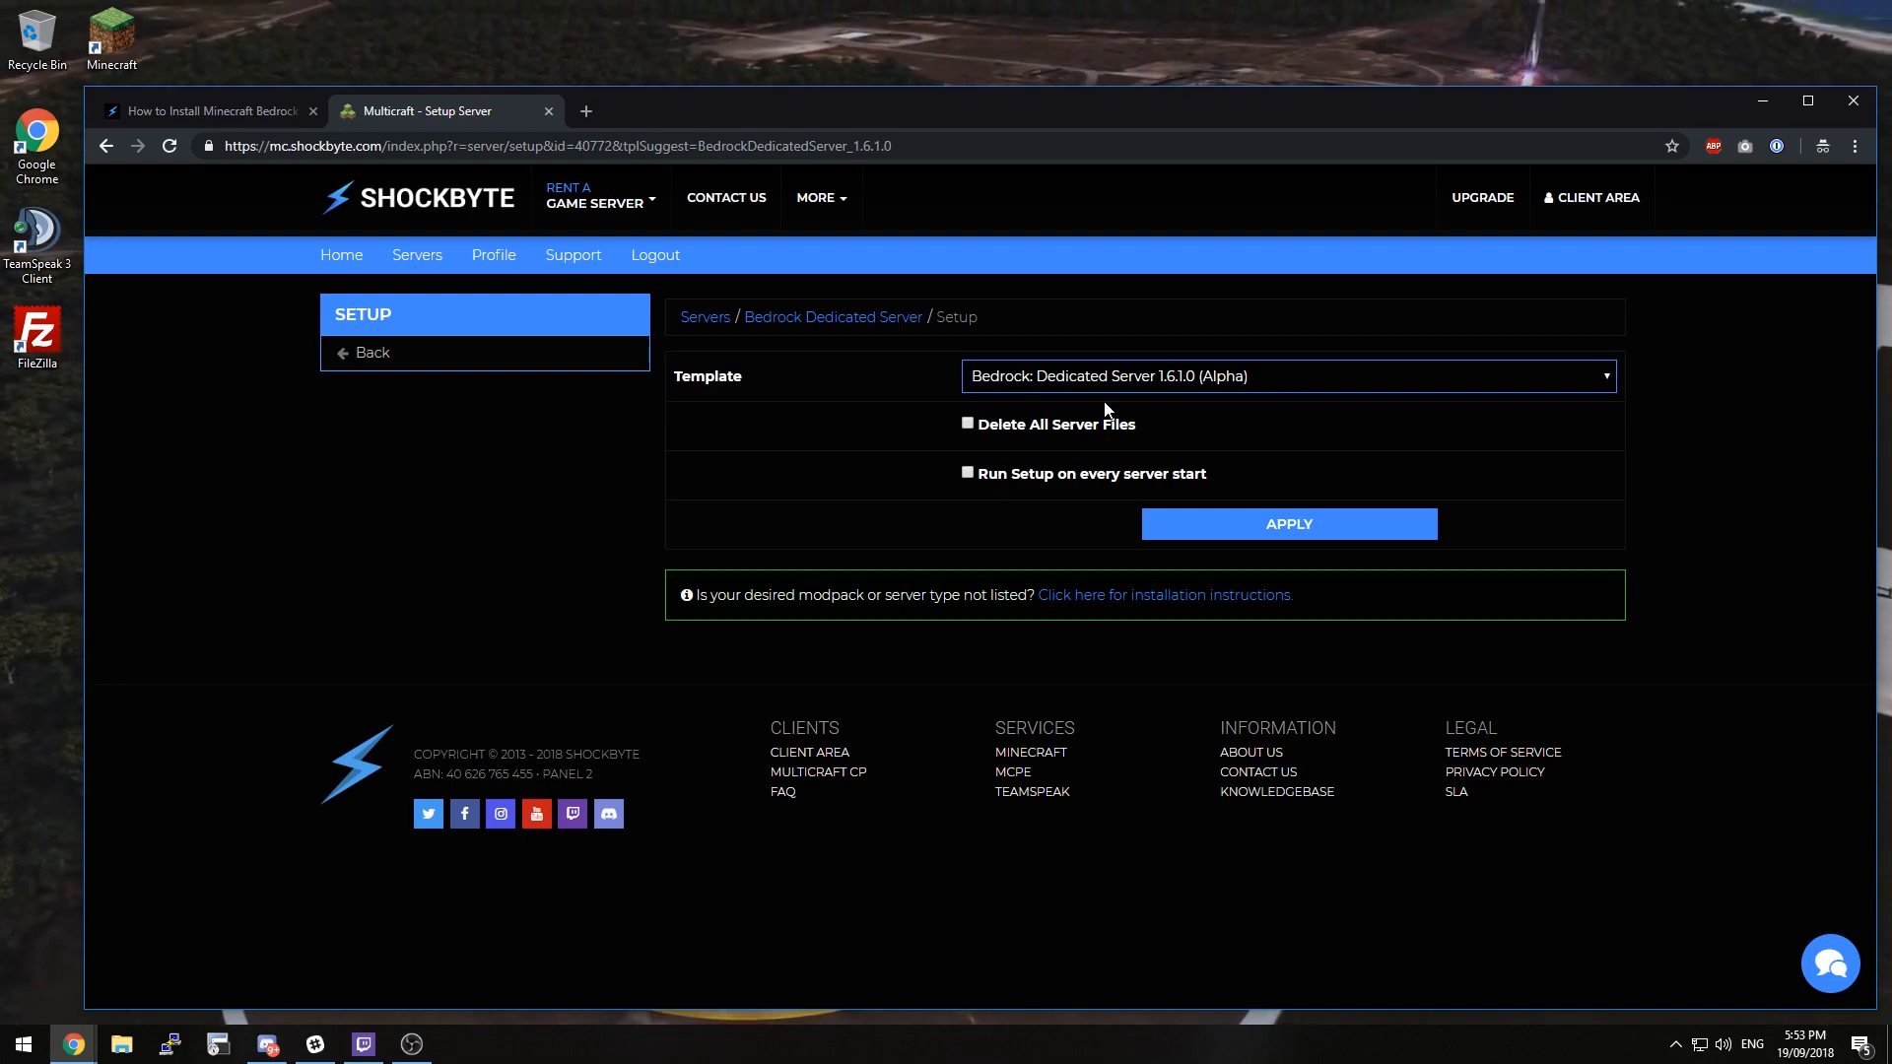
pyautogui.moveTo(1176, 410)
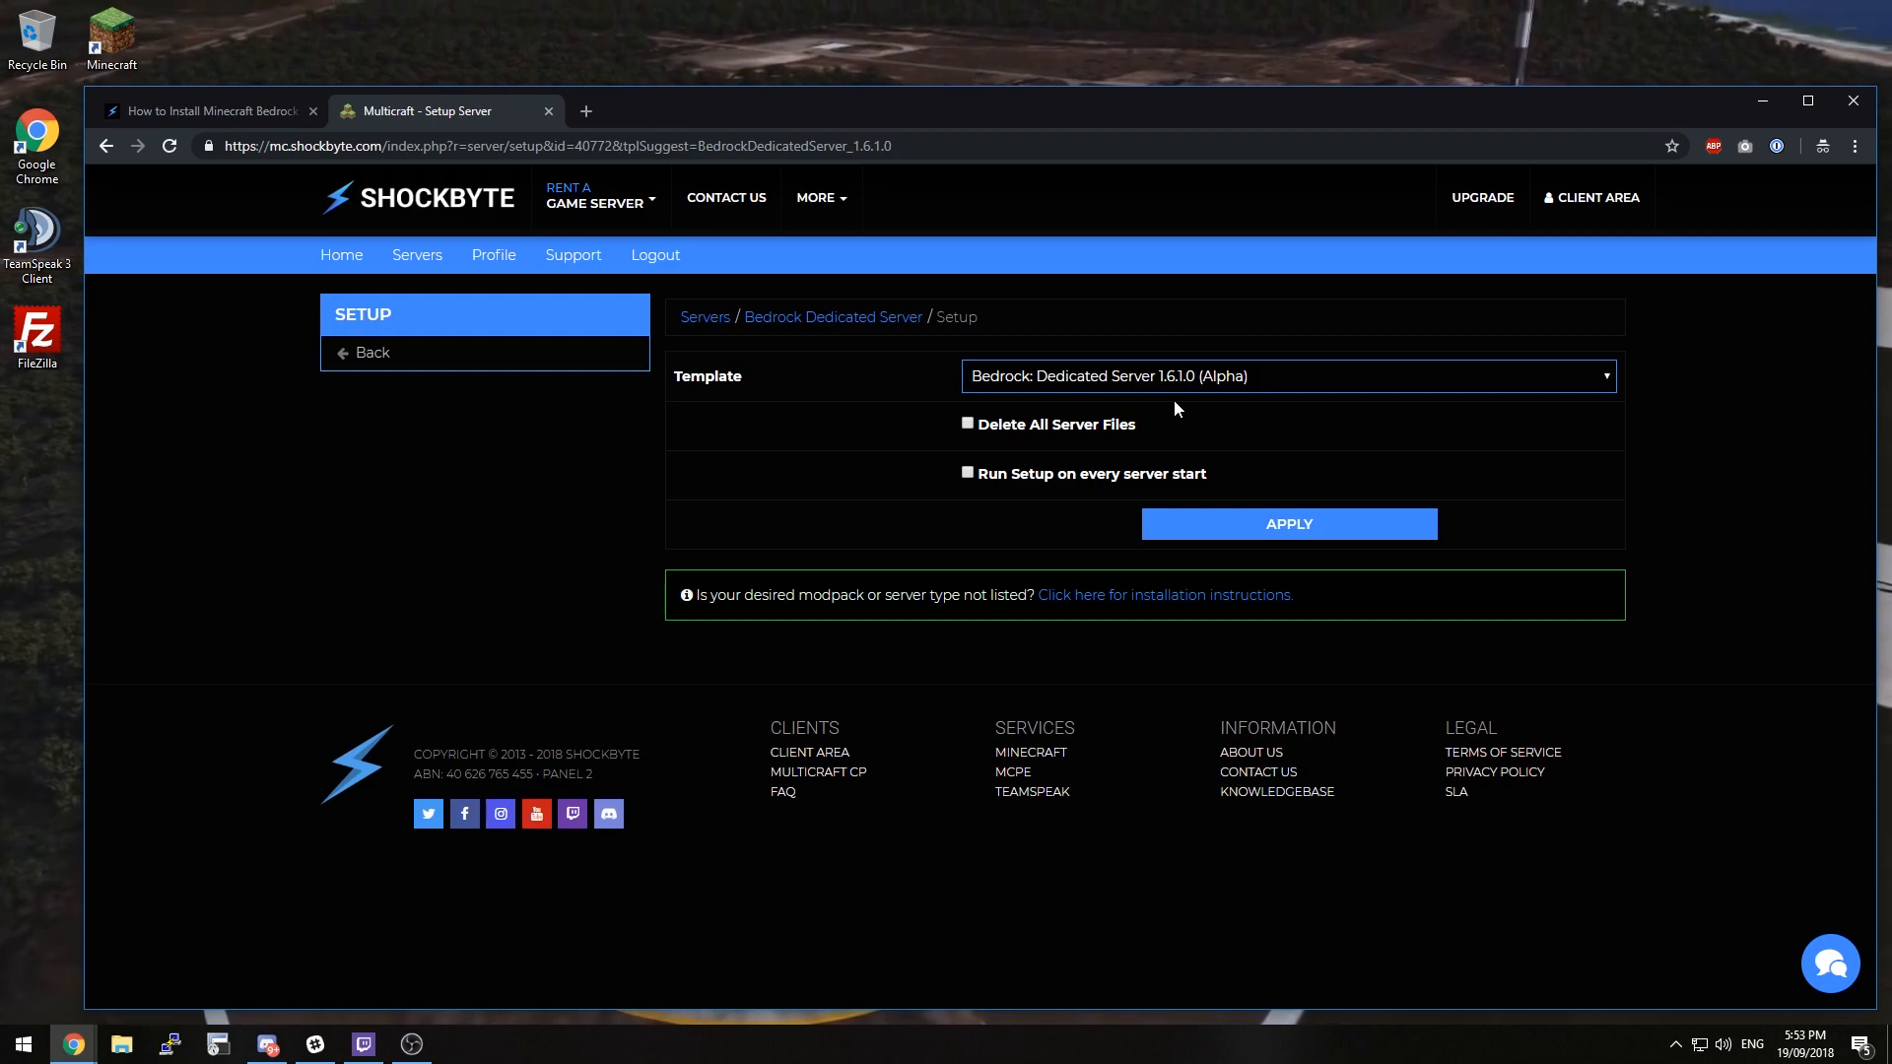
pyautogui.click(1287, 524)
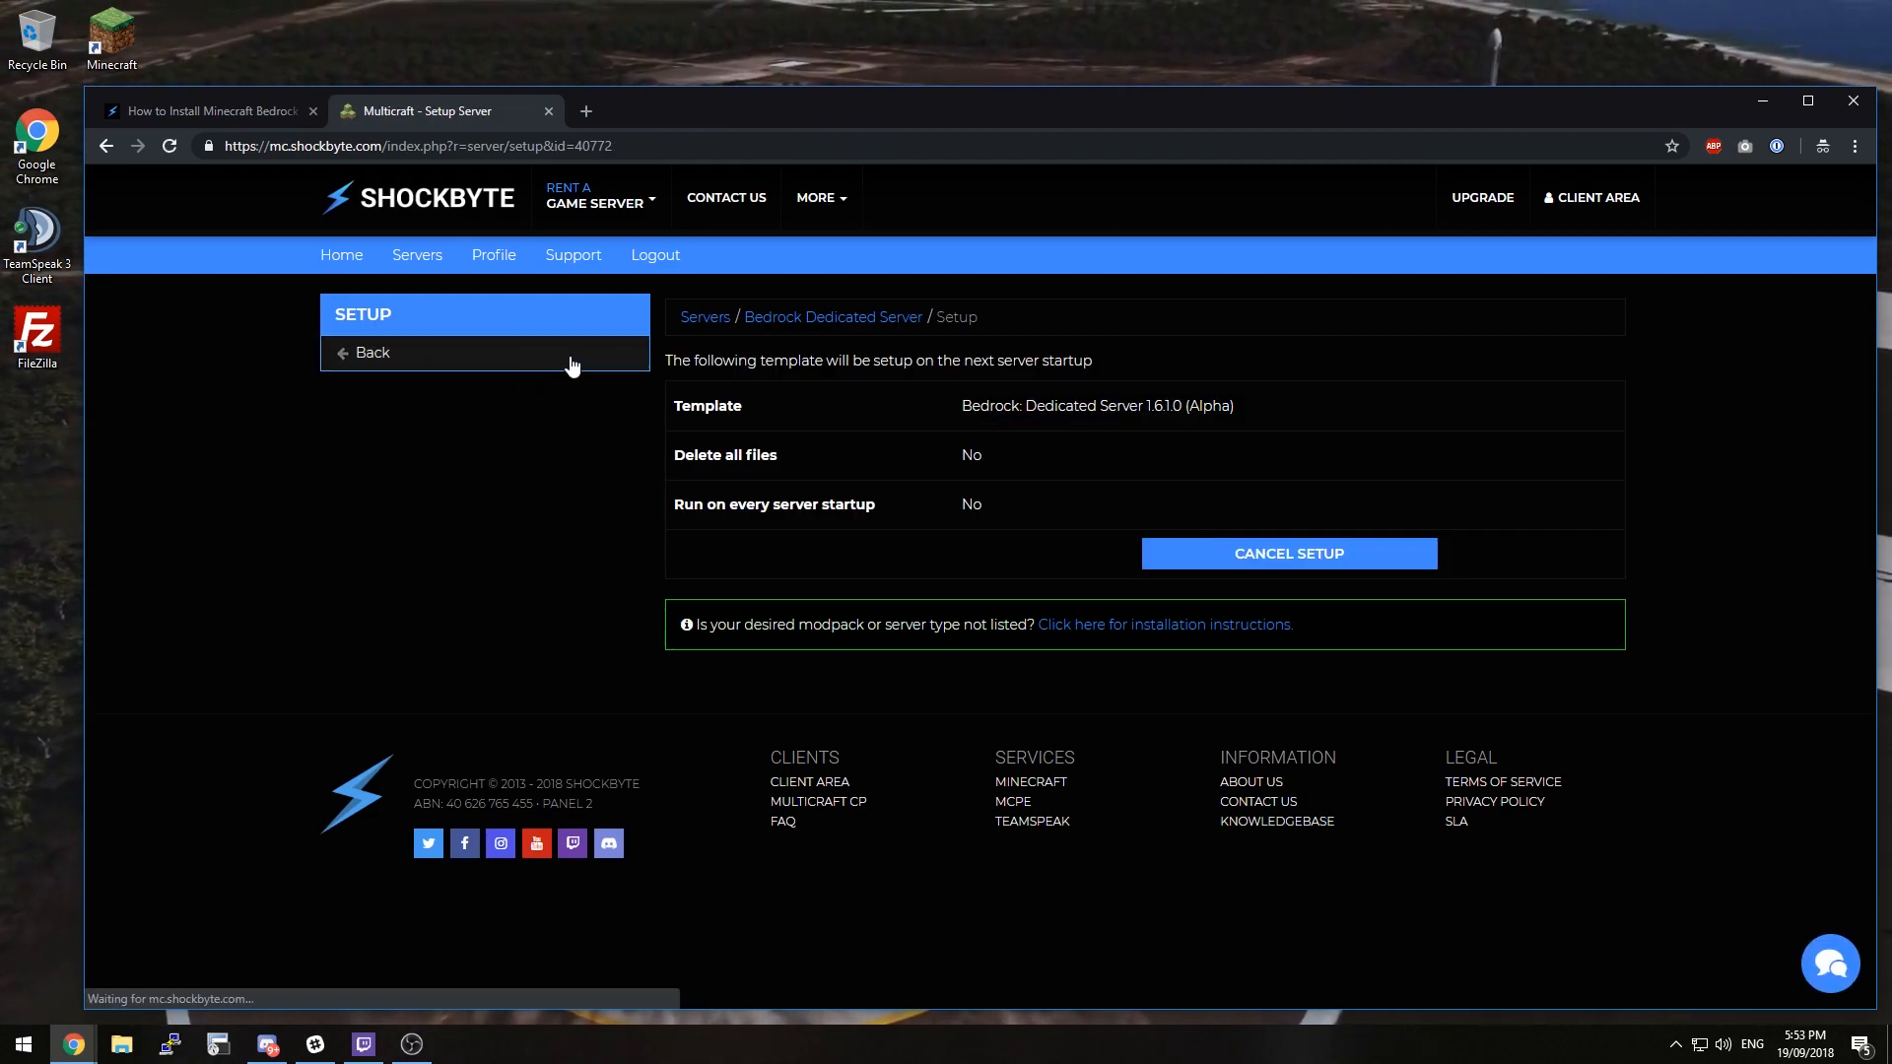
pyautogui.click(371, 353)
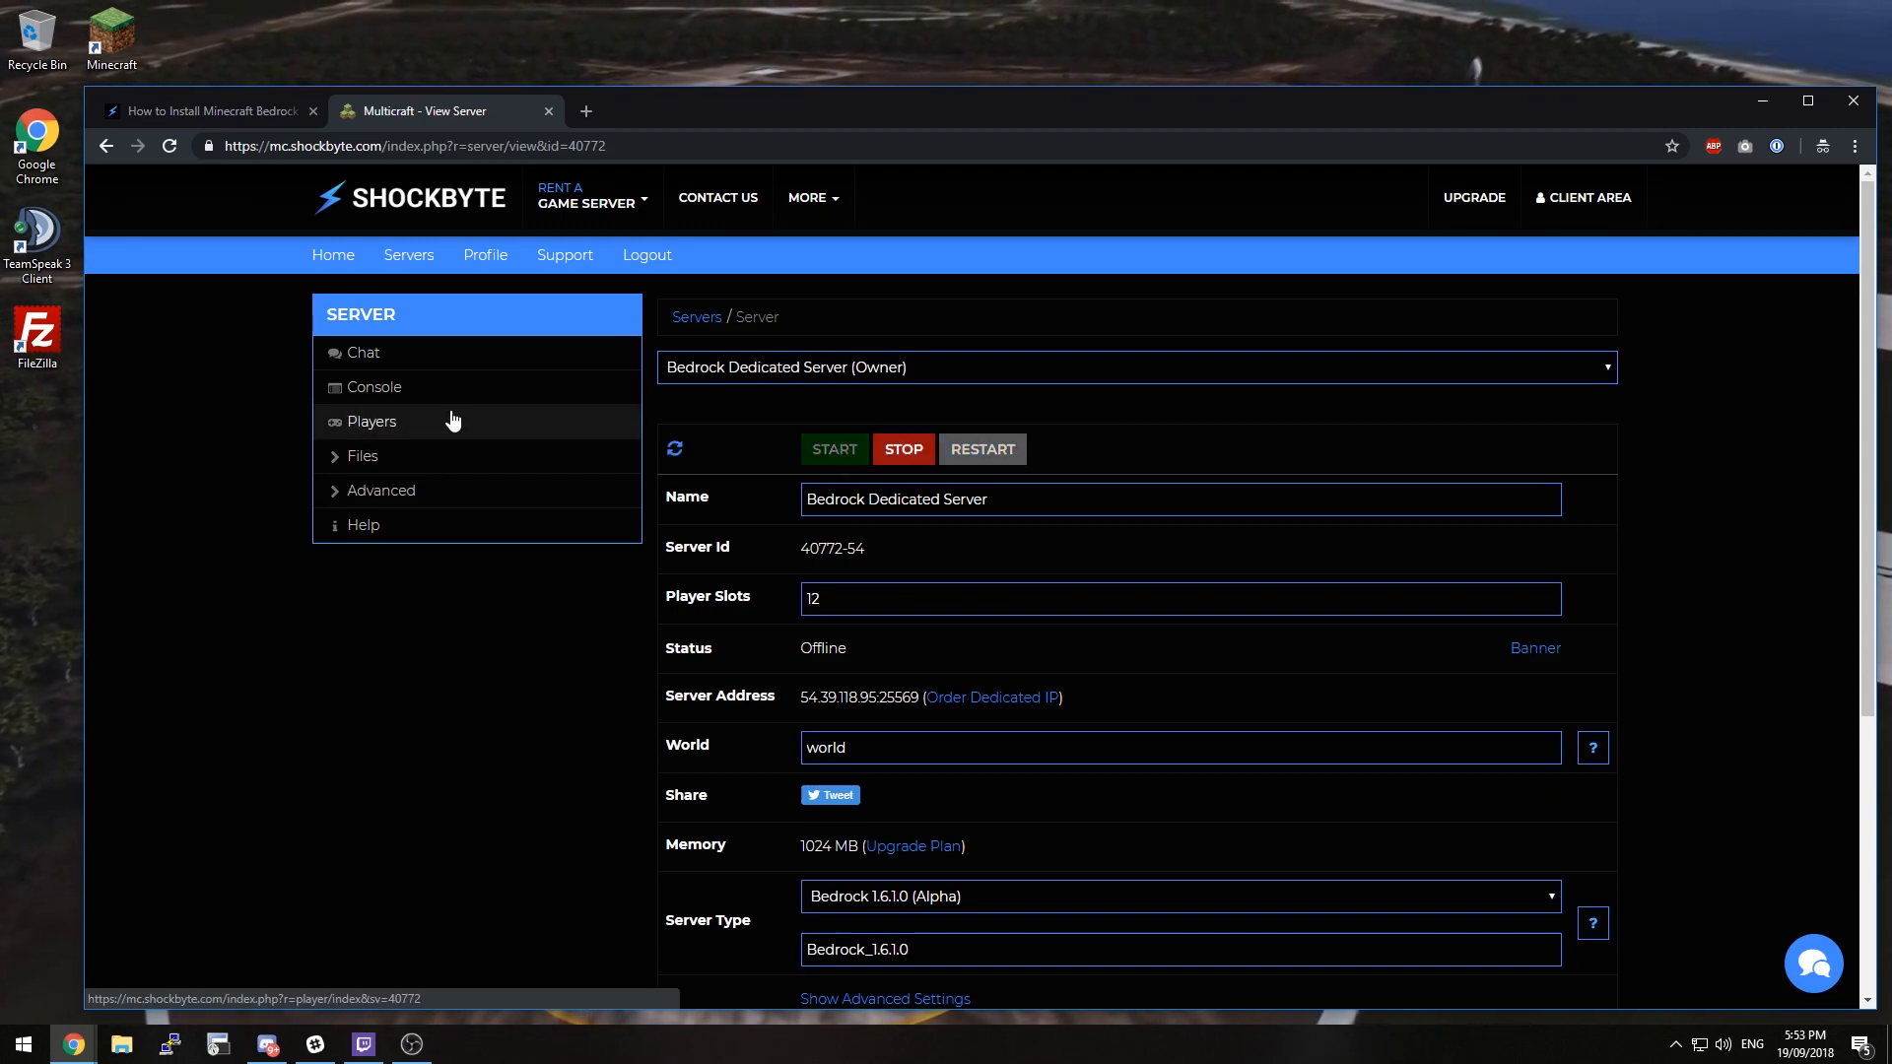
# Check the console startup log, return to the overview, then launch Minecraft from the desktop
pyautogui.click(372, 387)
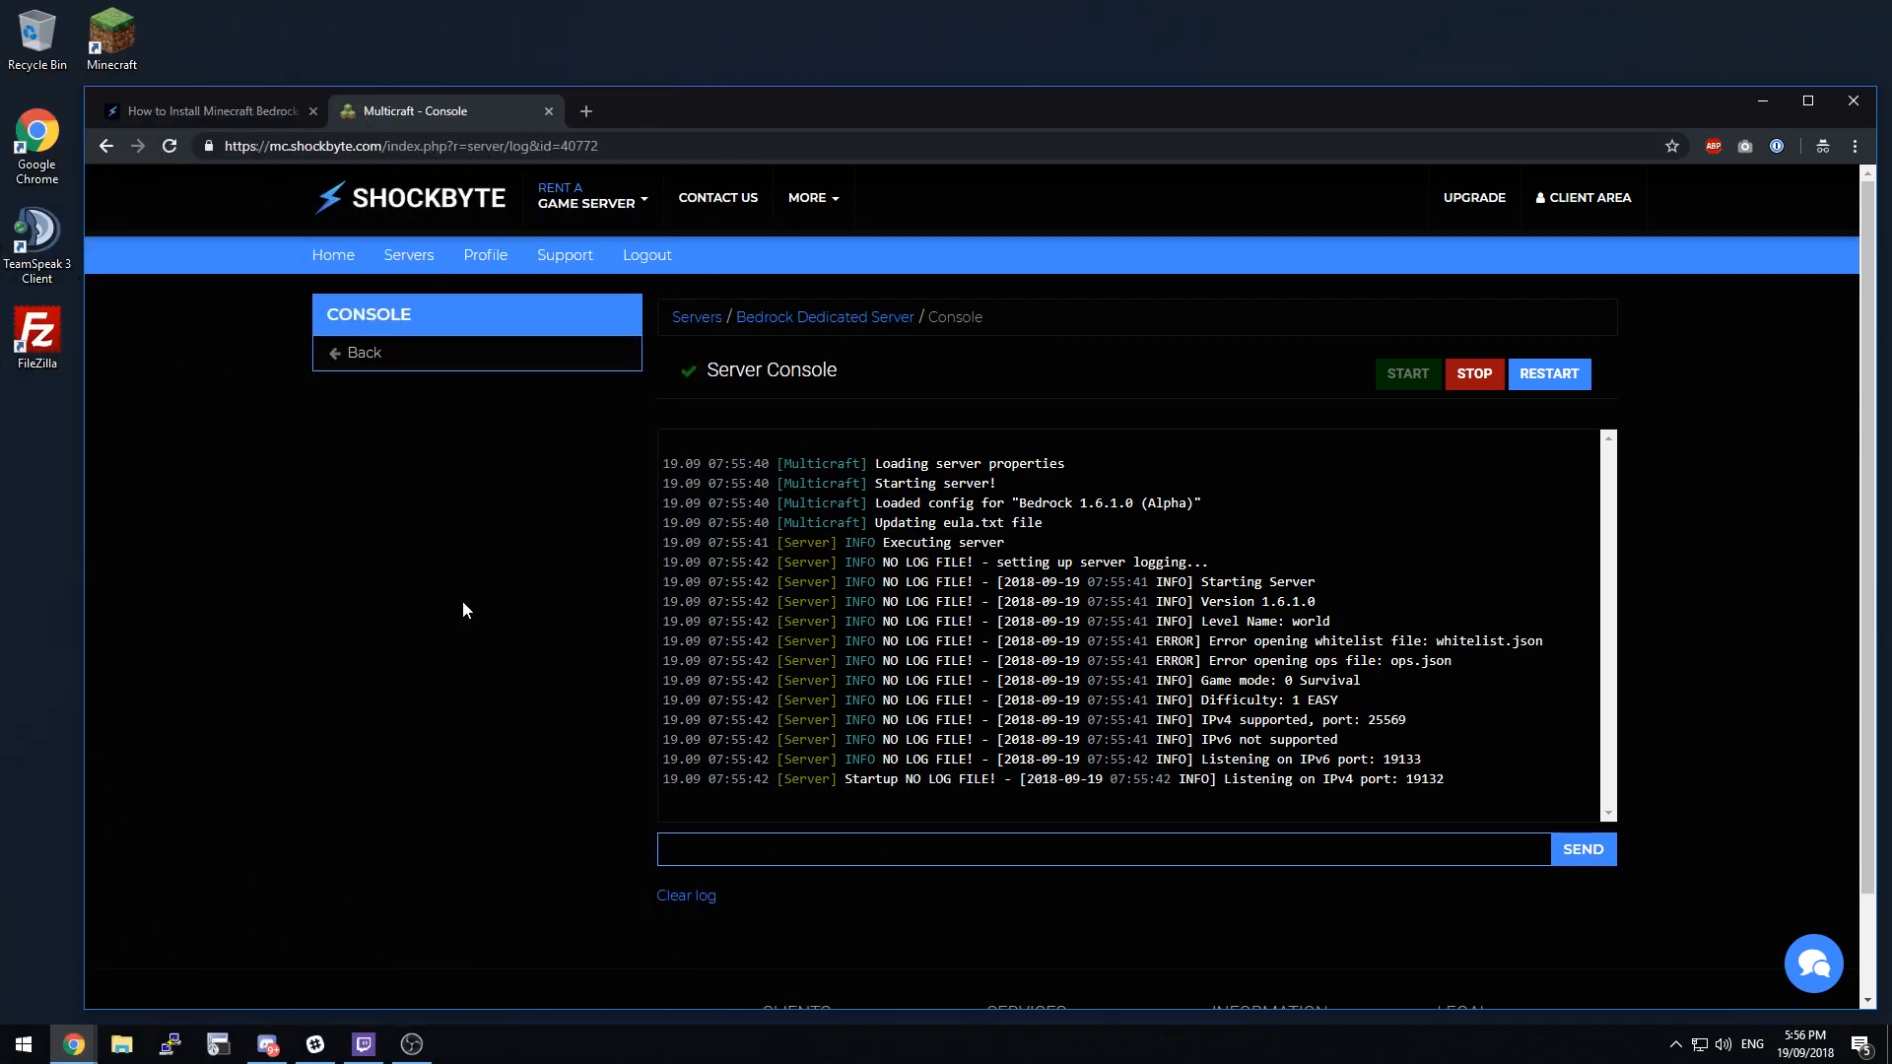
pyautogui.moveTo(432, 351)
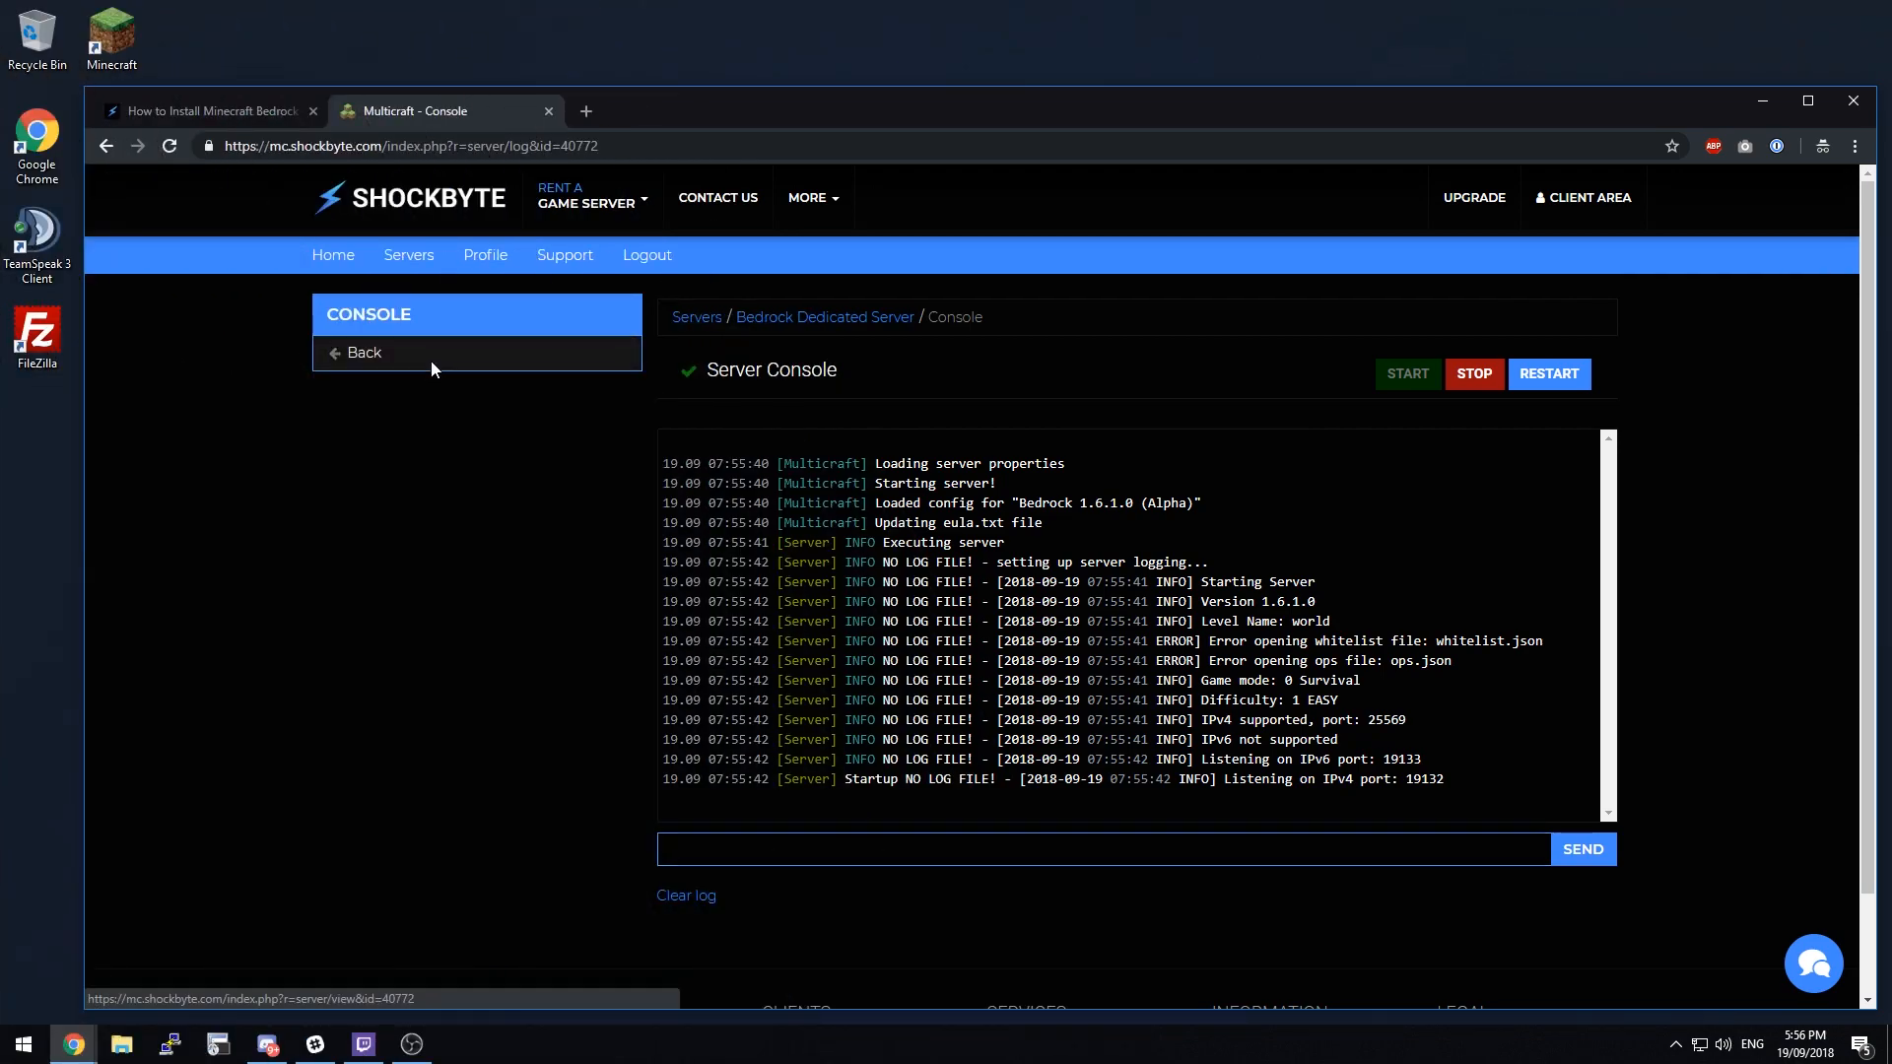
pyautogui.click(363, 353)
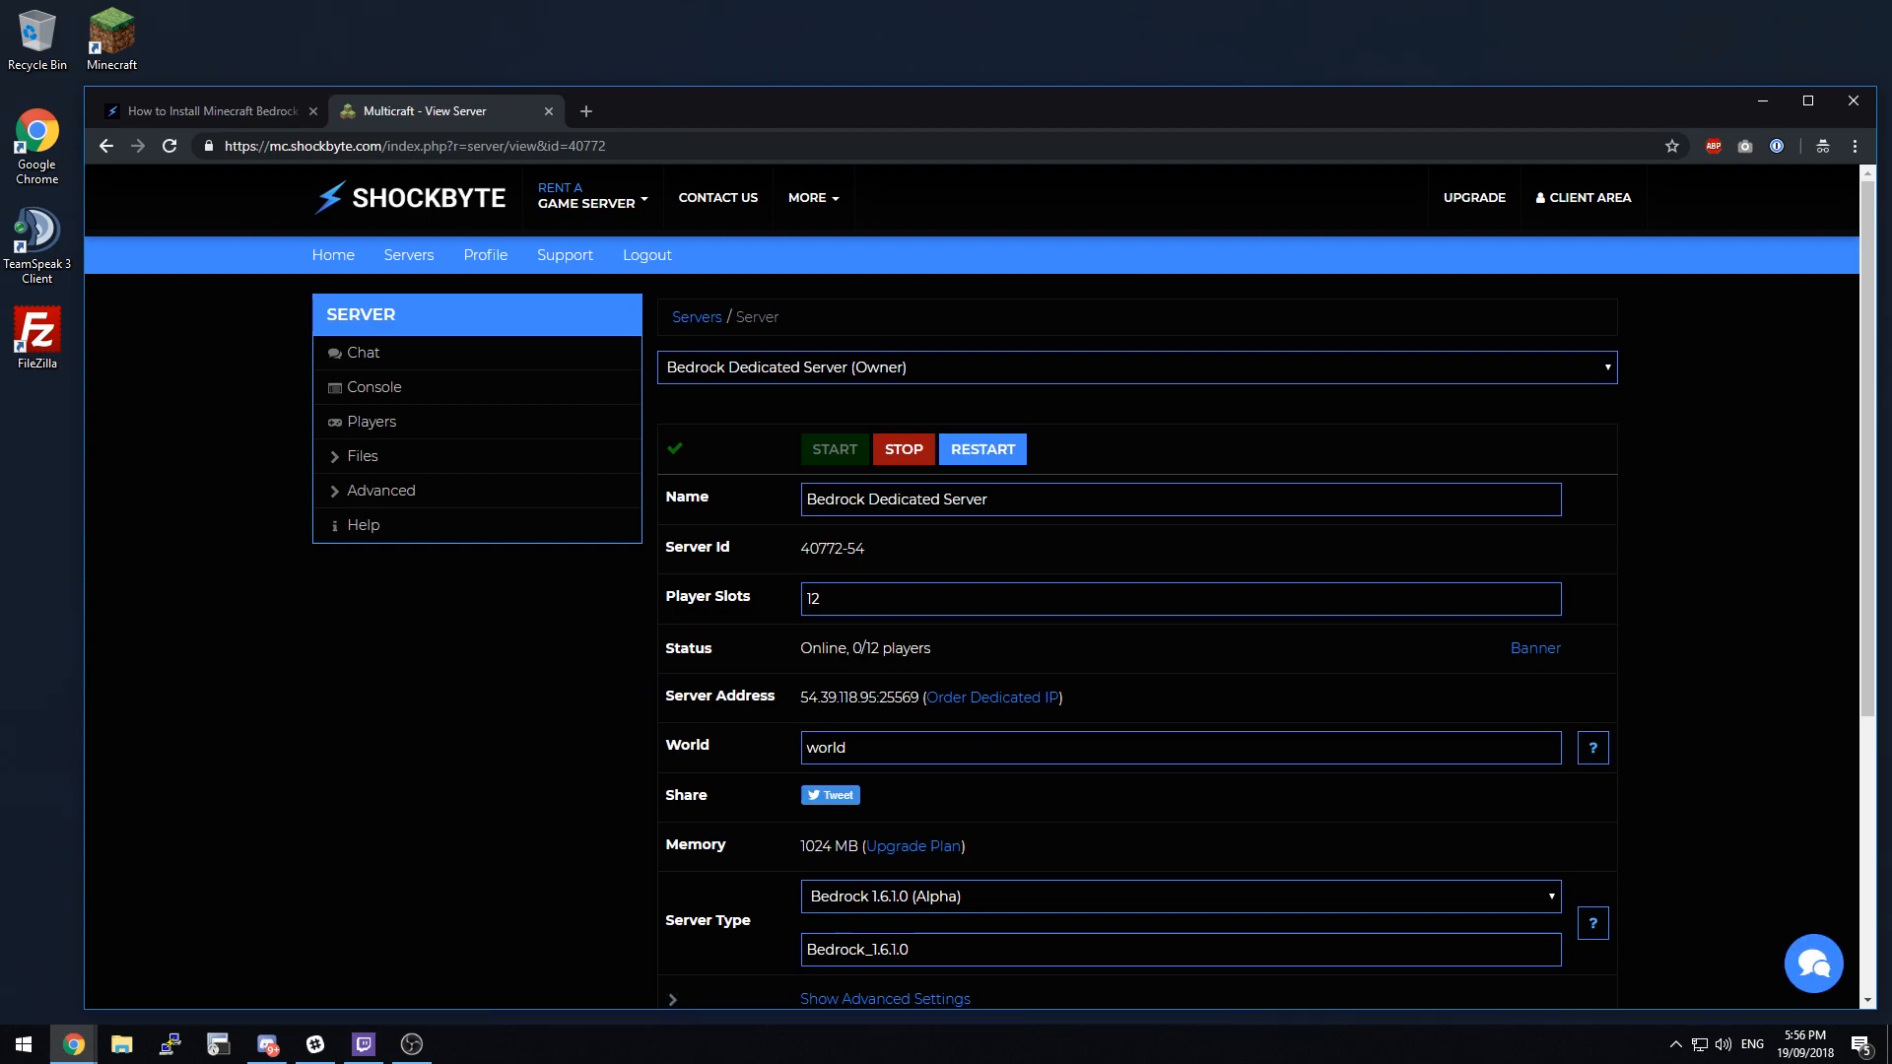
pyautogui.doubleClick(836, 698)
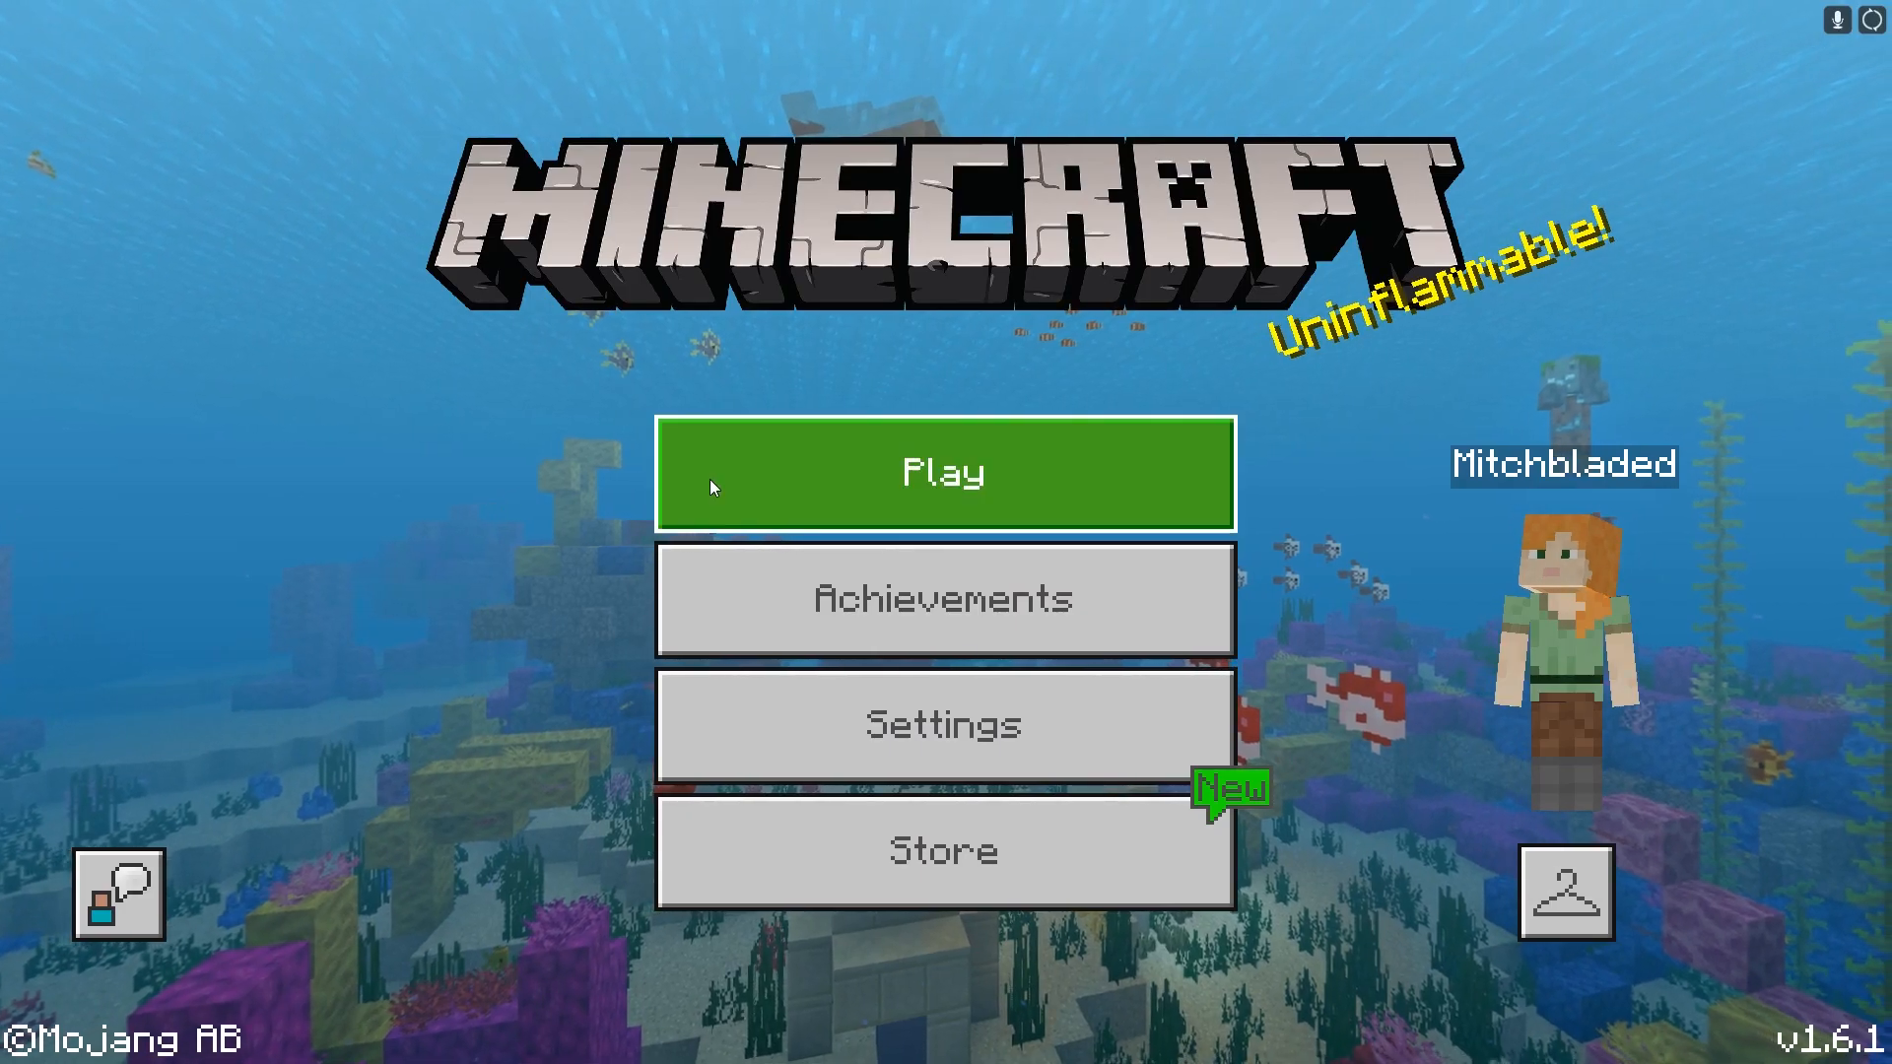
# Go to Play, the Servers list, and start adding a new external server
pyautogui.click(944, 471)
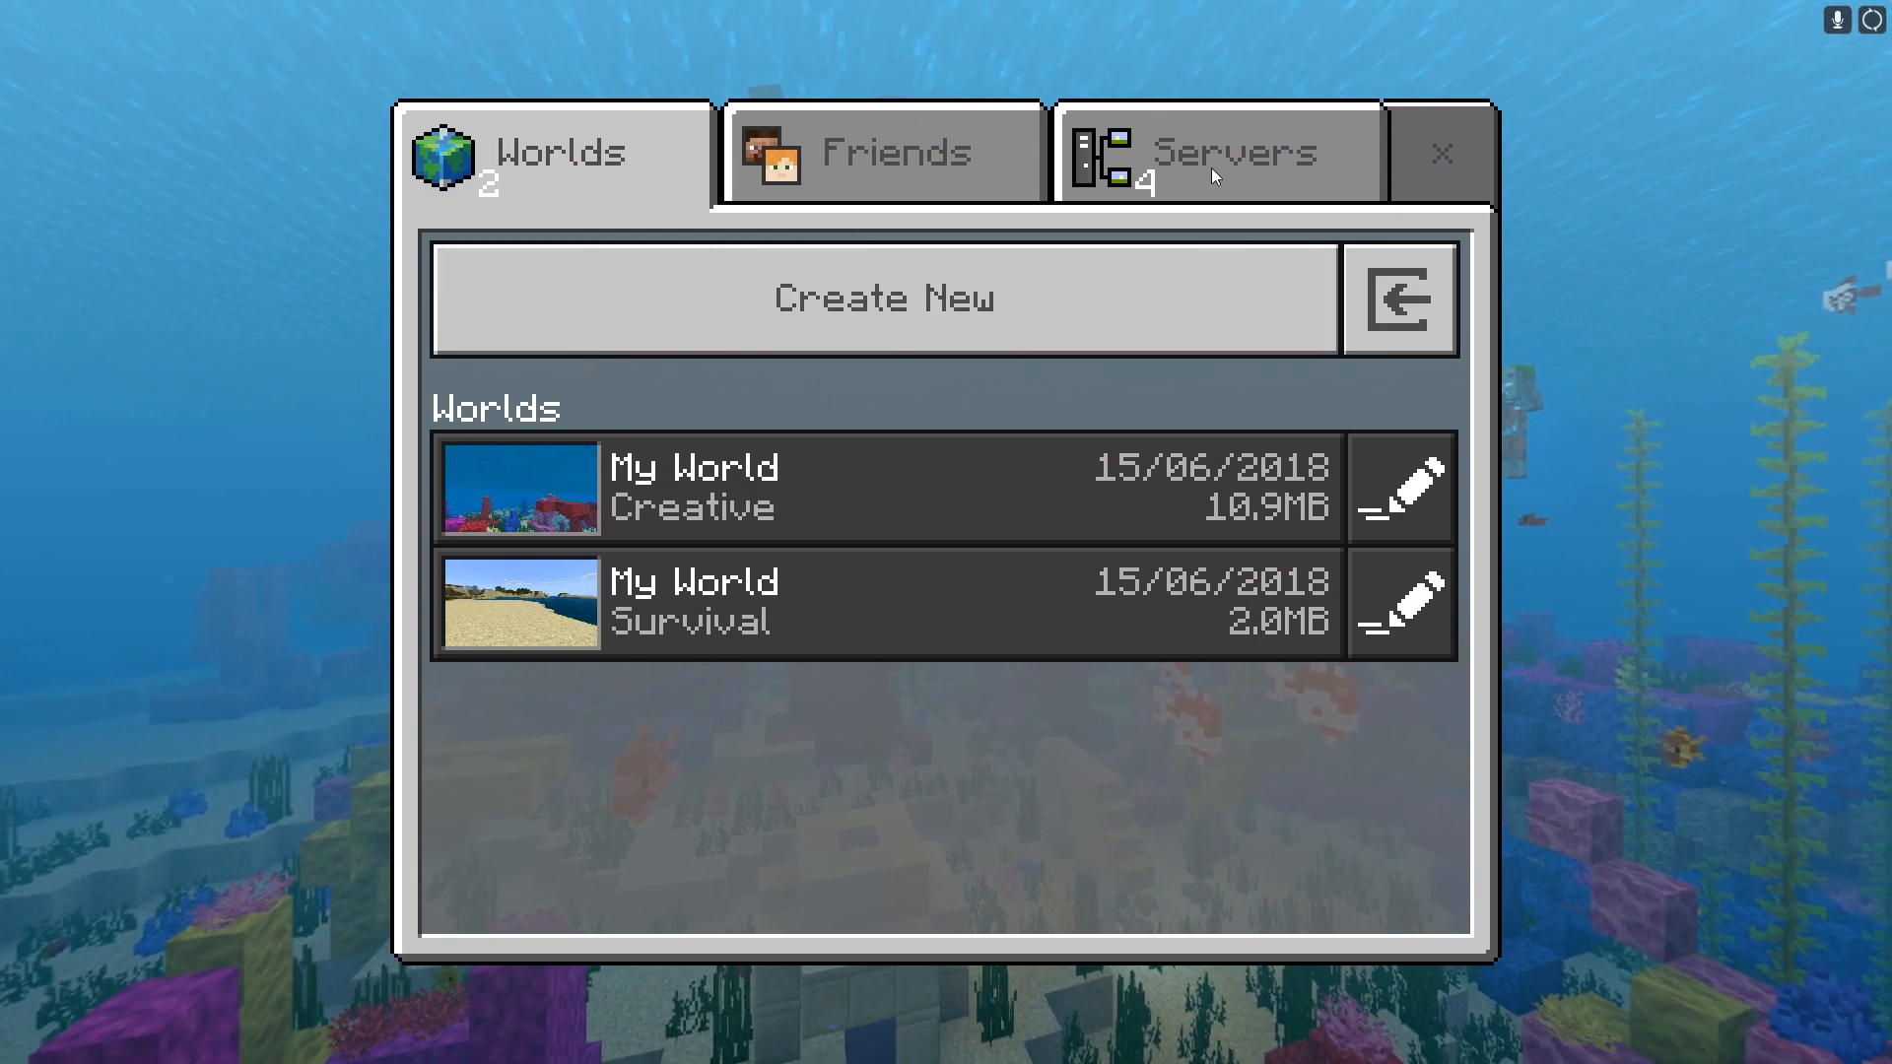
pyautogui.click(1216, 152)
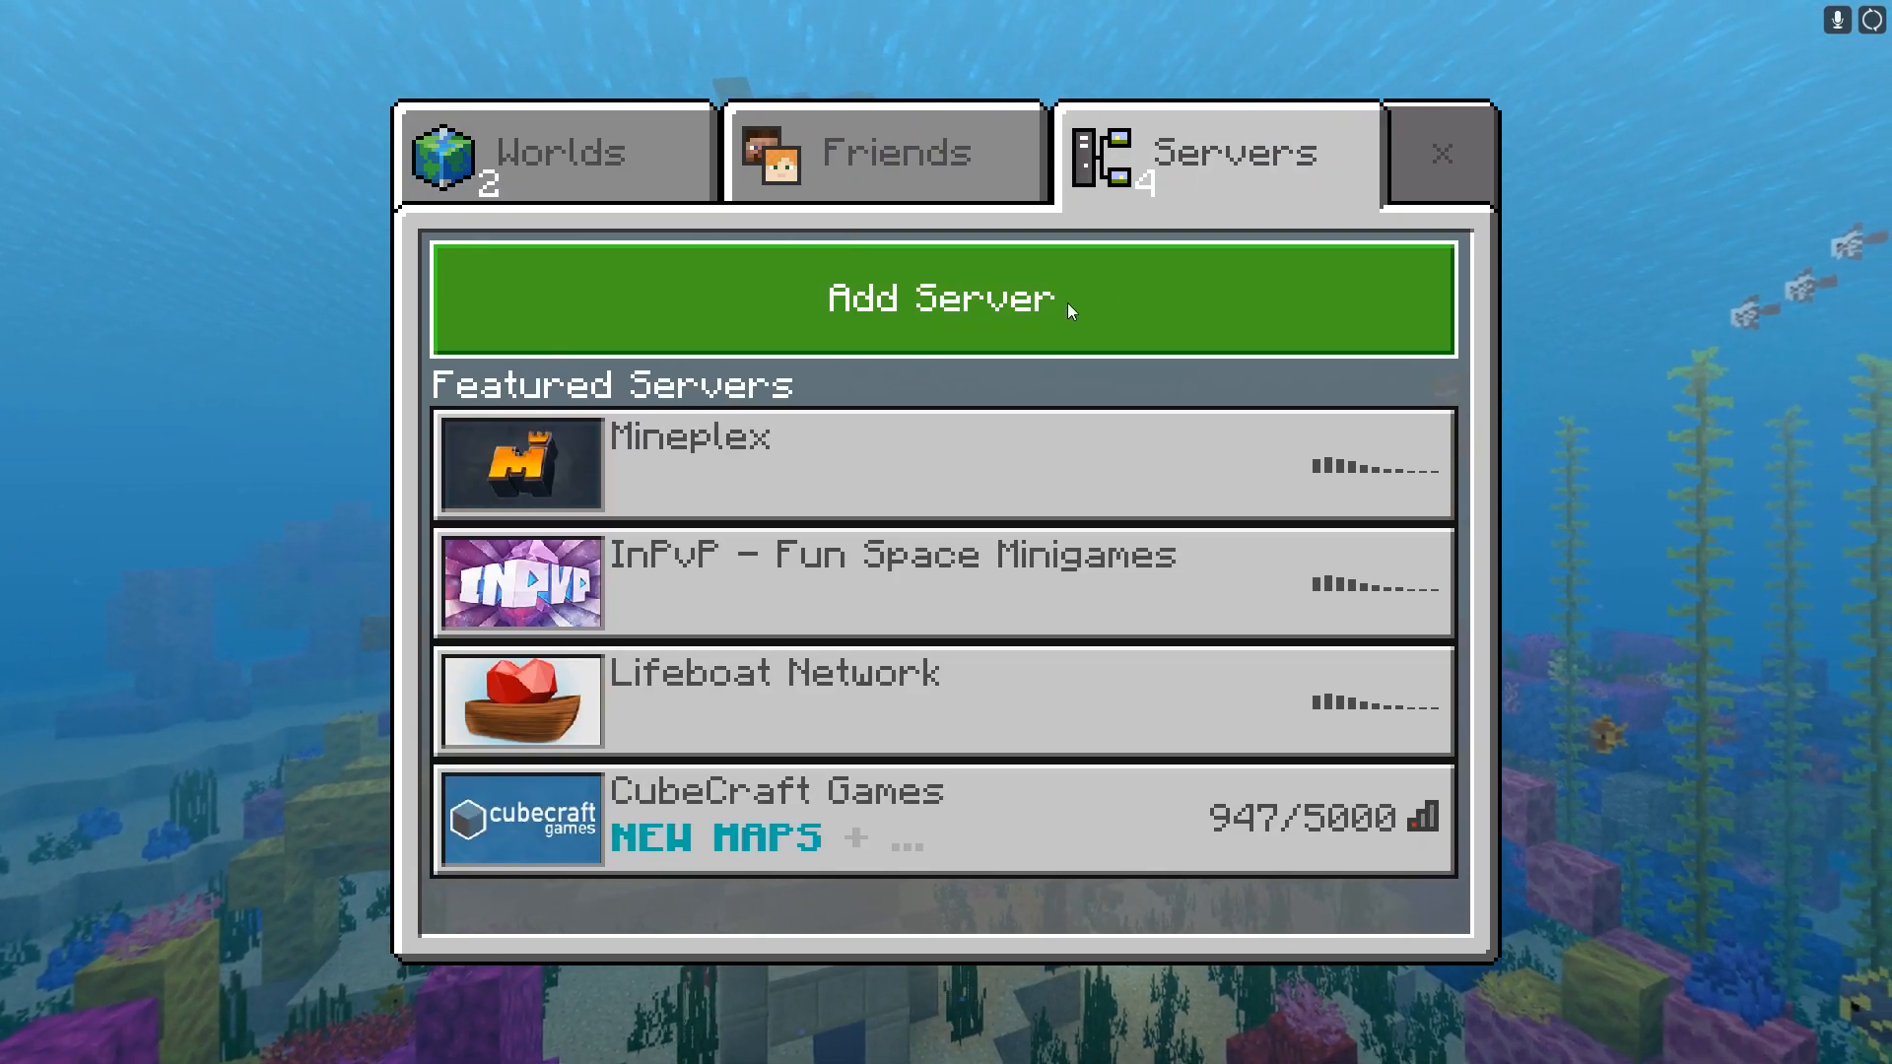
pyautogui.click(944, 297)
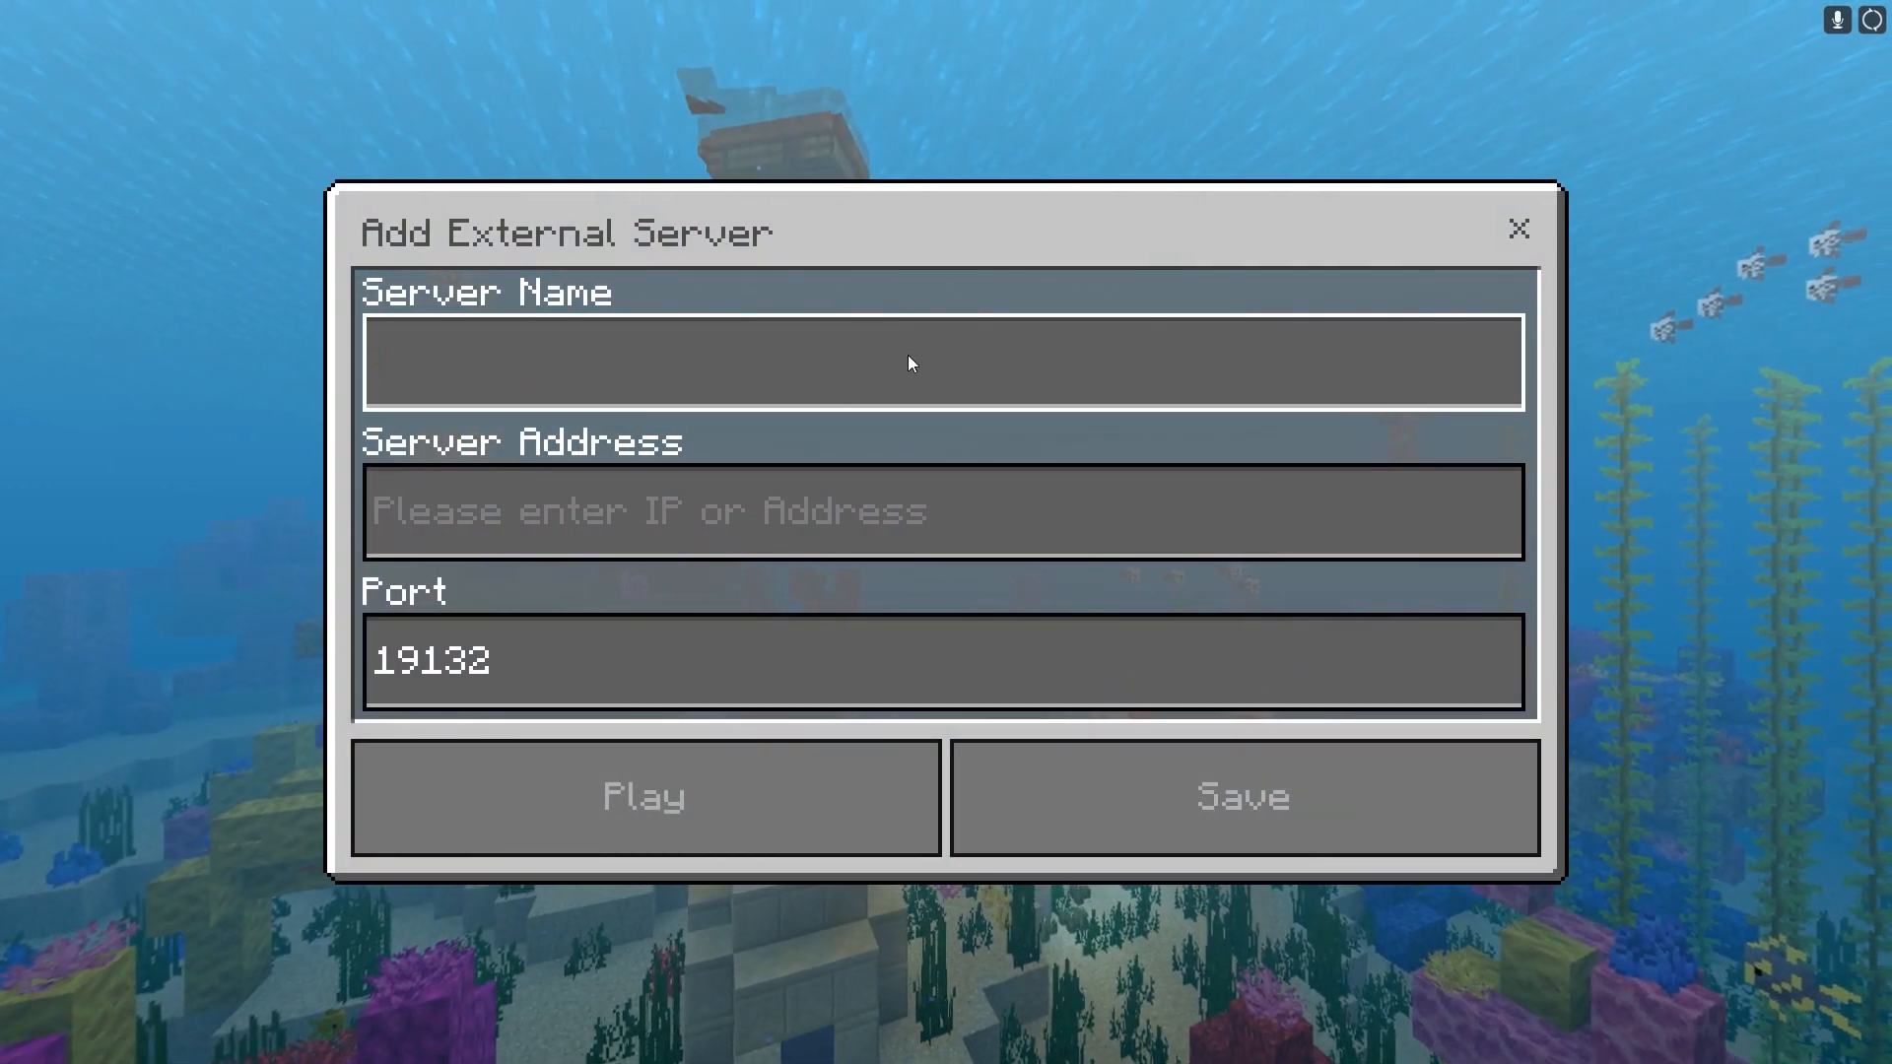
# Name the server 'My Server' and enter address 54.39.118.95, stripping the port from it
pyautogui.write('M')
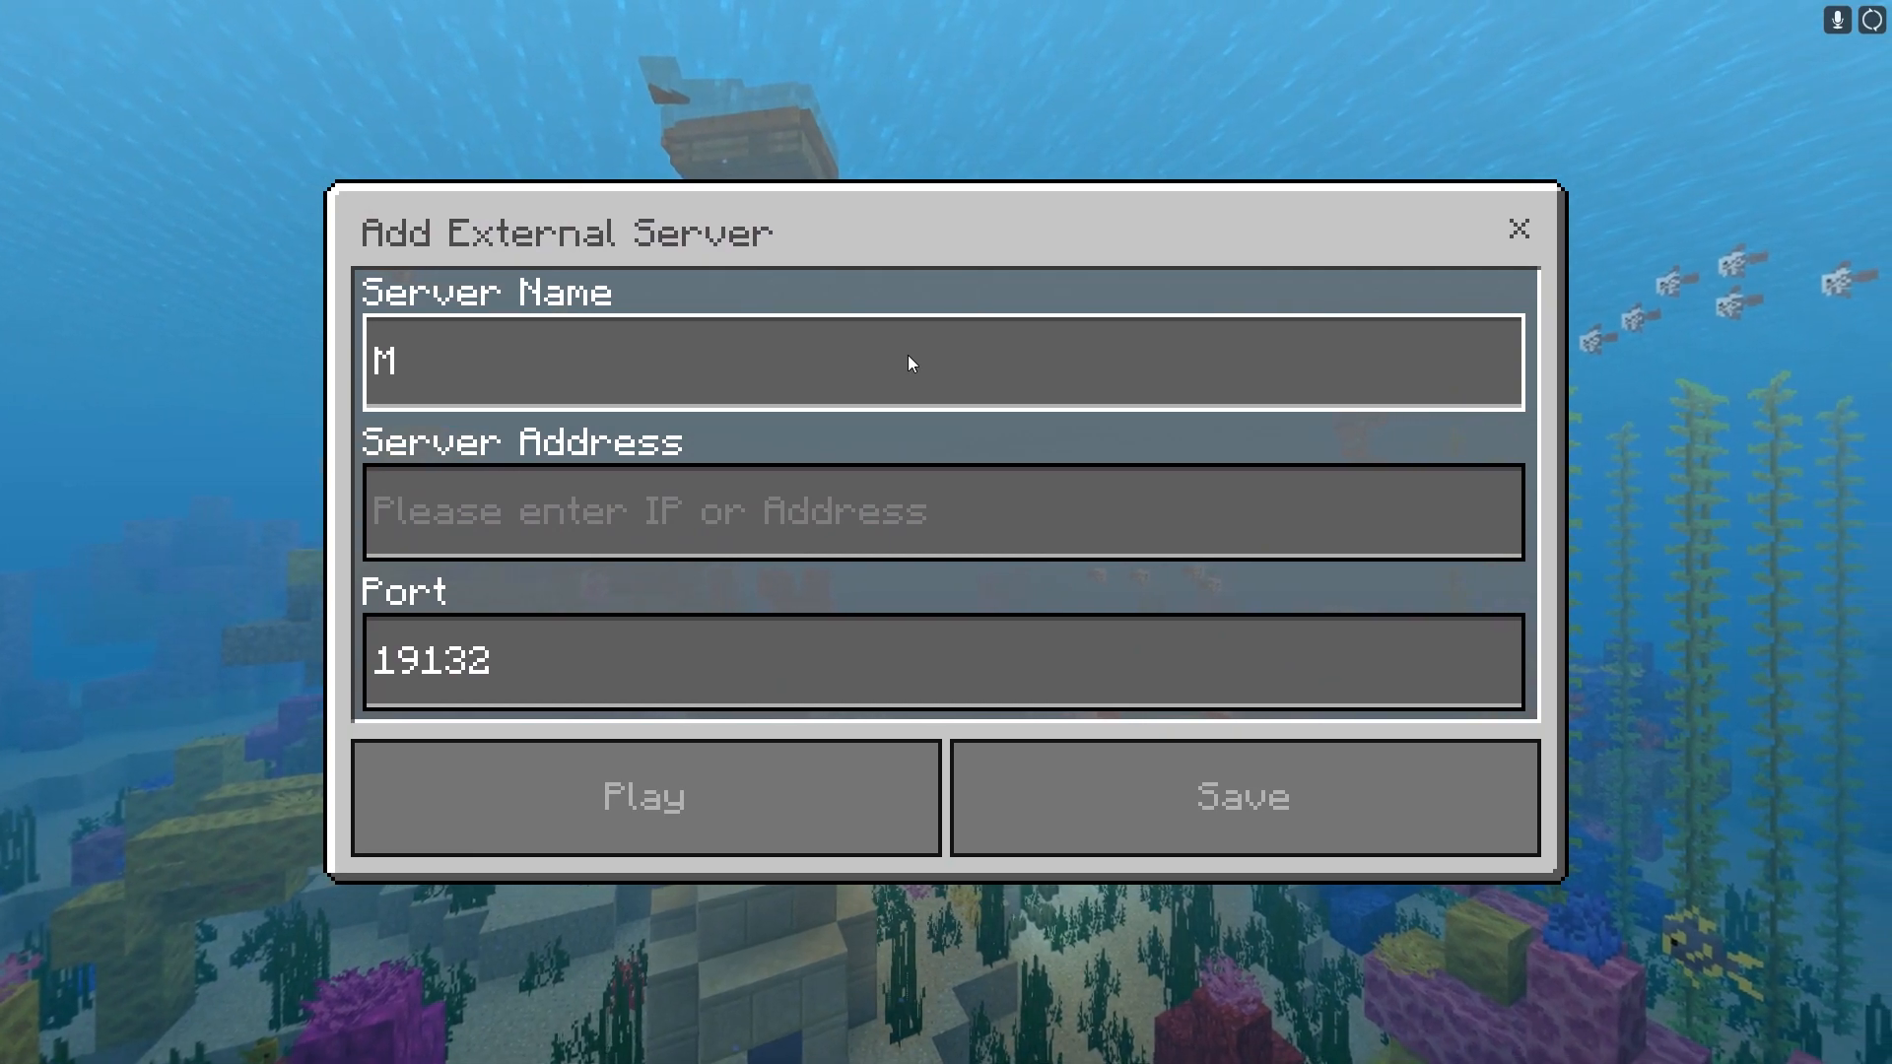
pyautogui.write('y Server')
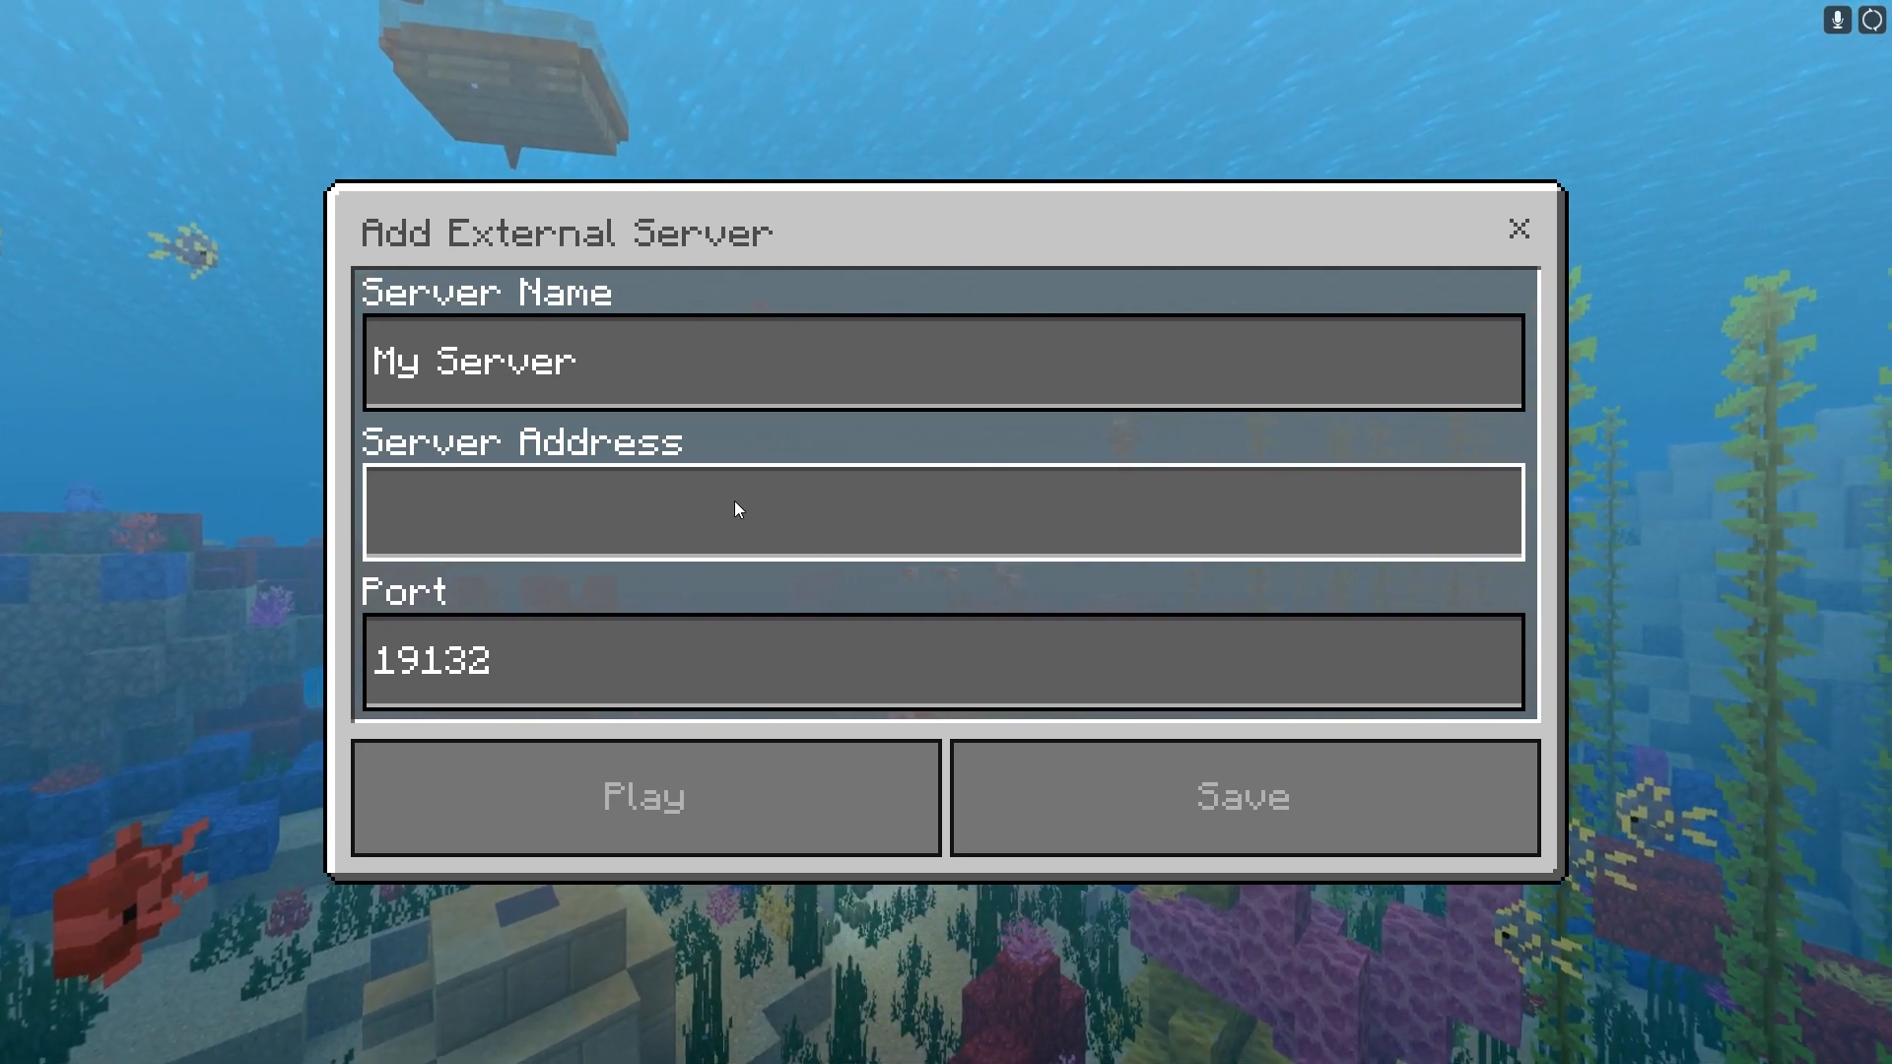
pyautogui.click(723, 509)
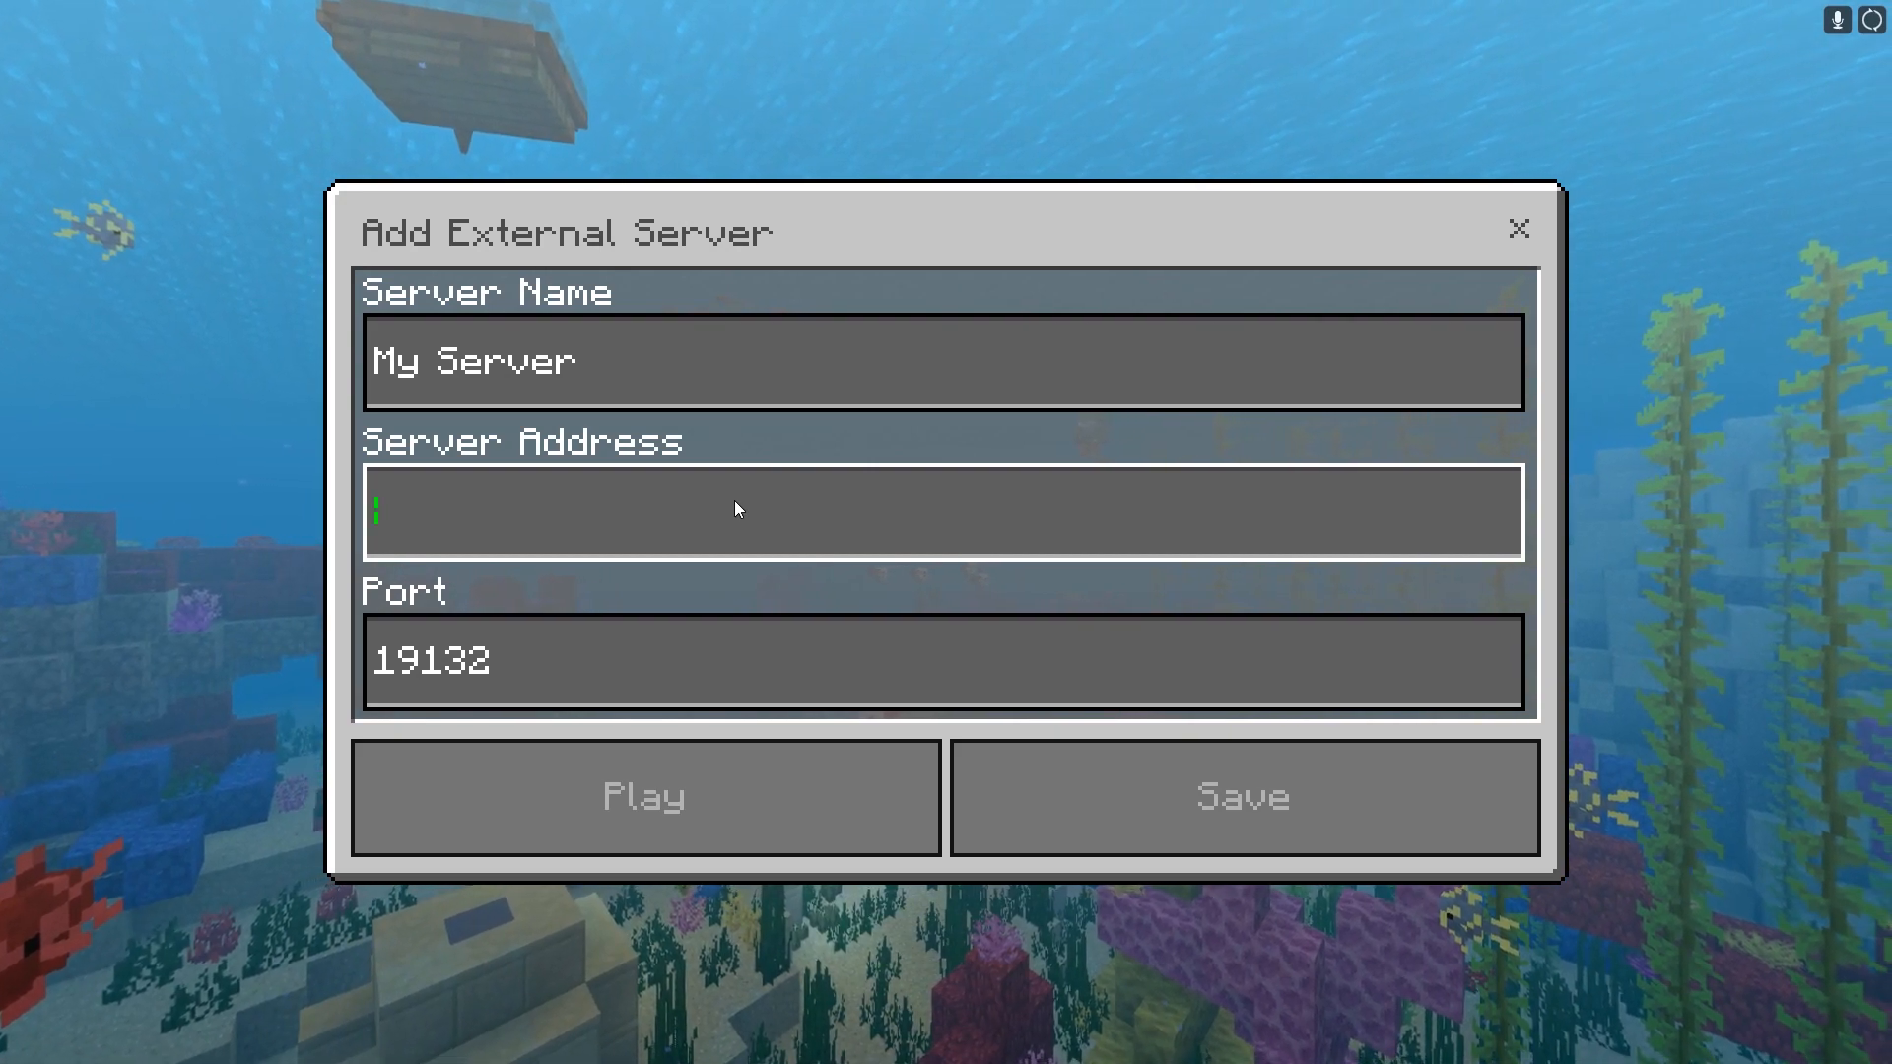
pyautogui.write('54.39.118.95:25569')
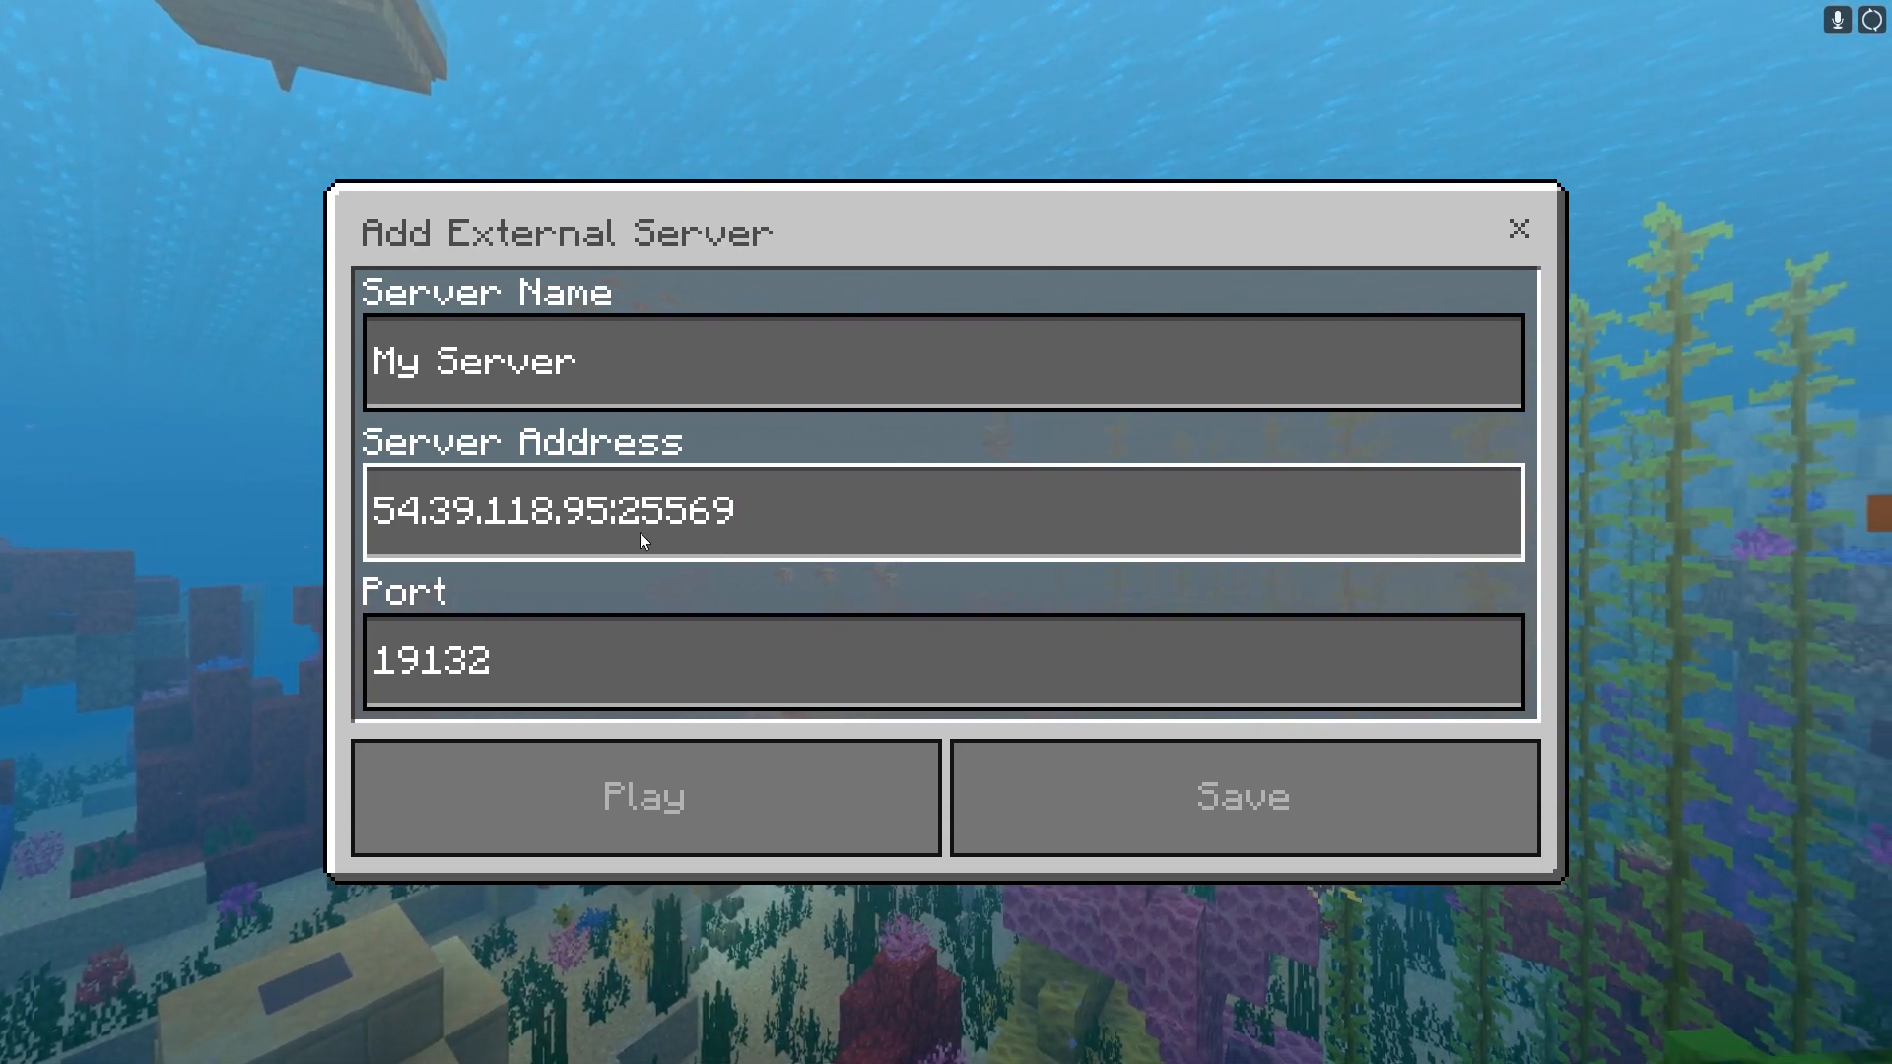
pyautogui.press('Backspace')
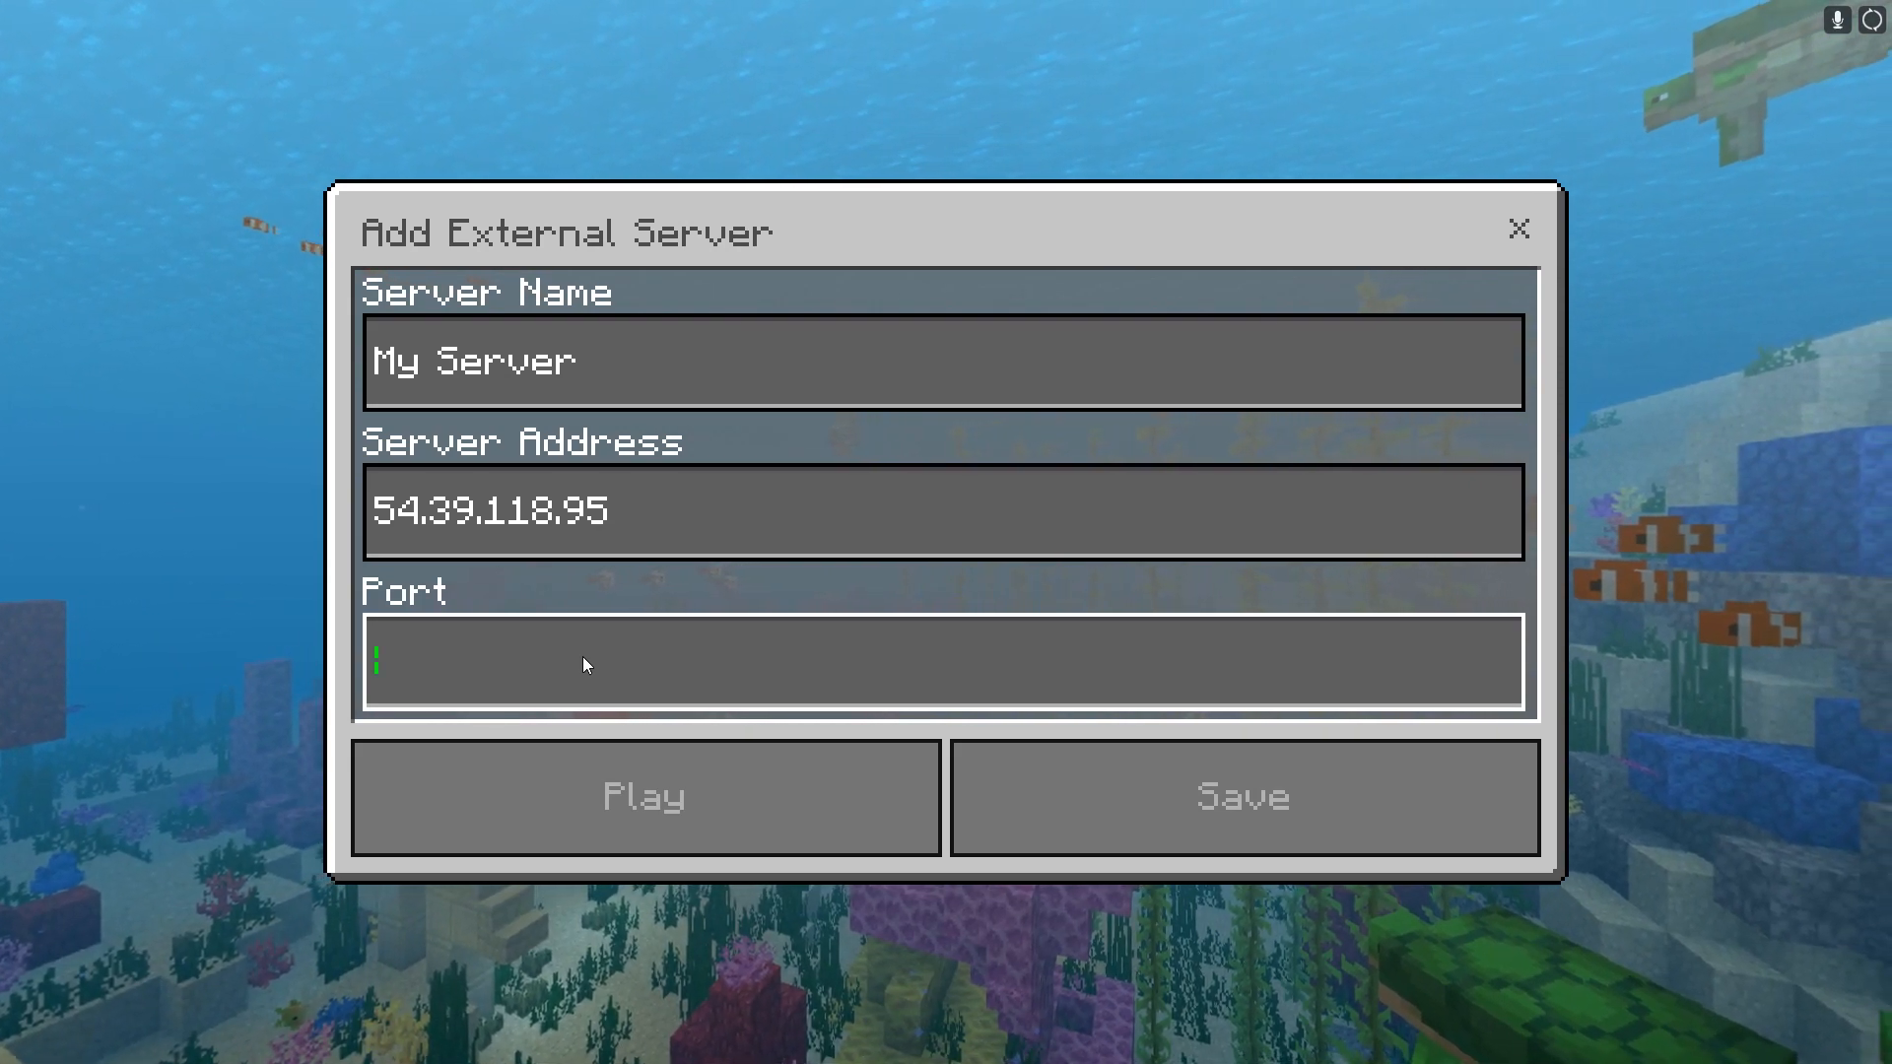
# Set the port to 25569 and join the server
pyautogui.write('2')
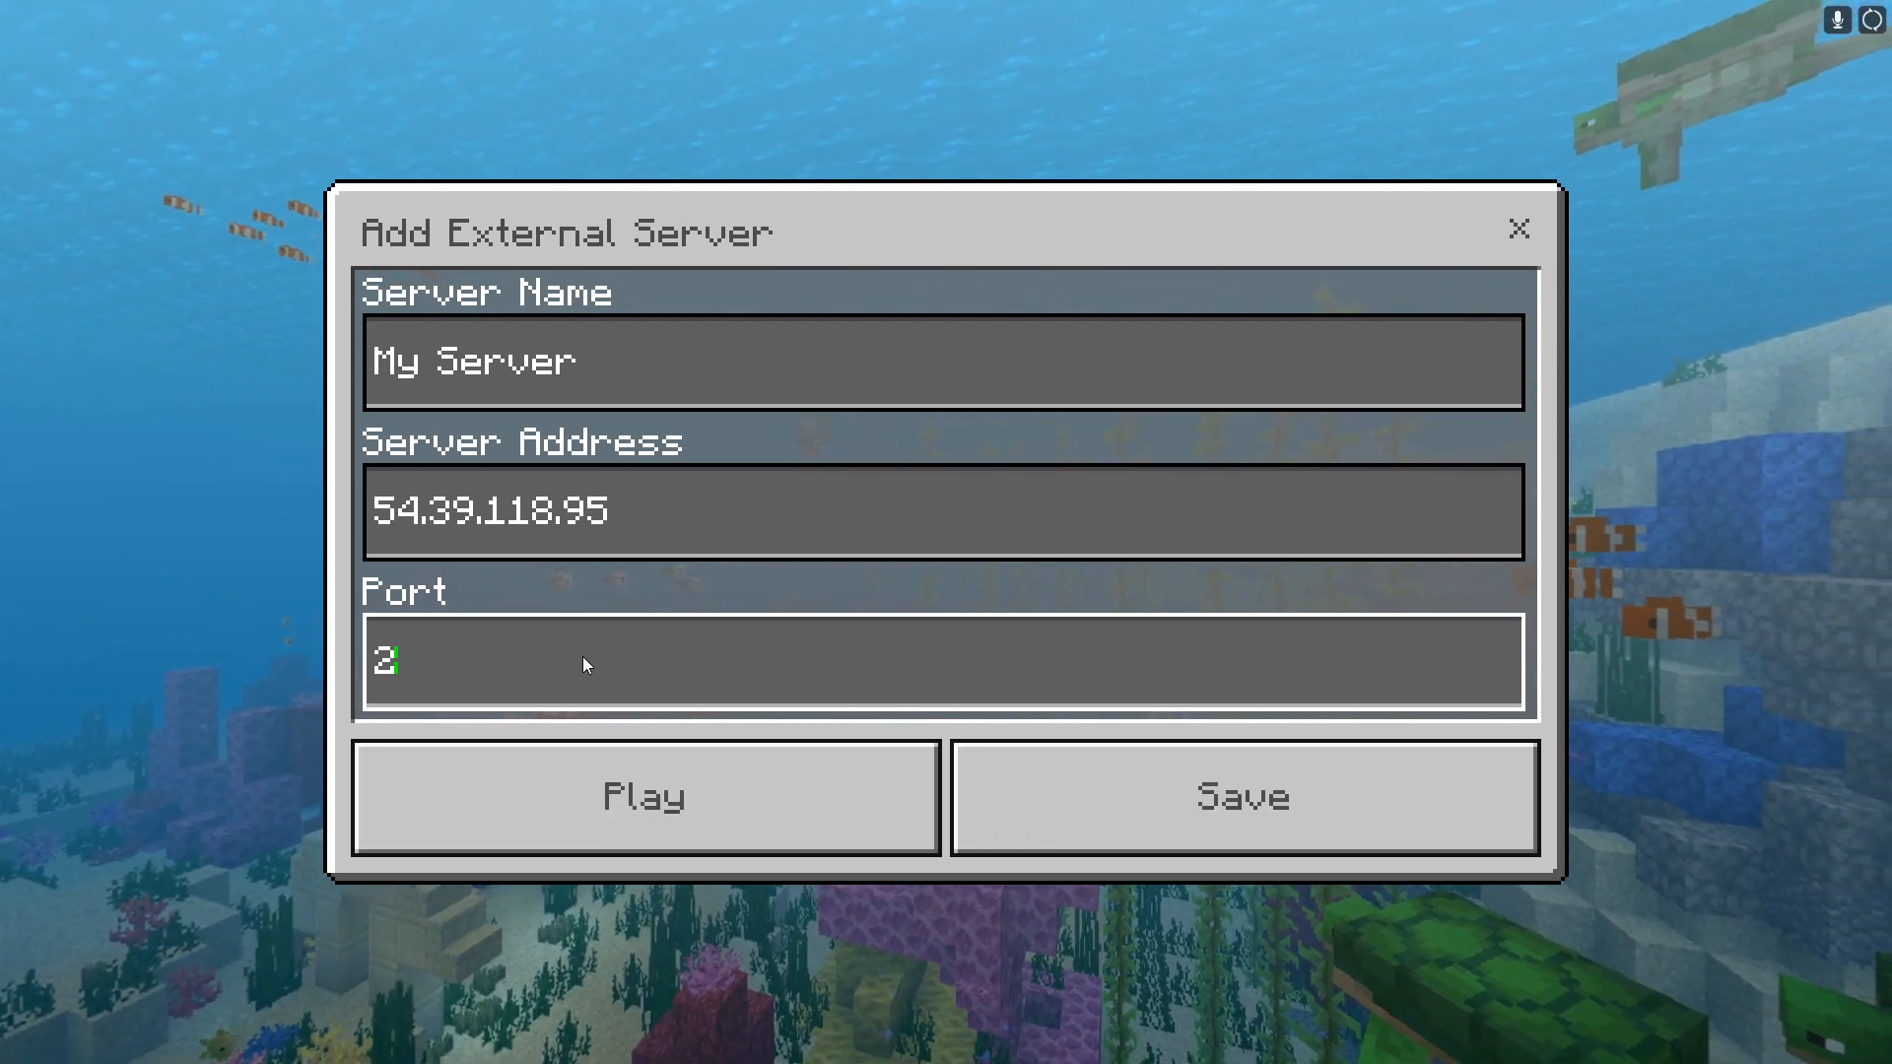
pyautogui.write('5569')
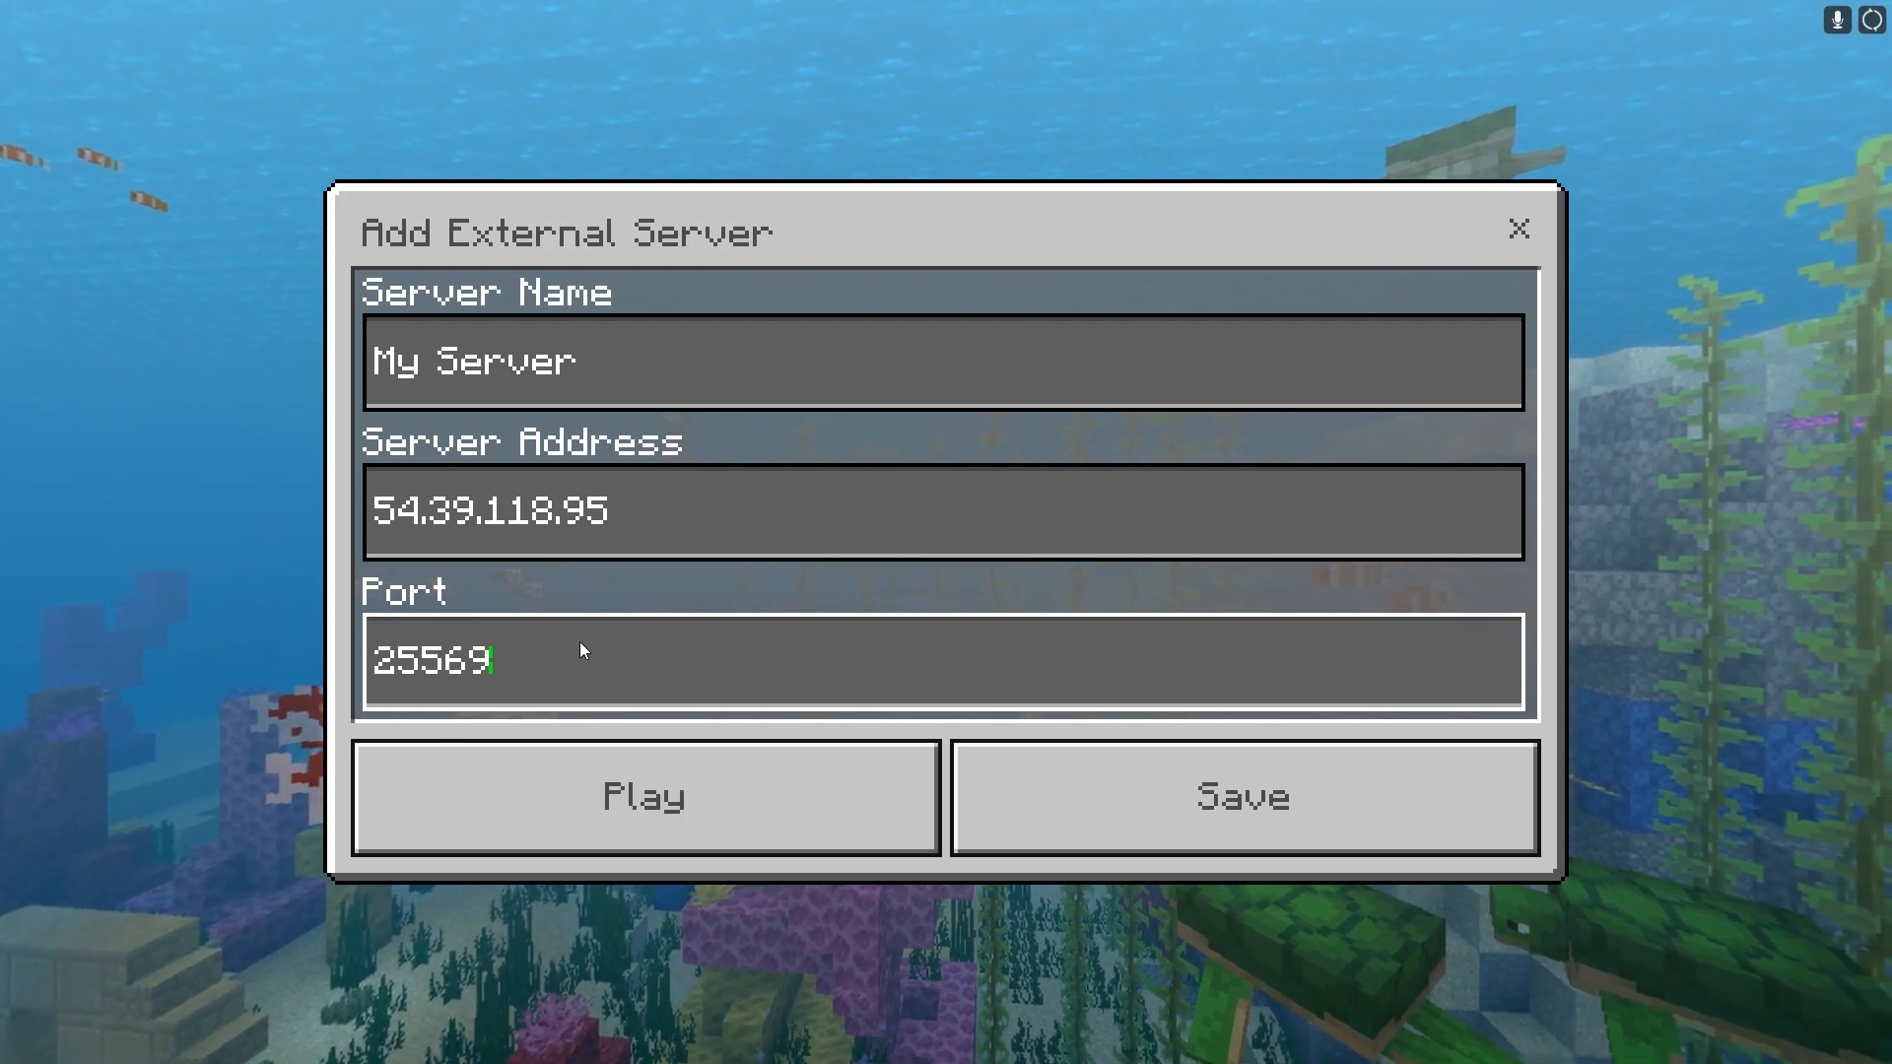
pyautogui.click(1240, 796)
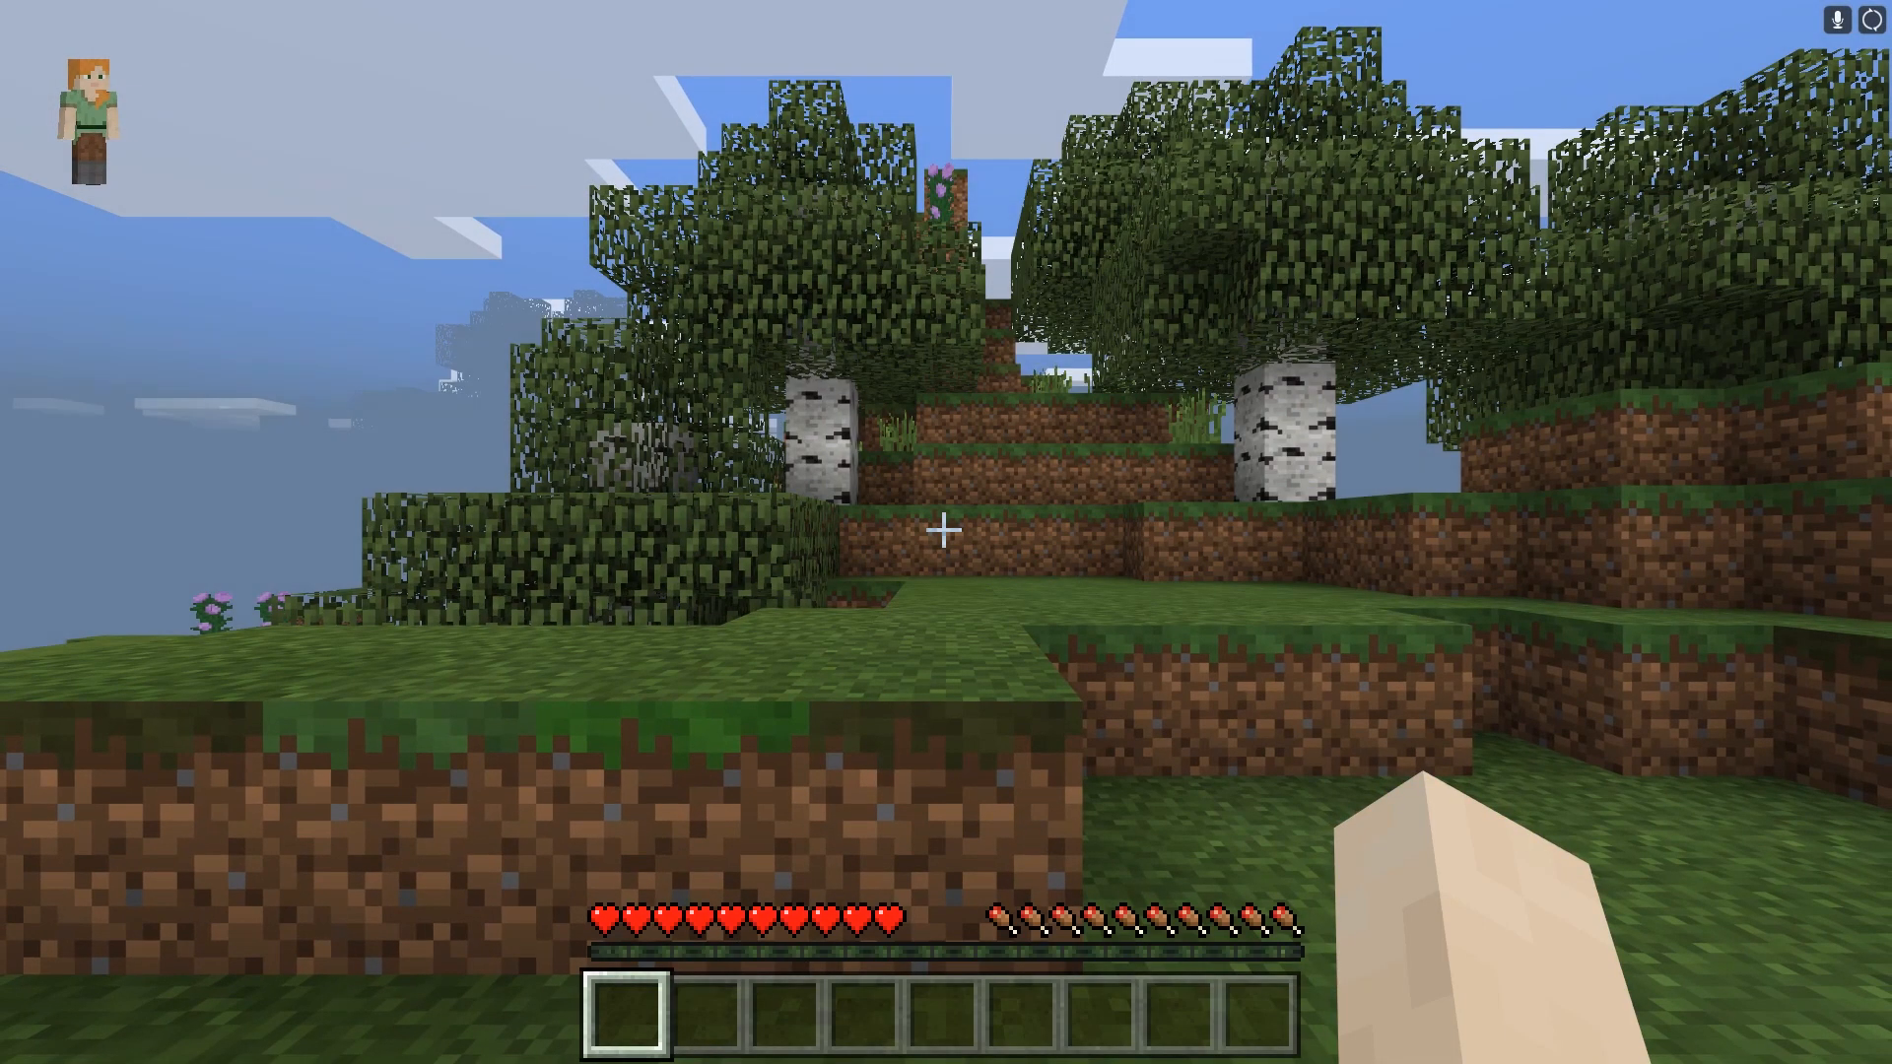
pyautogui.moveTo(946, 532)
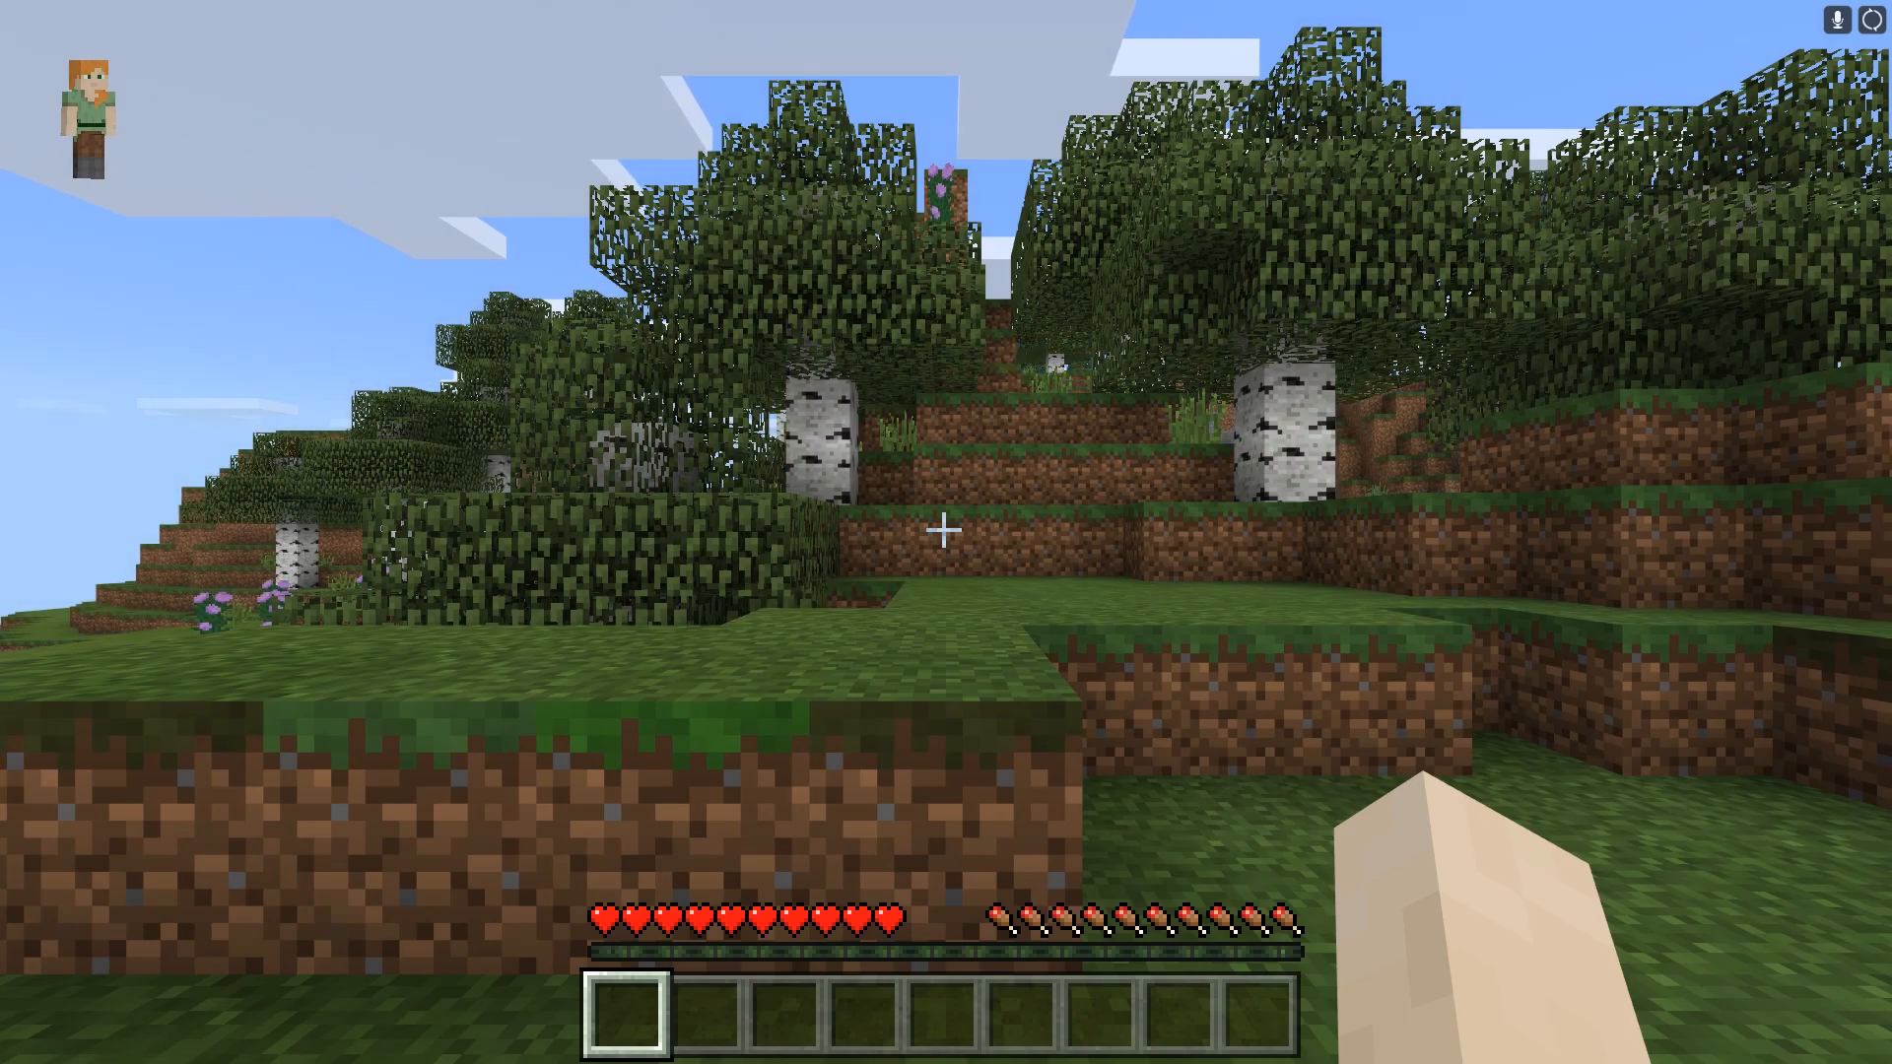
pyautogui.moveTo(946, 528)
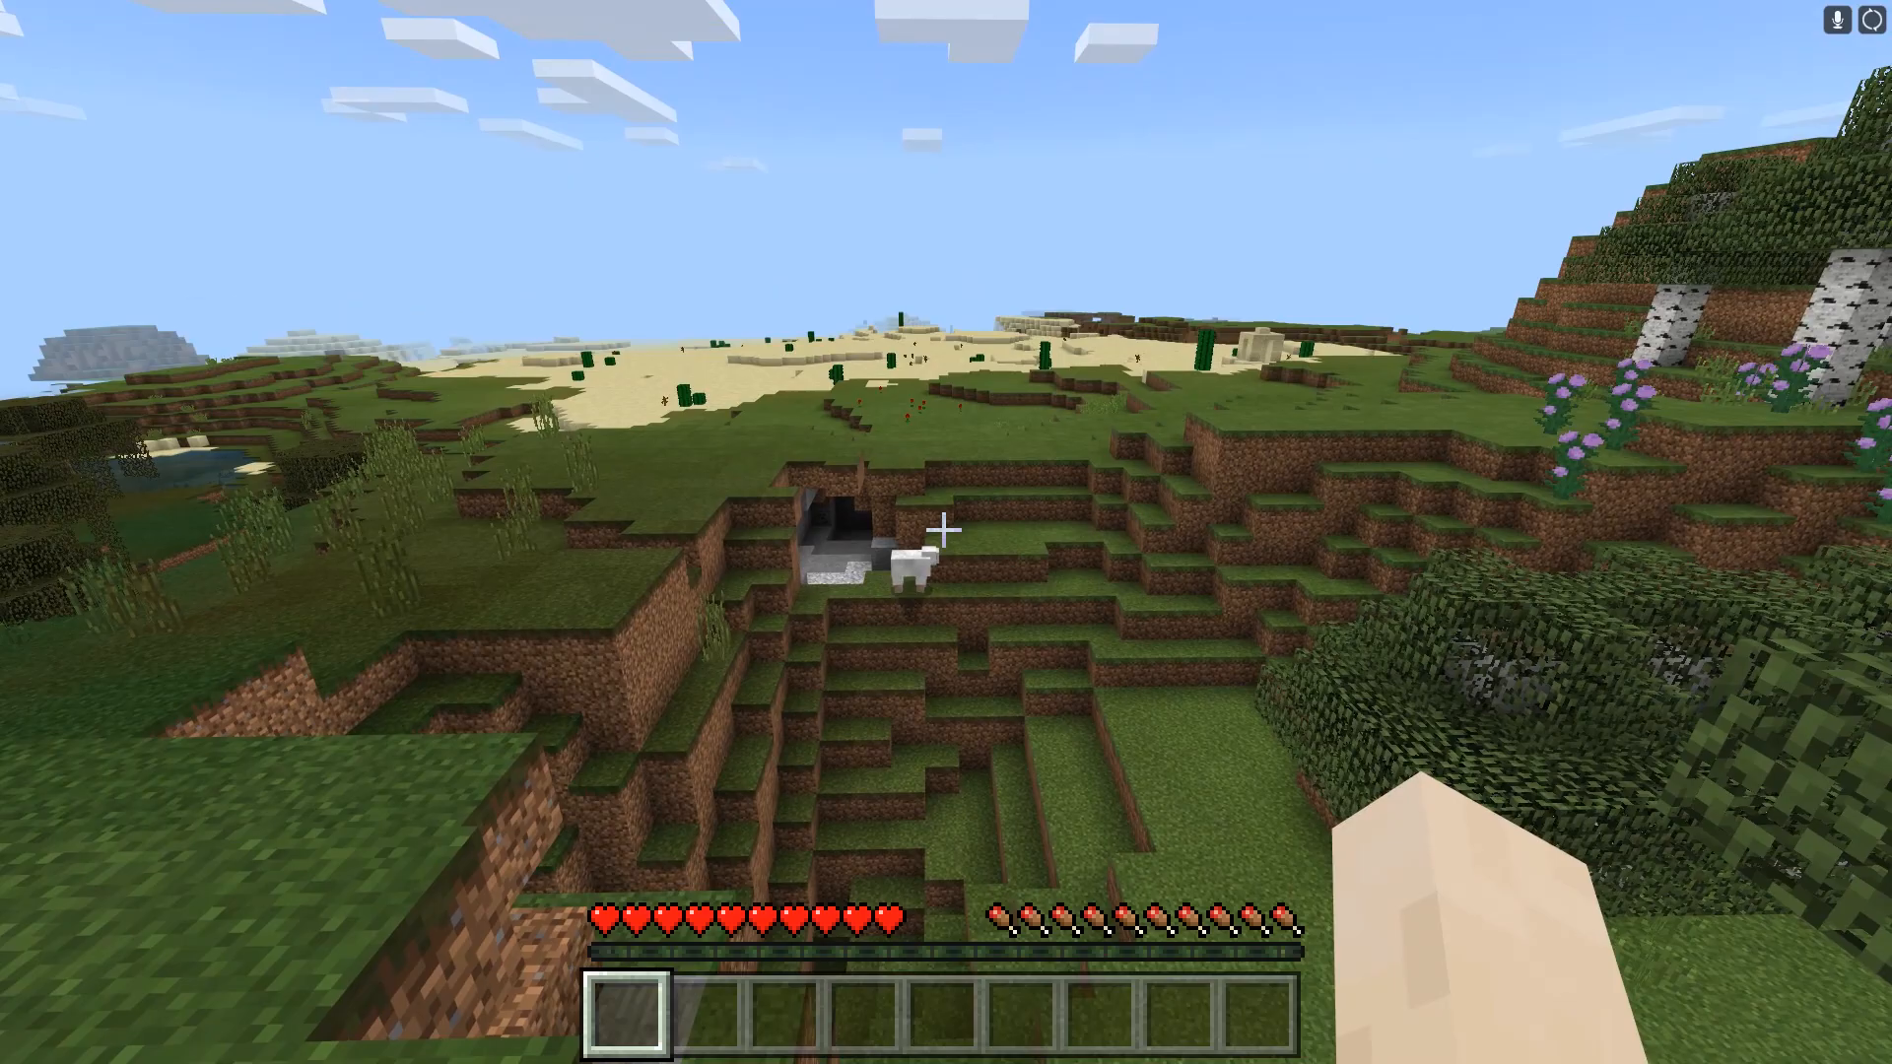
pyautogui.moveTo(946, 528)
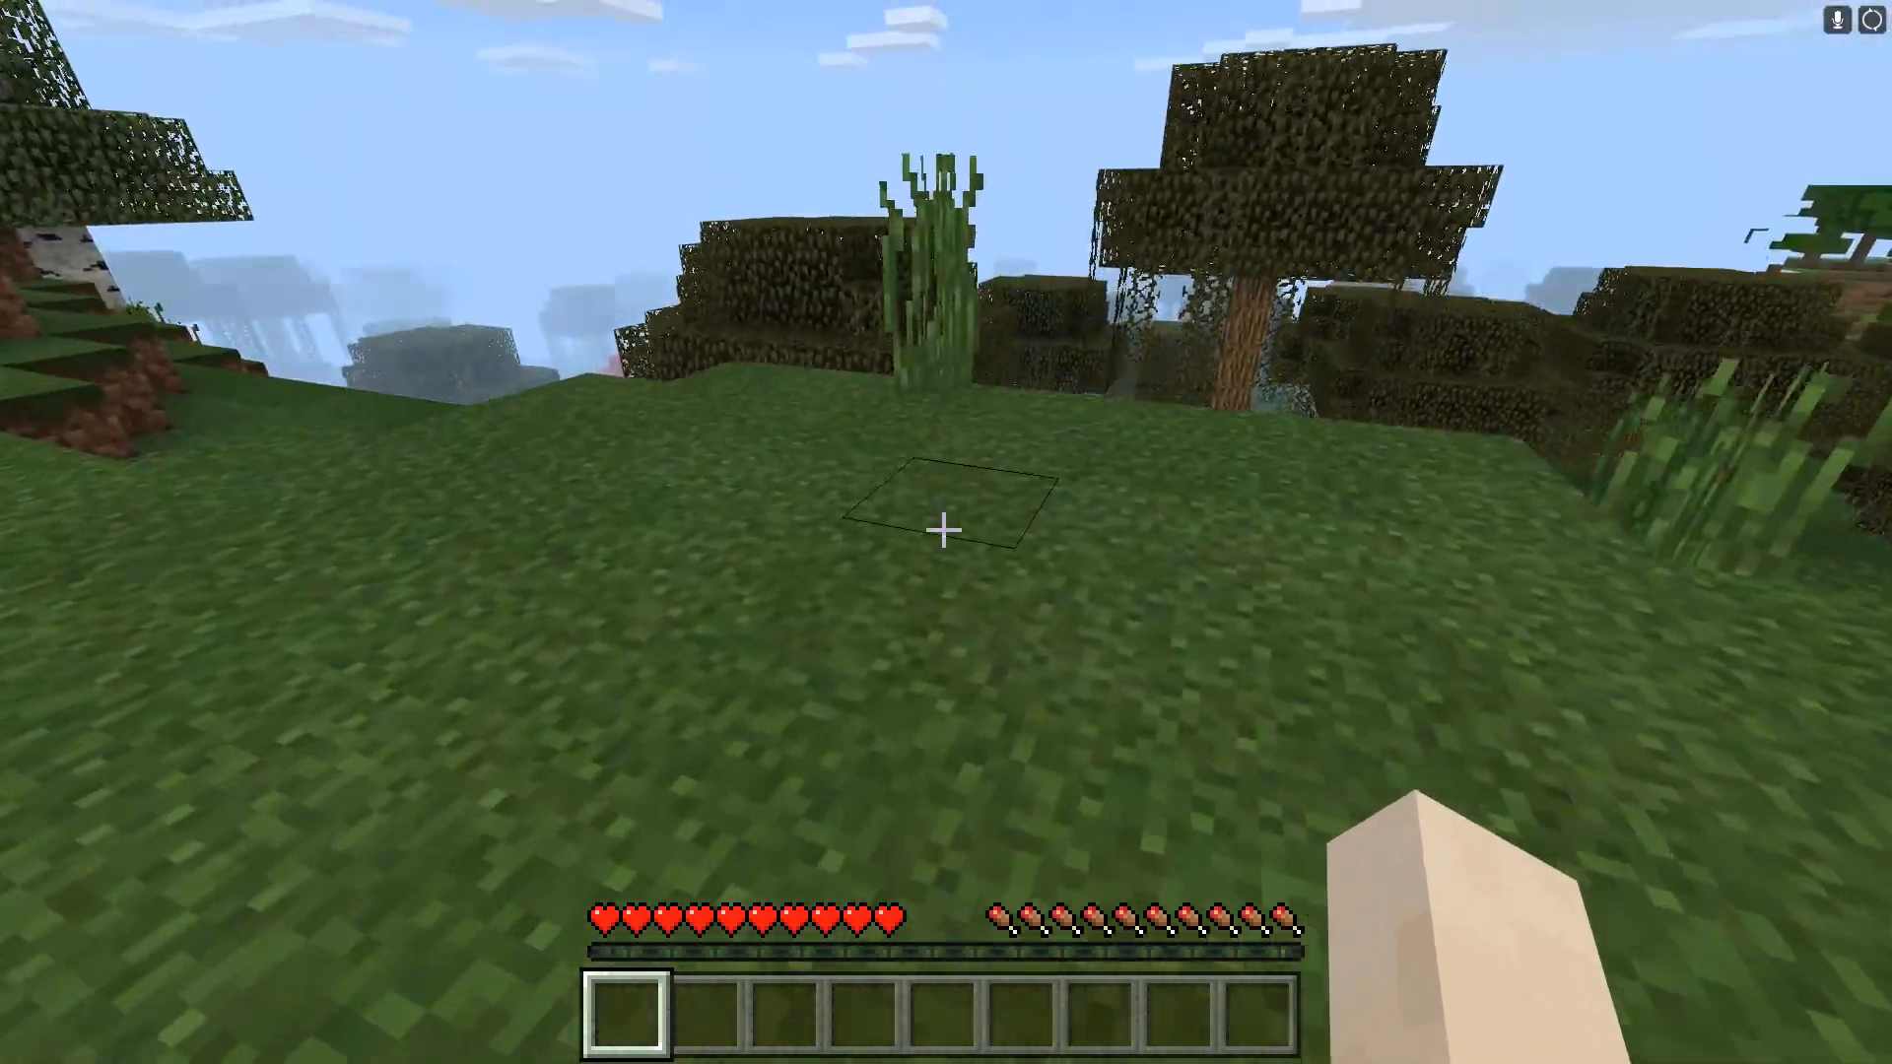
pyautogui.moveTo(946, 530)
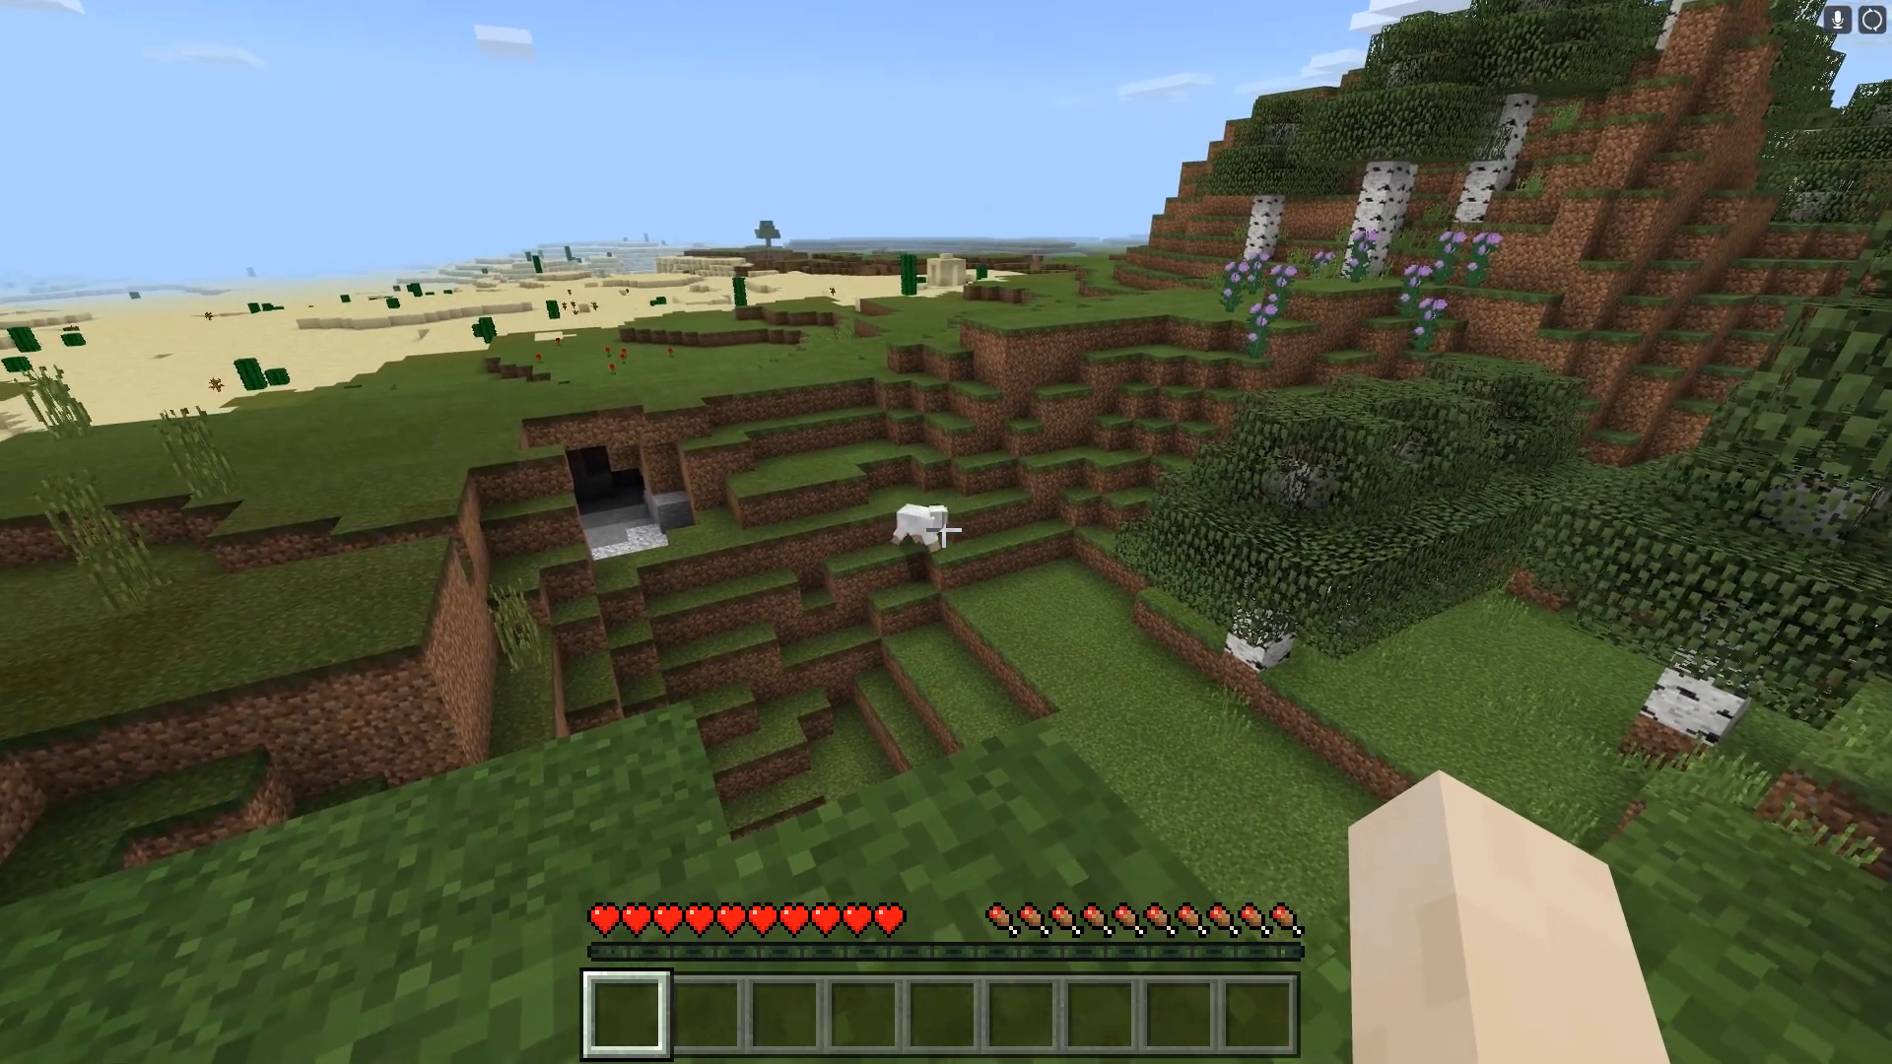
pyautogui.moveTo(946, 530)
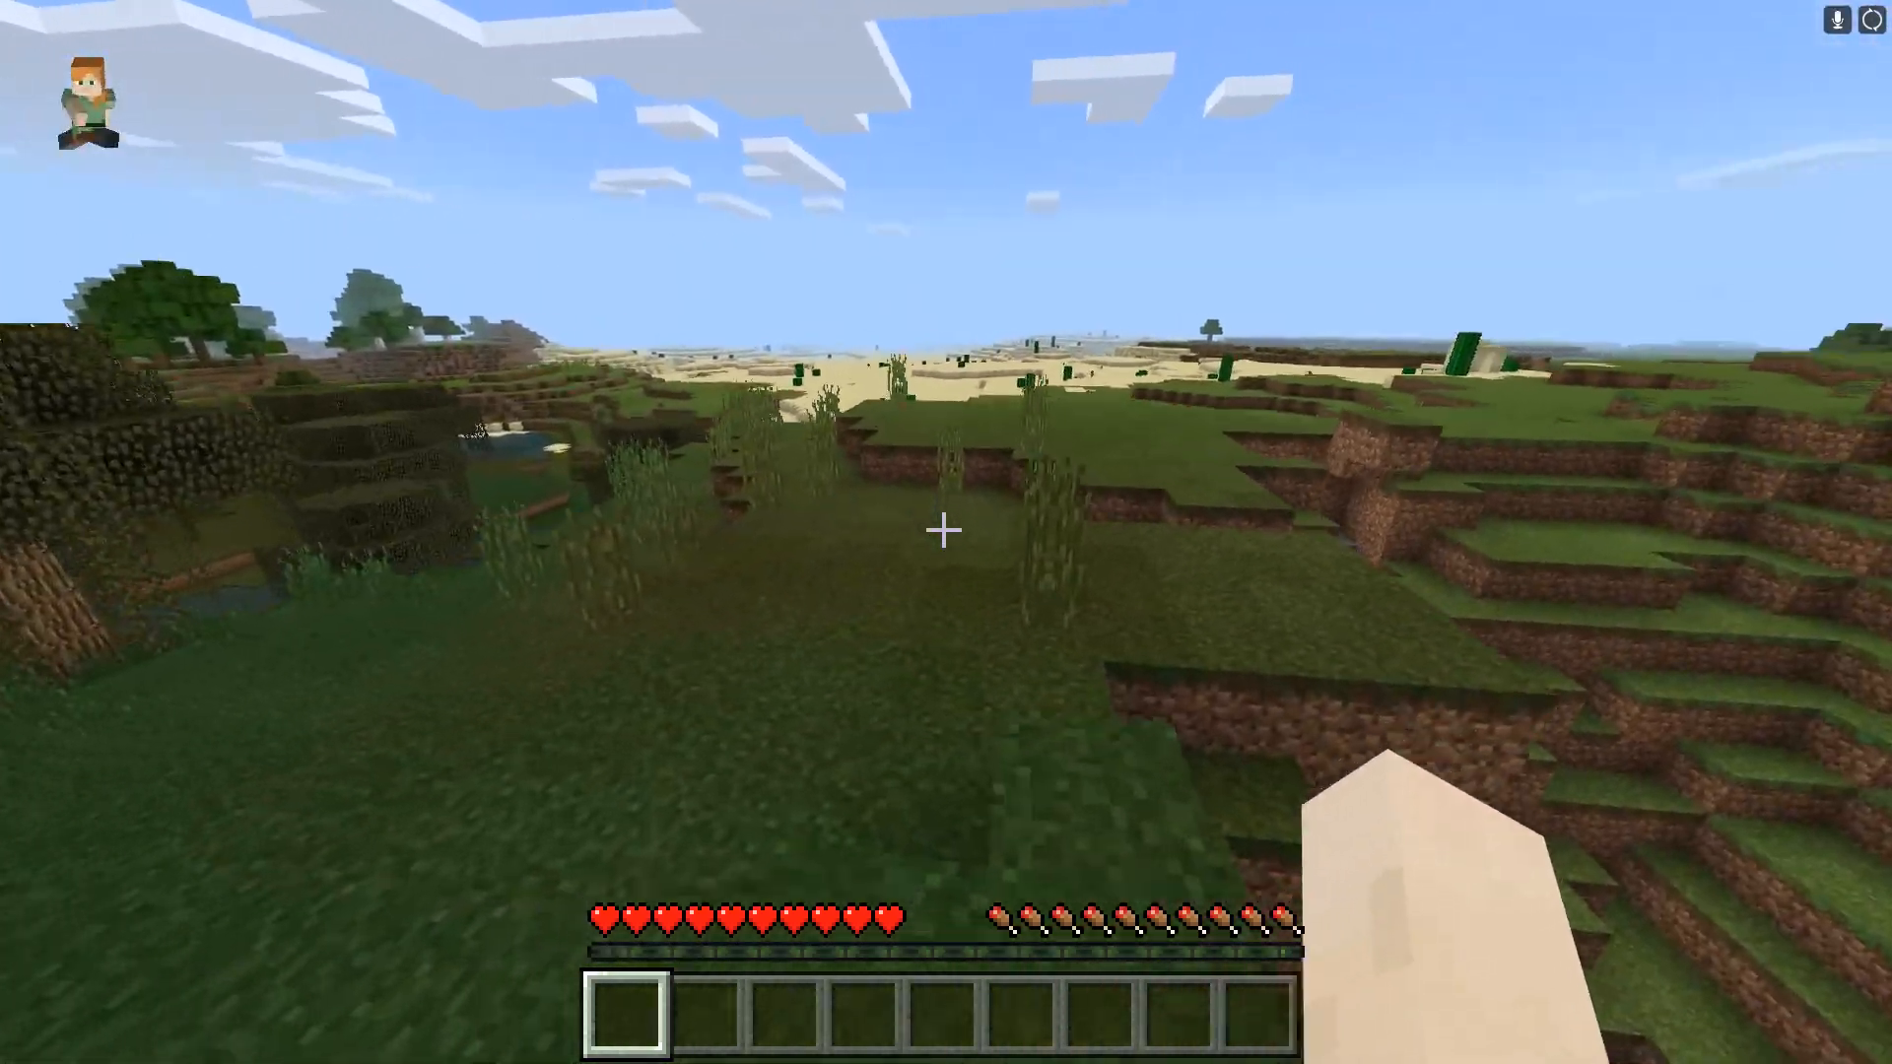
pyautogui.moveTo(946, 531)
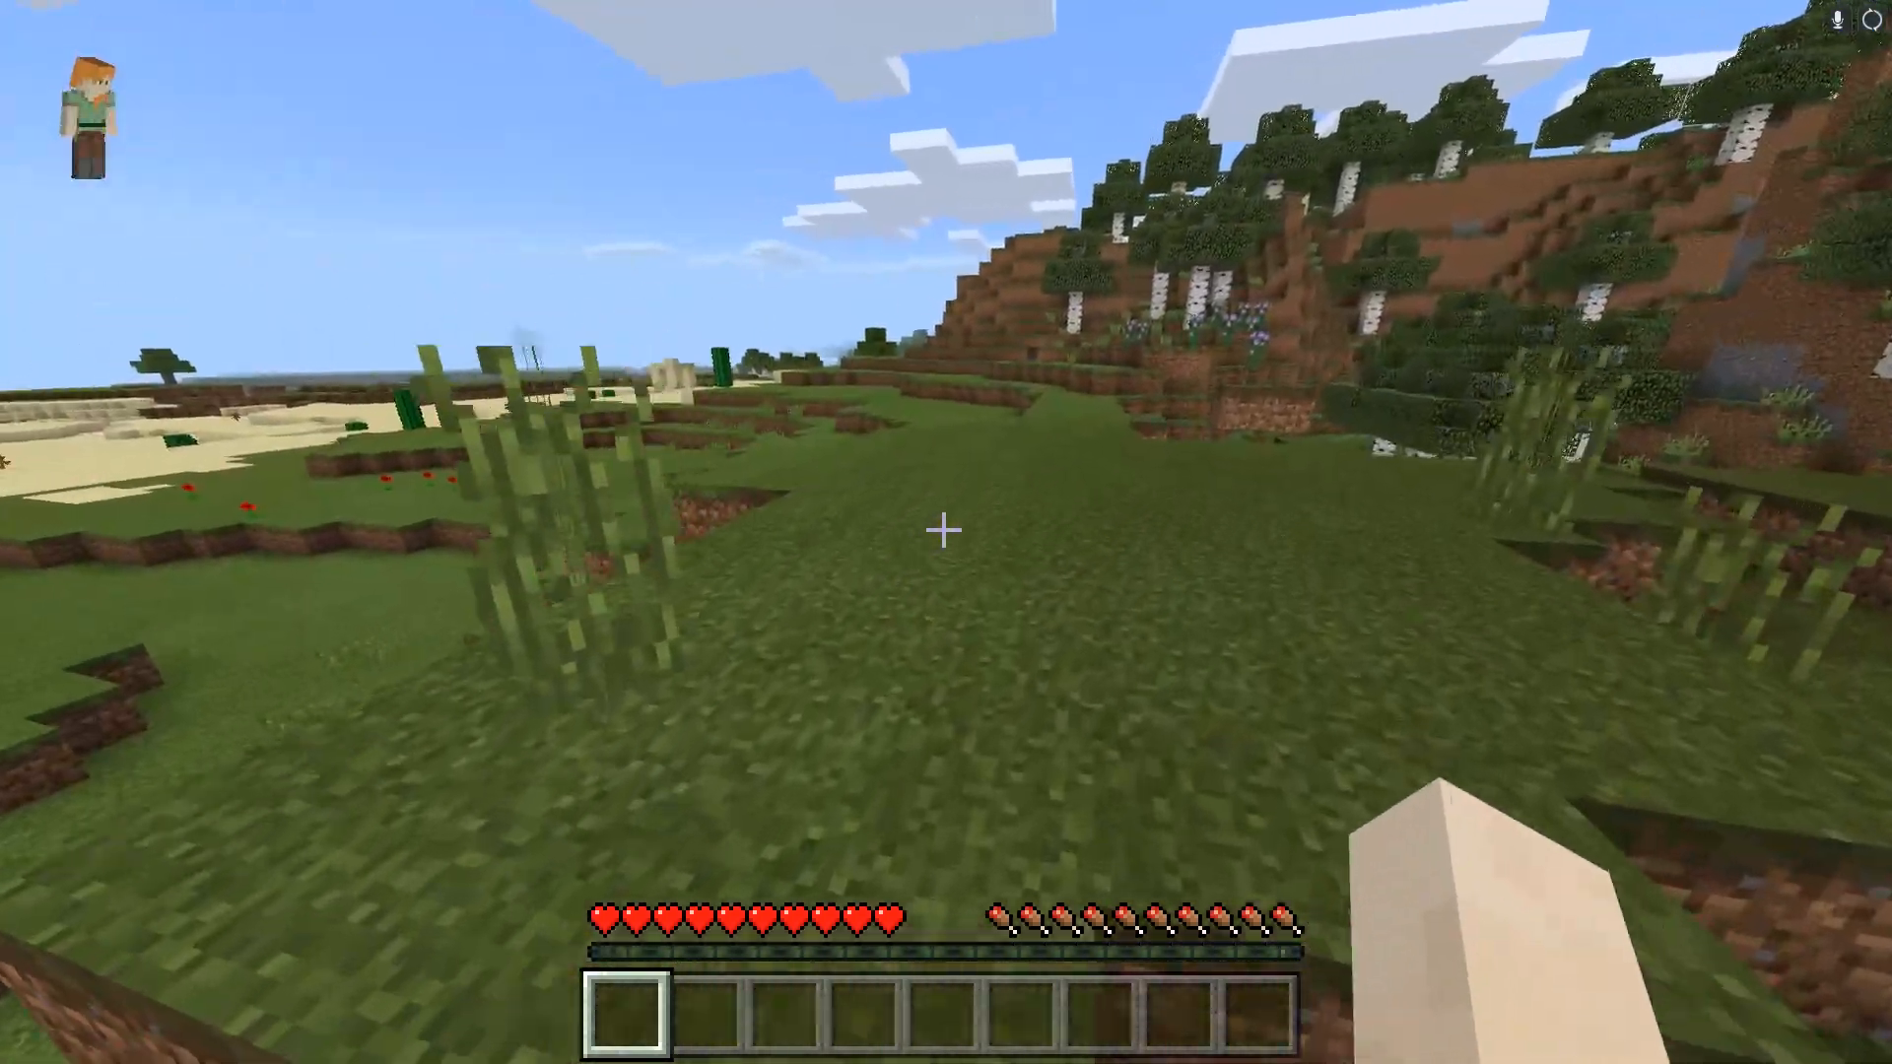
pyautogui.moveTo(946, 532)
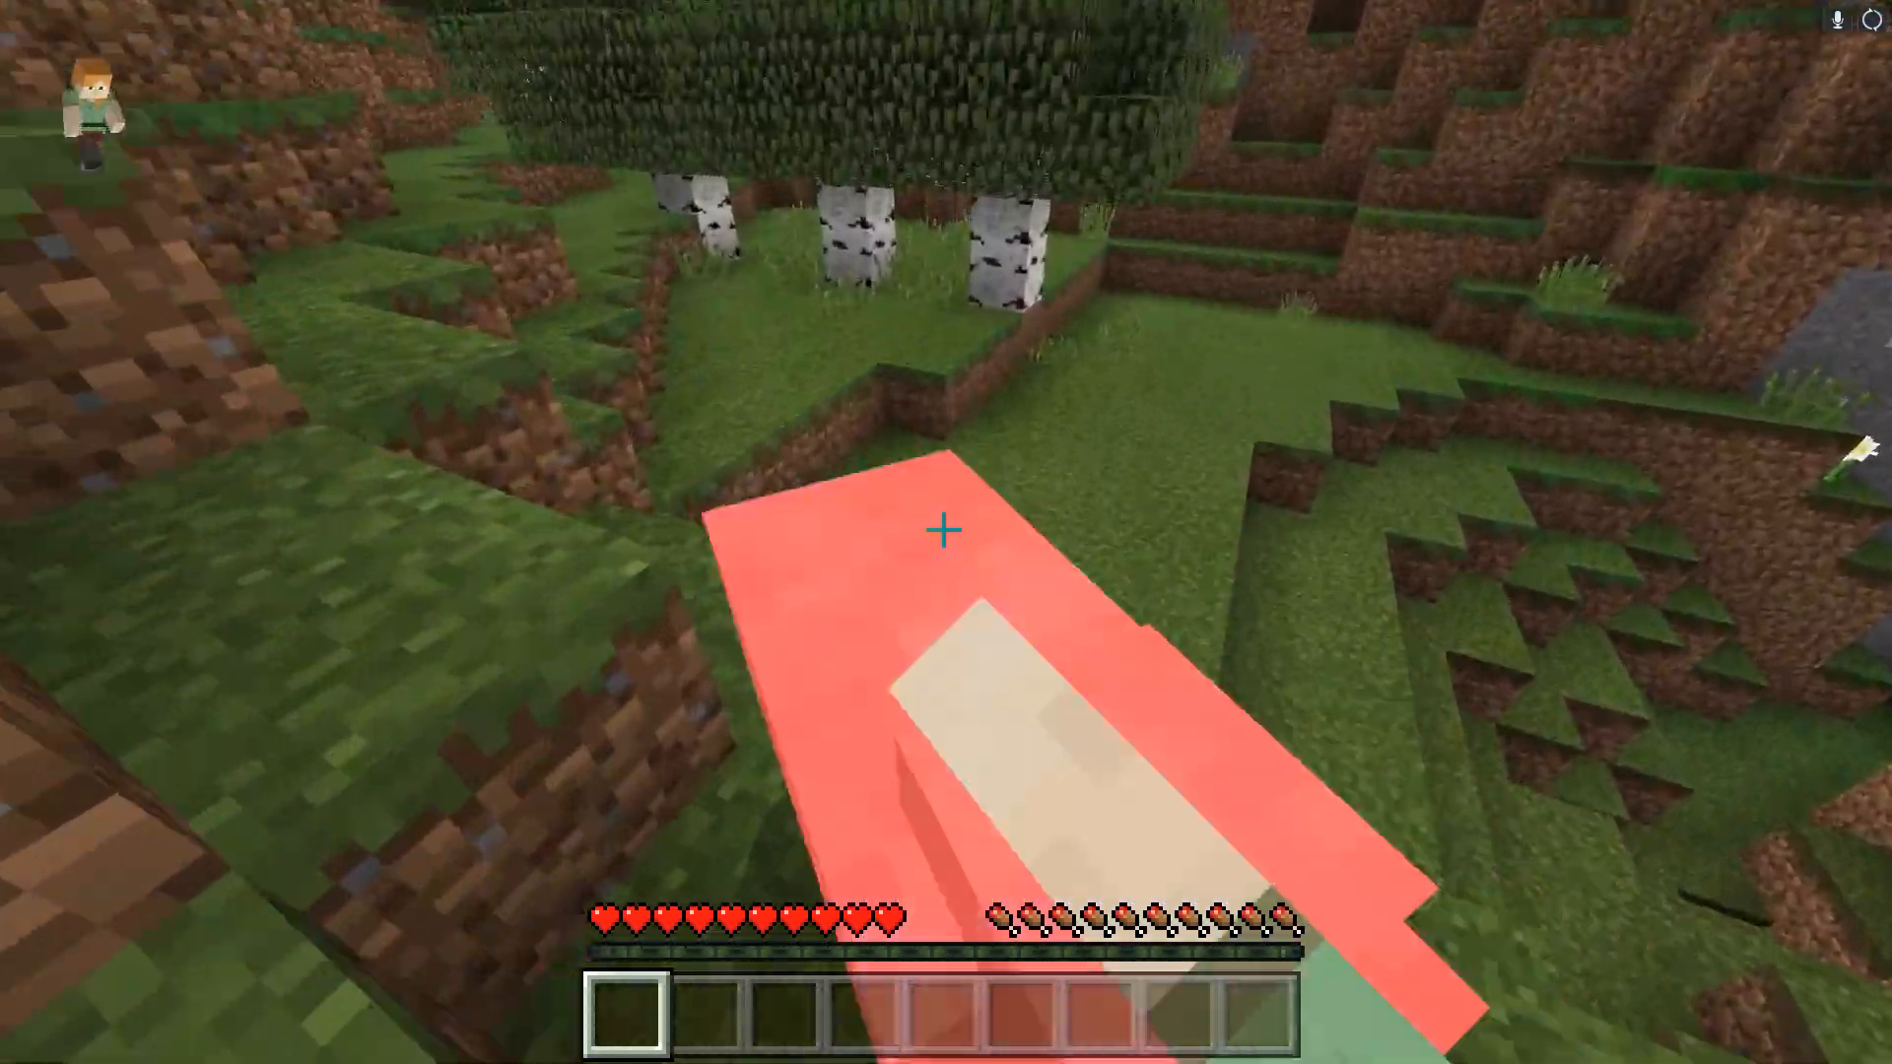
pyautogui.moveTo(946, 528)
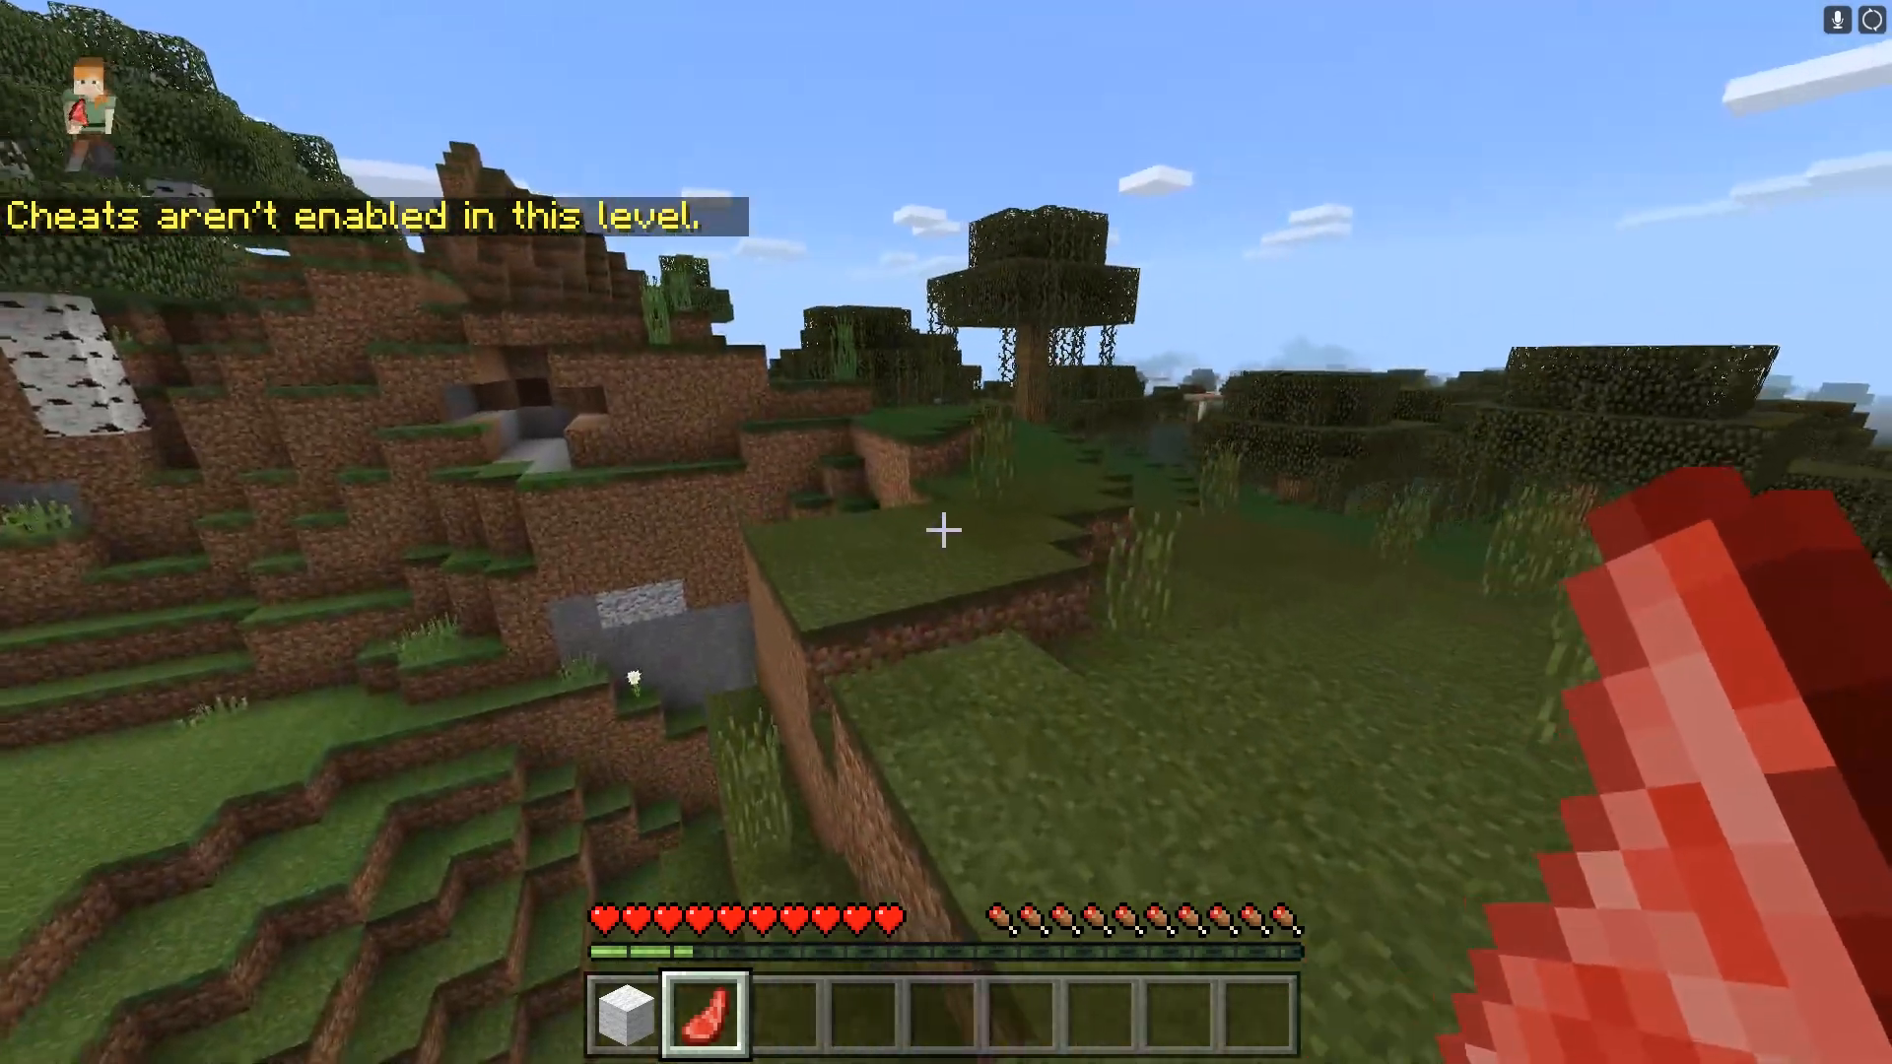
pyautogui.moveTo(946, 533)
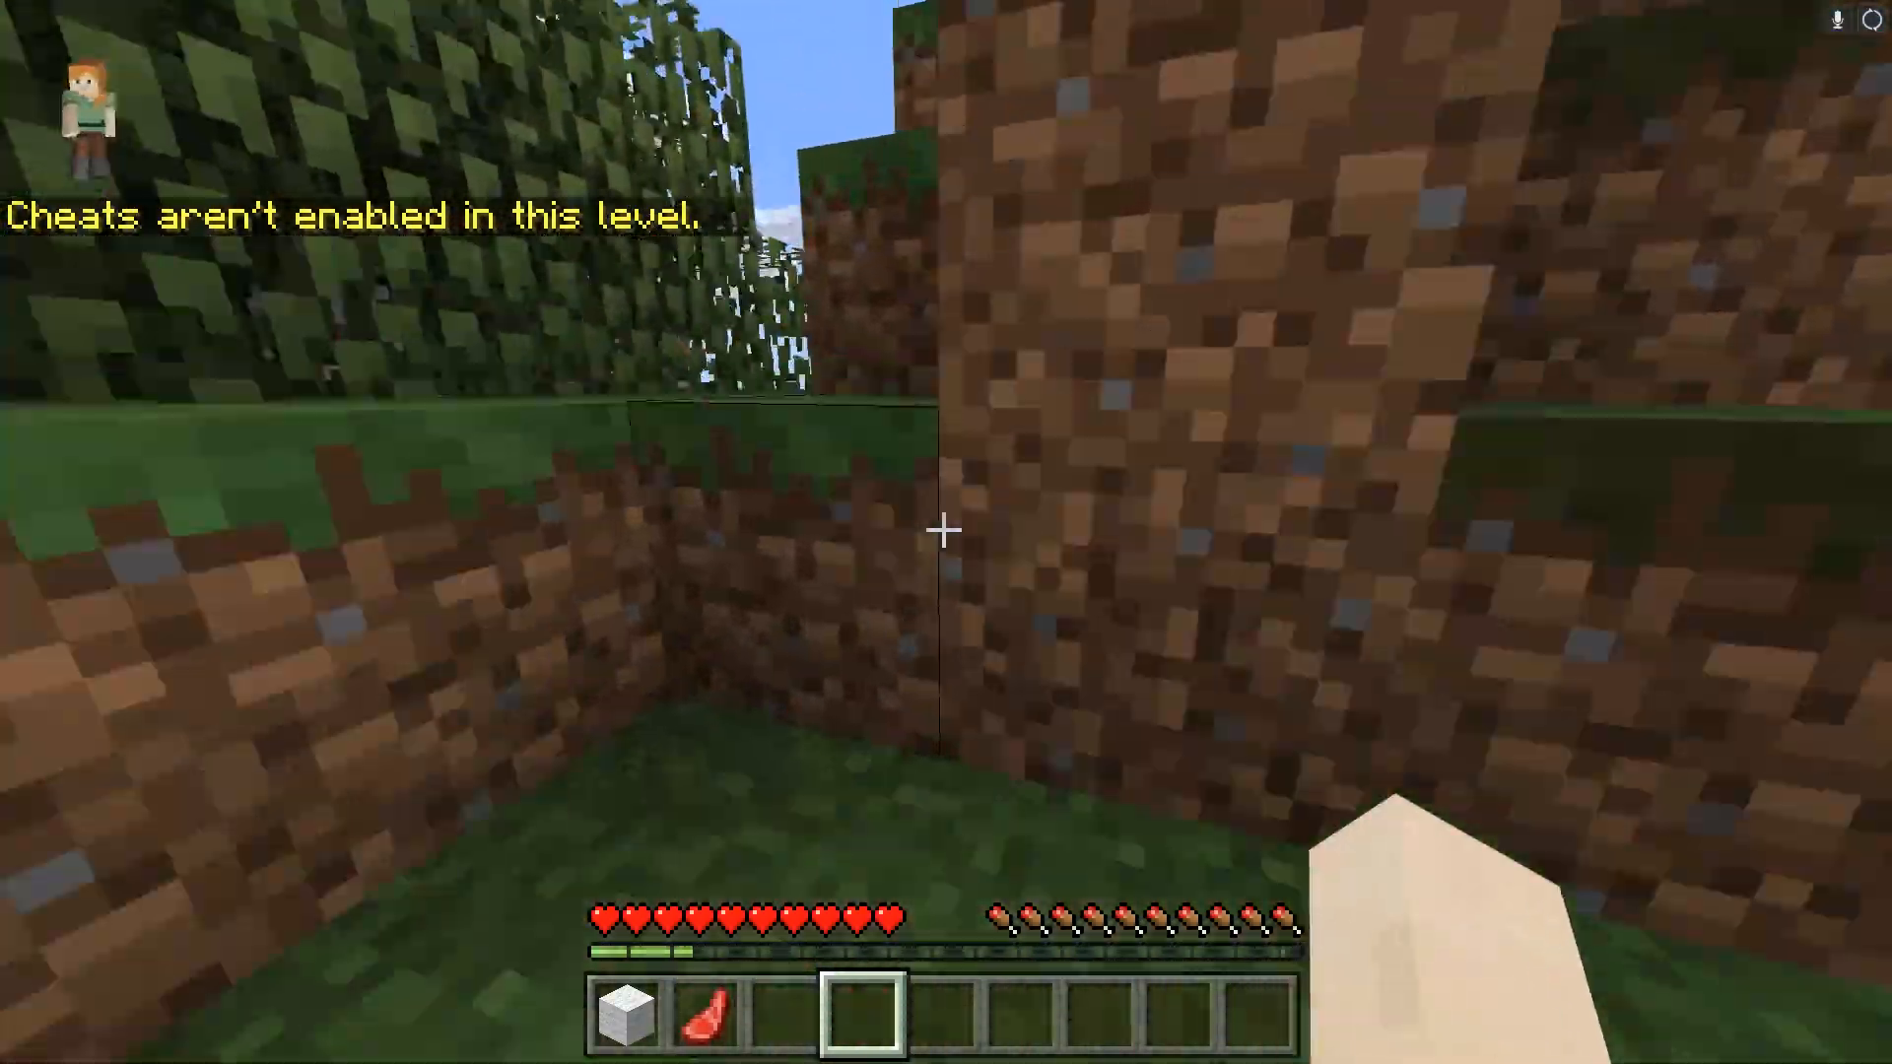
pyautogui.moveTo(946, 532)
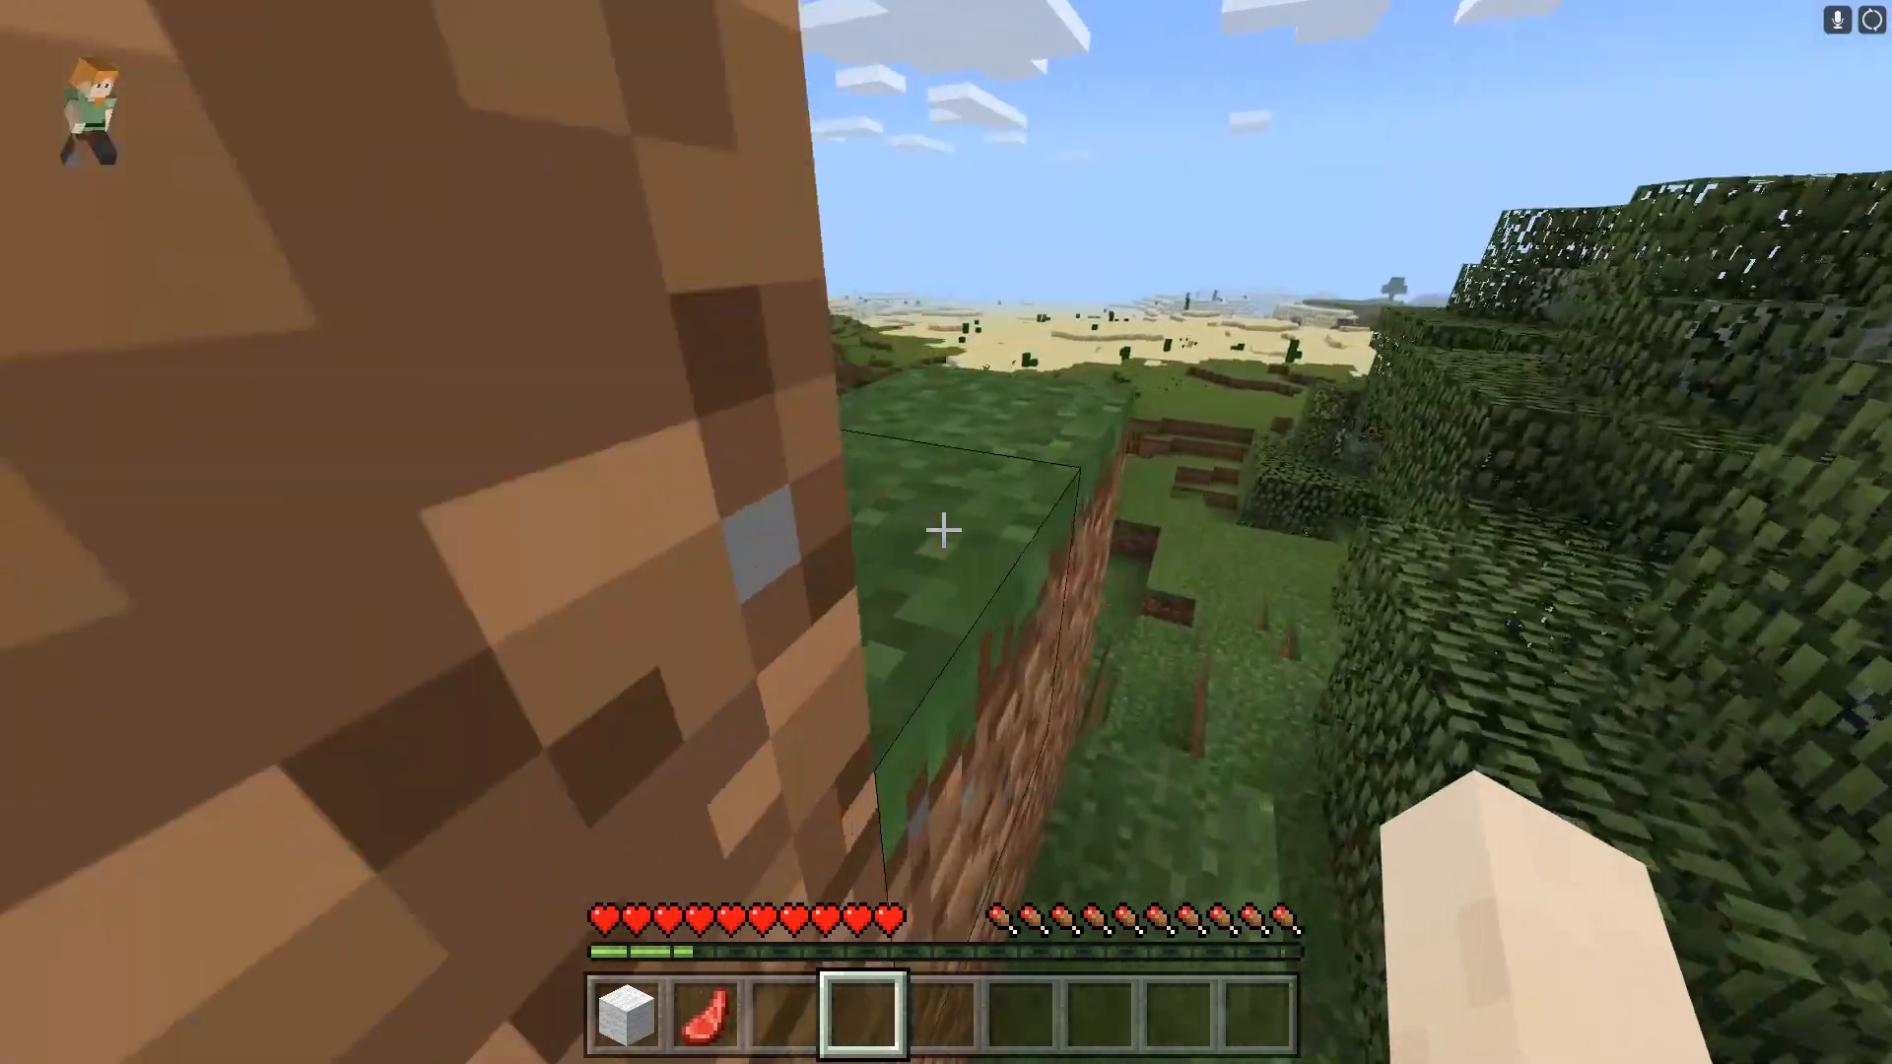
pyautogui.moveTo(946, 528)
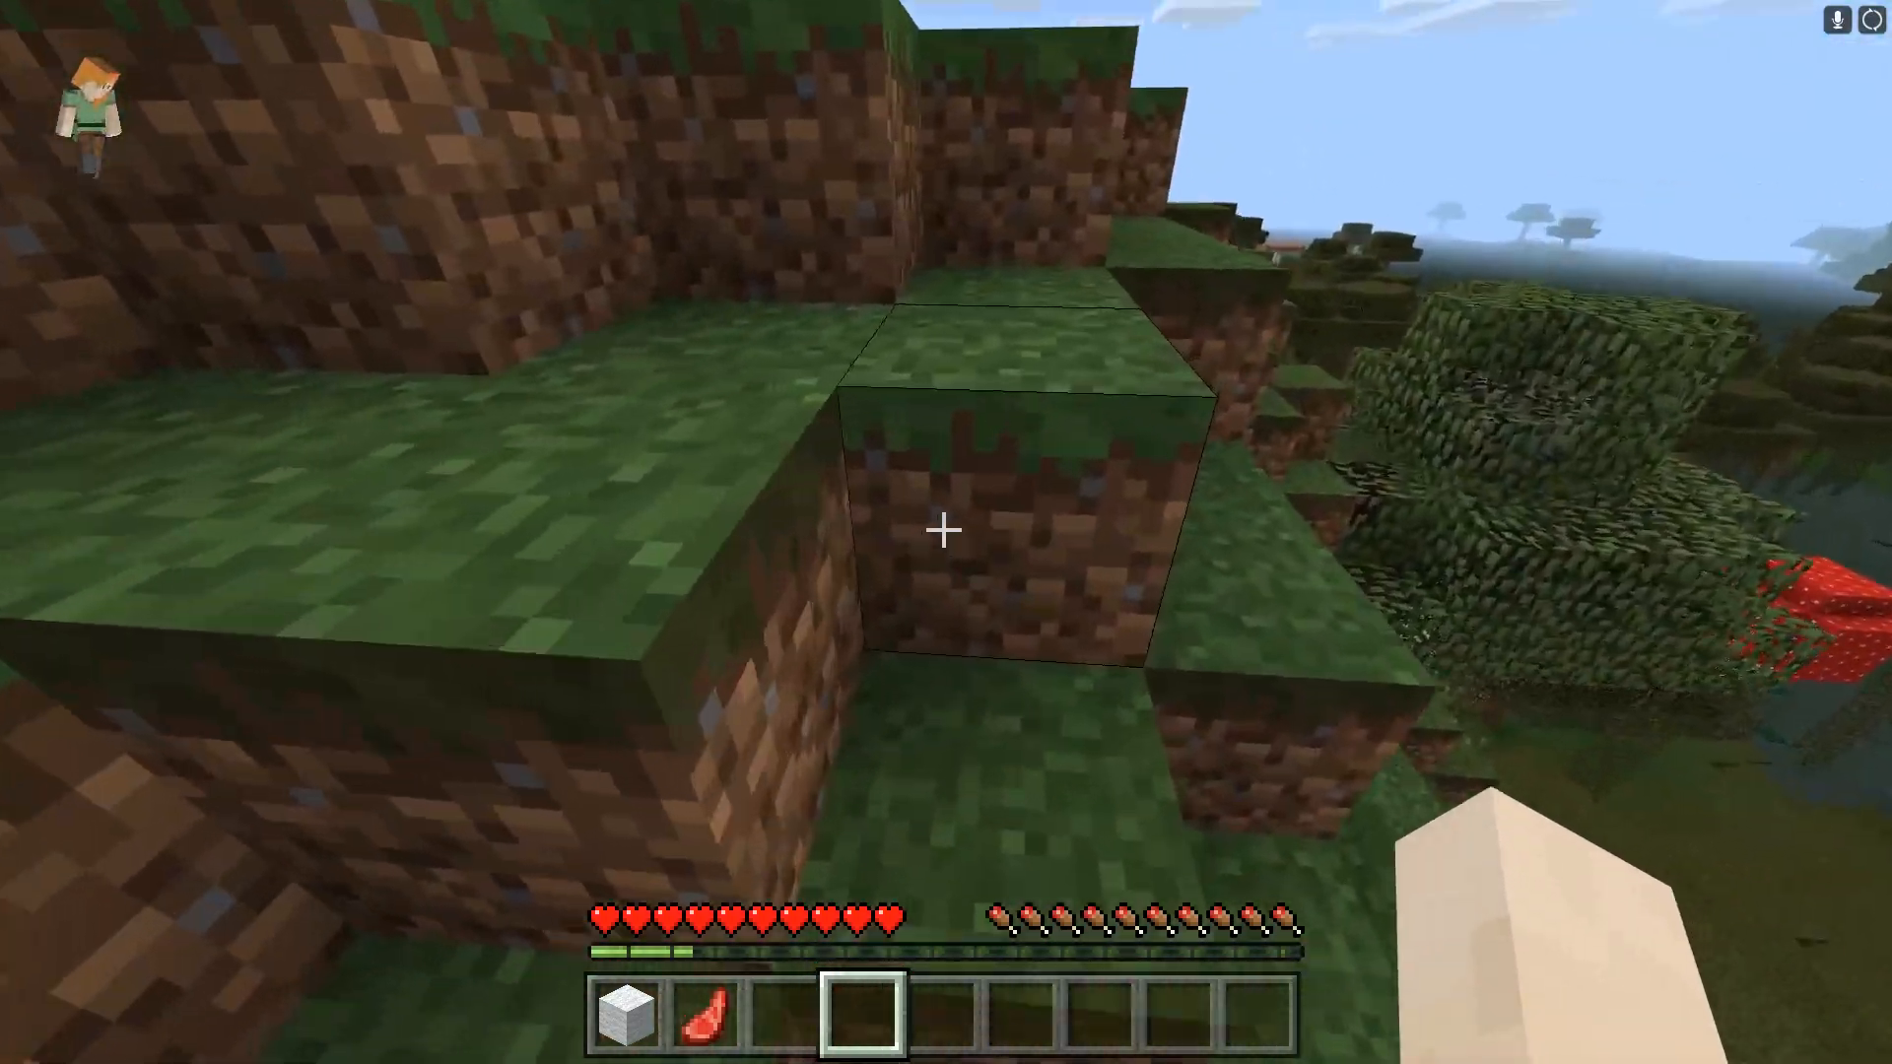